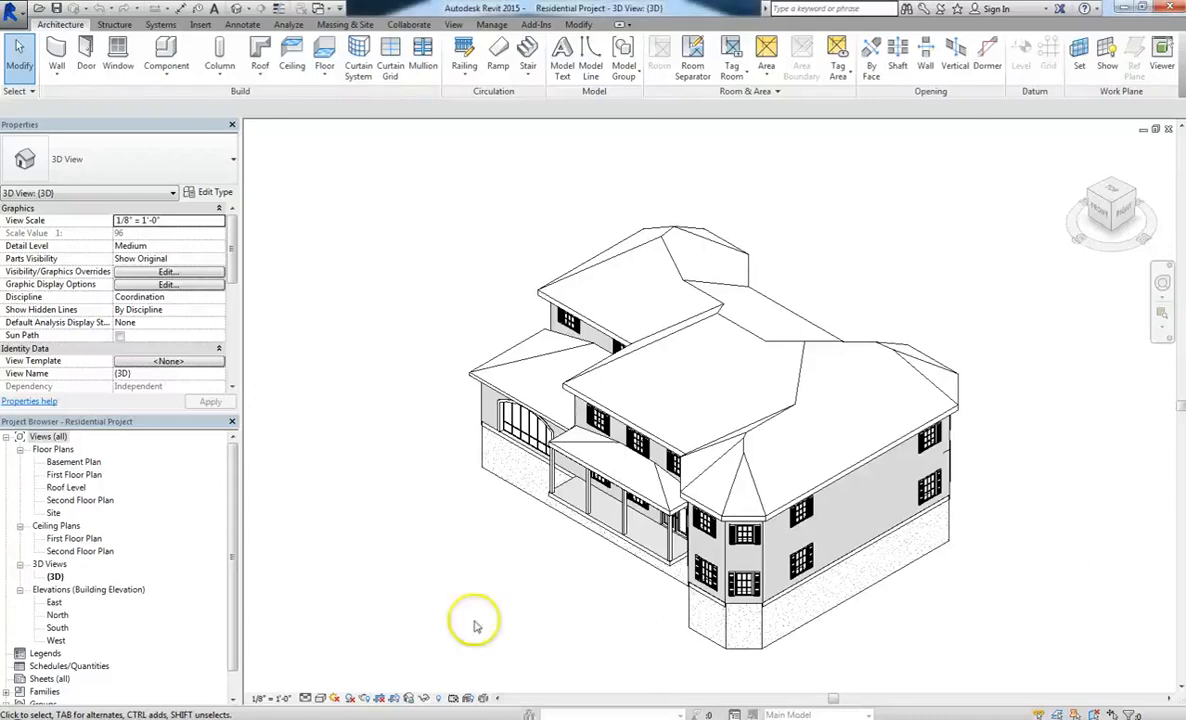
Step: Place rooms in the five spaces of the first floor plan
{"action": "left_click", "coordinate": [745, 470]}
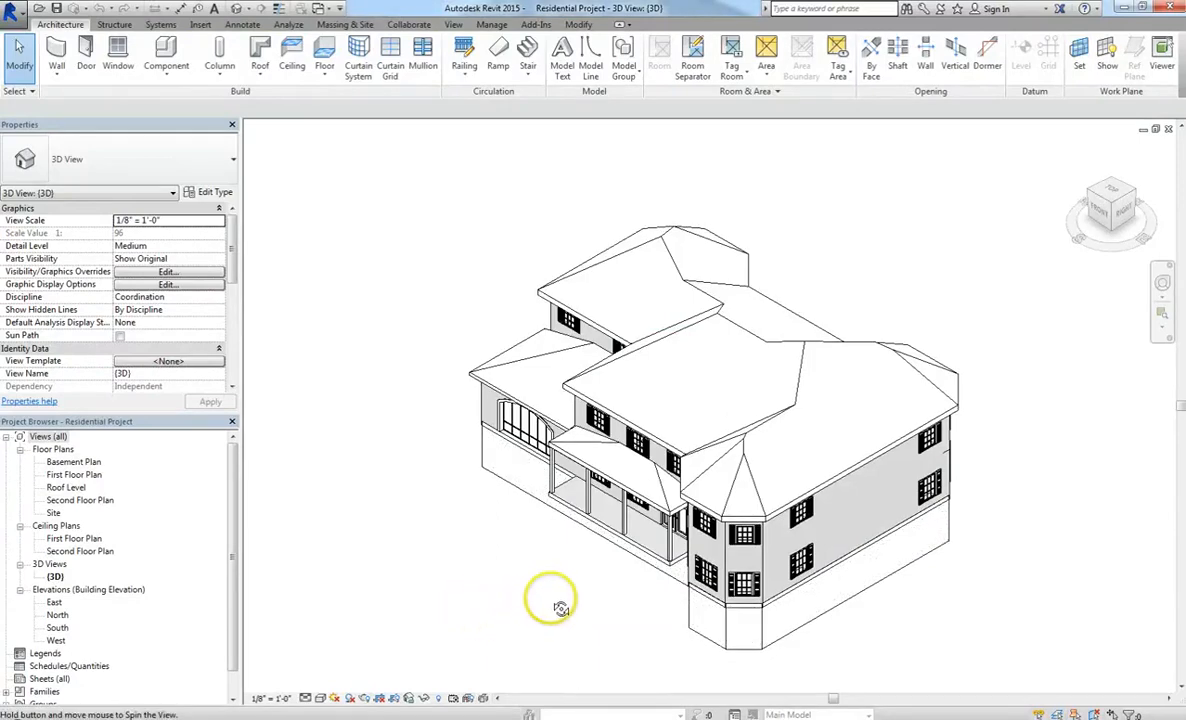
{"action": "left_click_drag", "start_coordinate": [560, 605], "coordinate": [548, 604]}
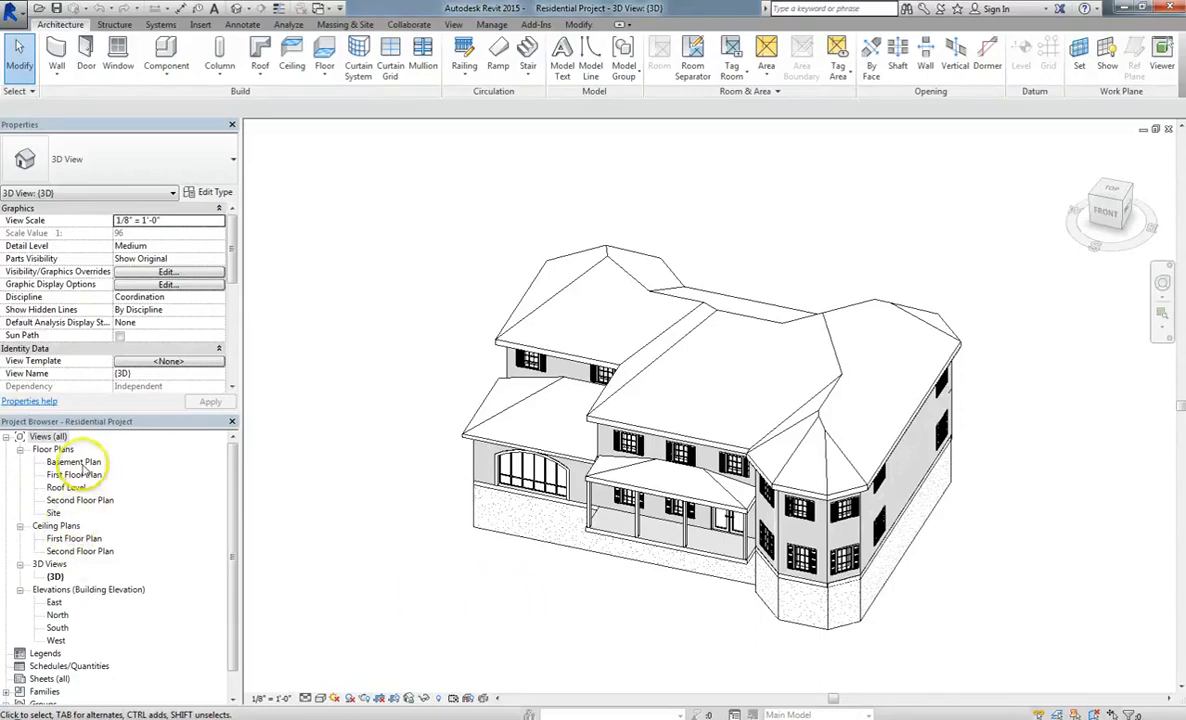
{"action": "double_click", "coordinate": [74, 475]}
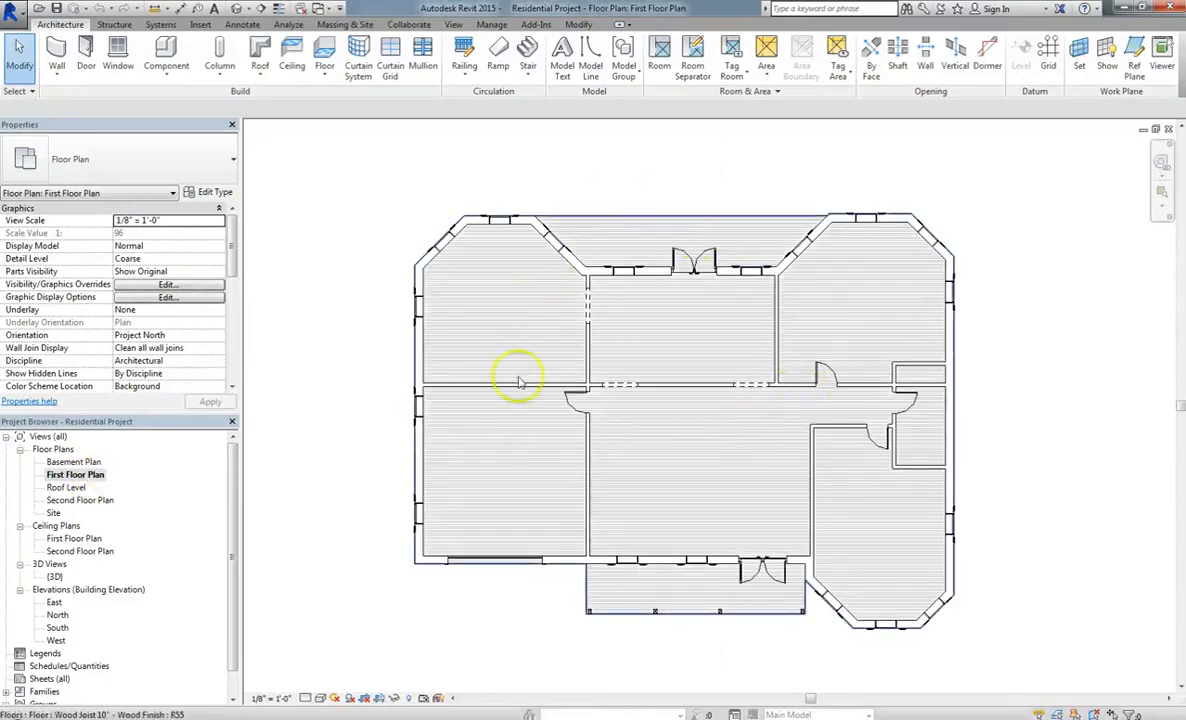
{"action": "mouse_move", "coordinate": [940, 455]}
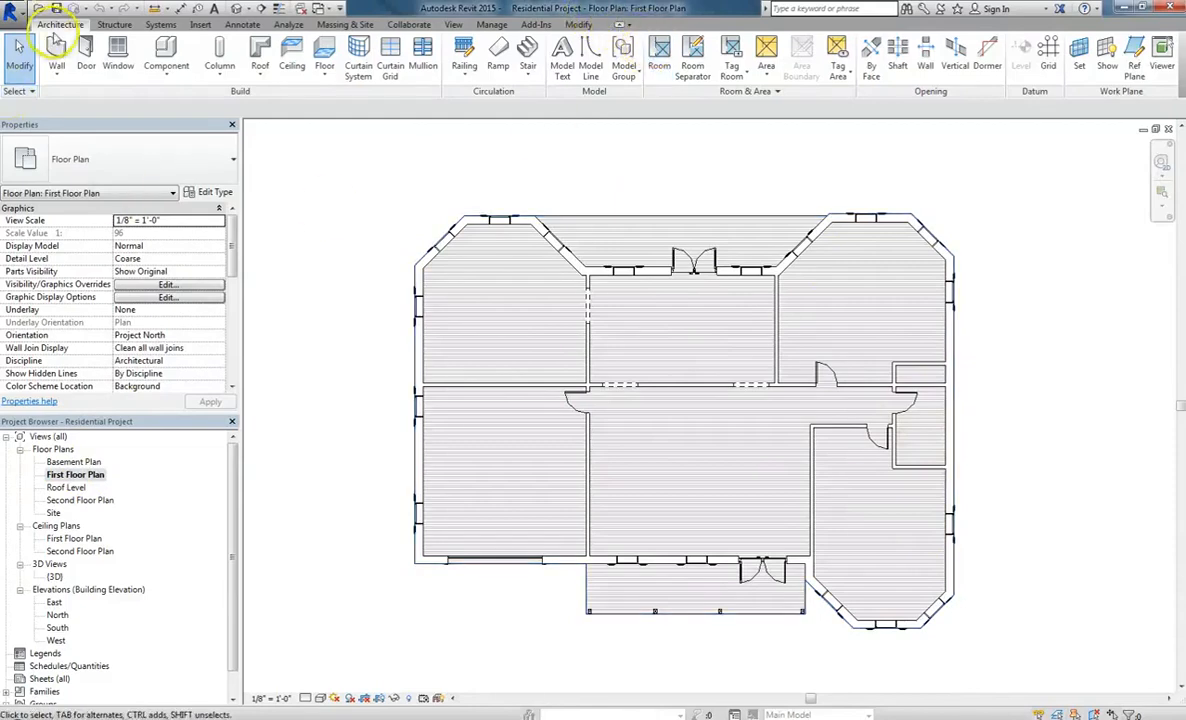
{"action": "mouse_move", "coordinate": [659, 50]}
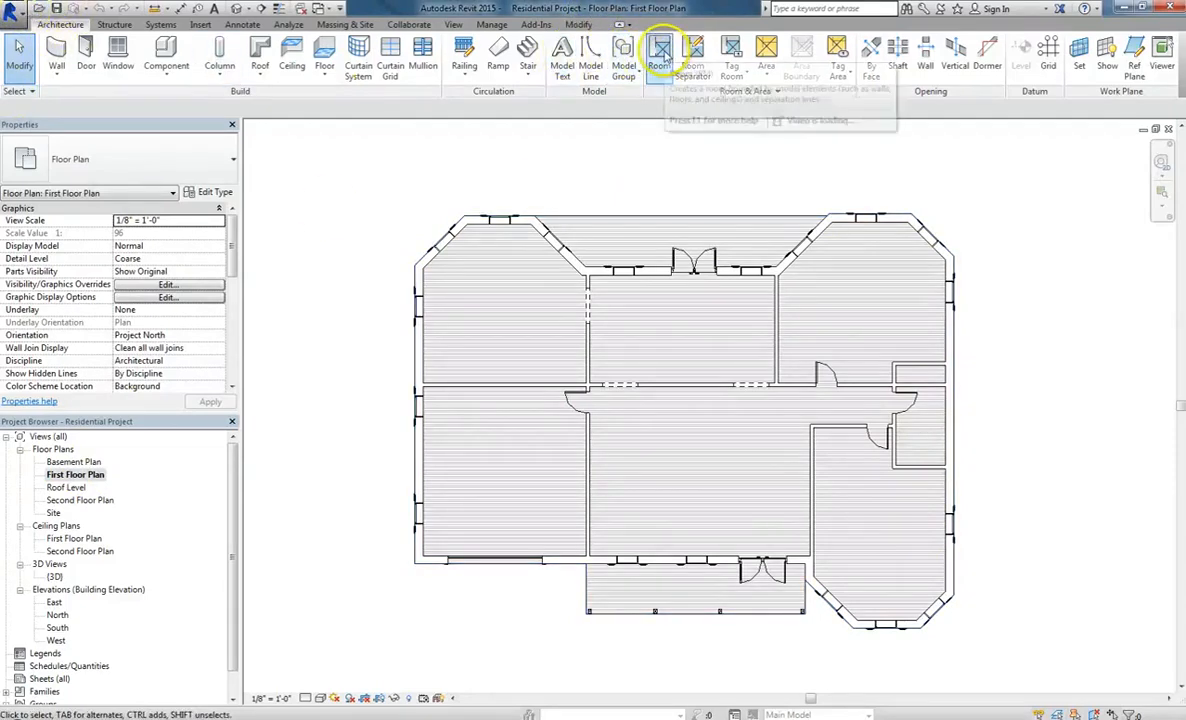
{"action": "left_click", "coordinate": [660, 50]}
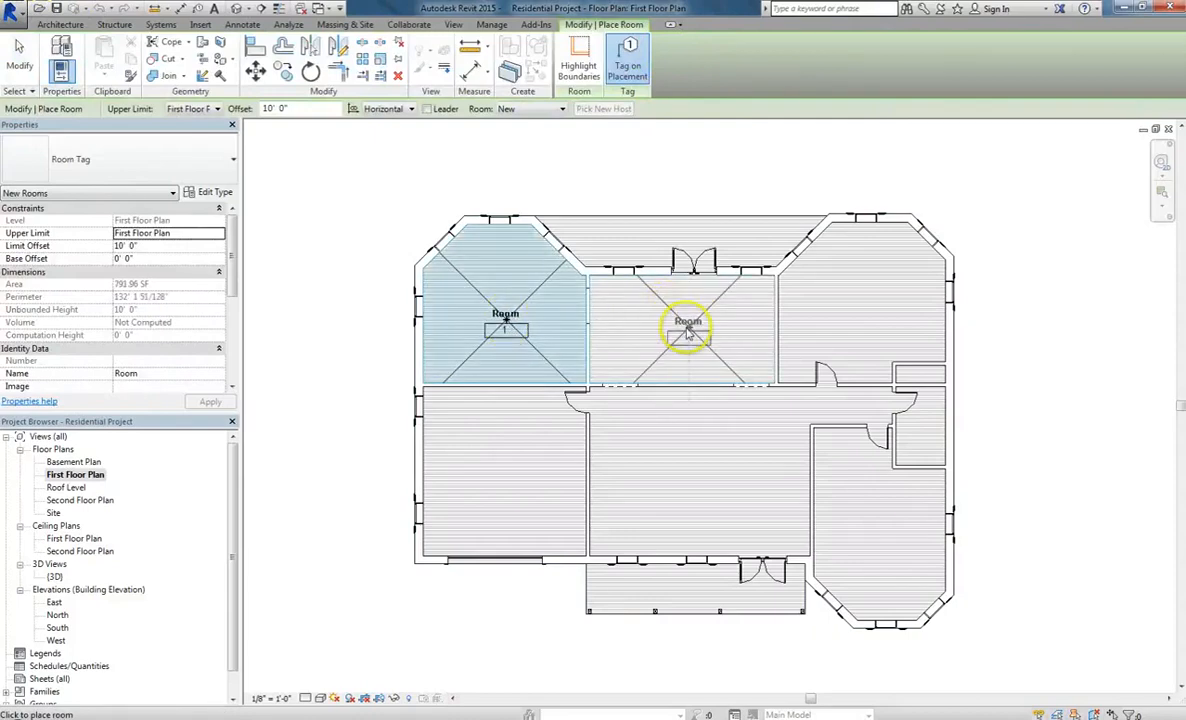
{"action": "left_click", "coordinate": [687, 325]}
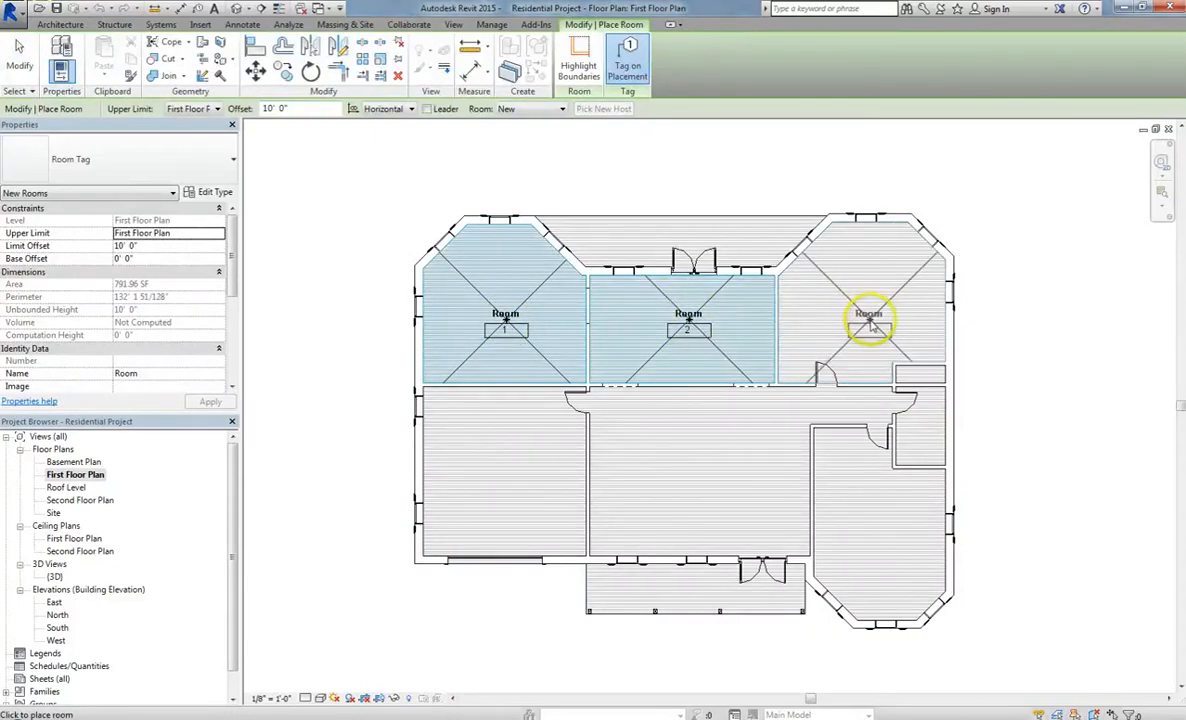
{"action": "left_click", "coordinate": [868, 320]}
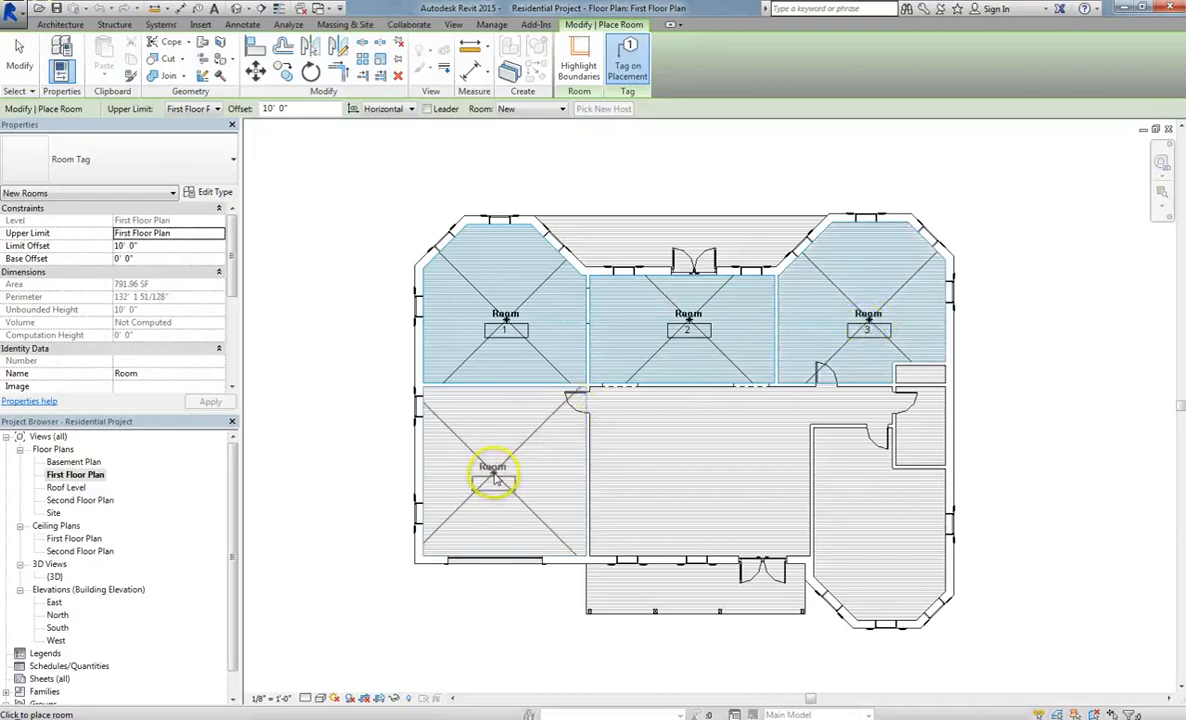
{"action": "left_click", "coordinate": [500, 470]}
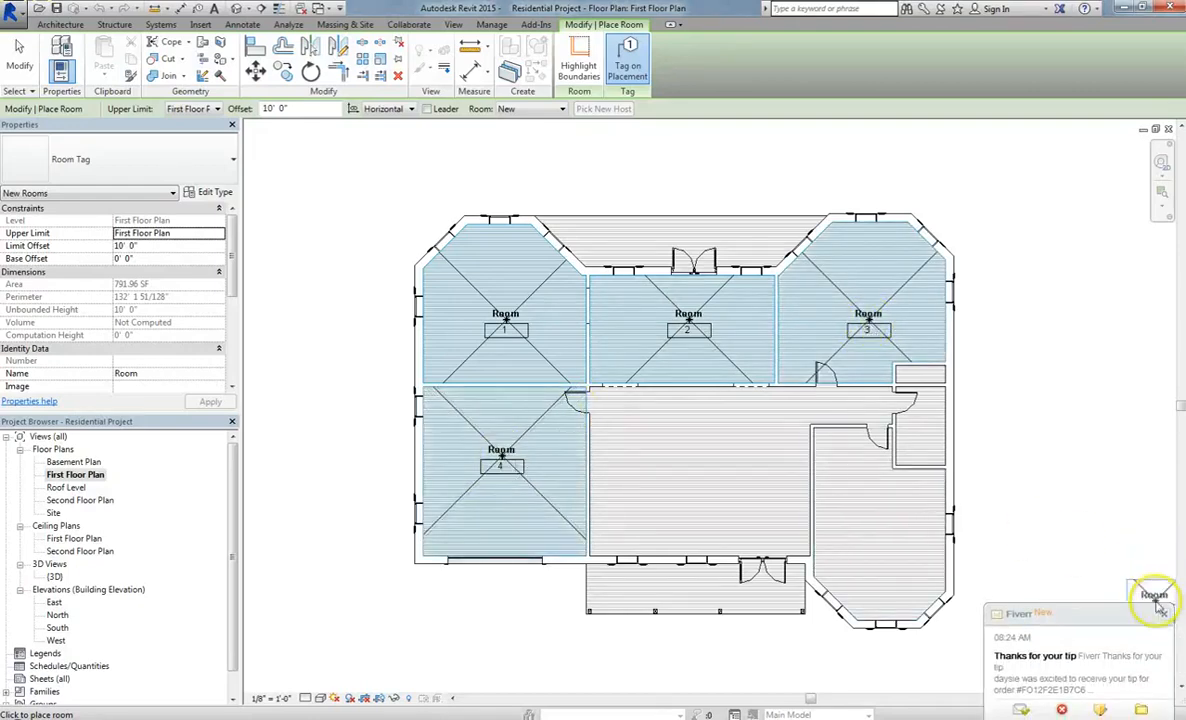
{"action": "left_click", "coordinate": [687, 462]}
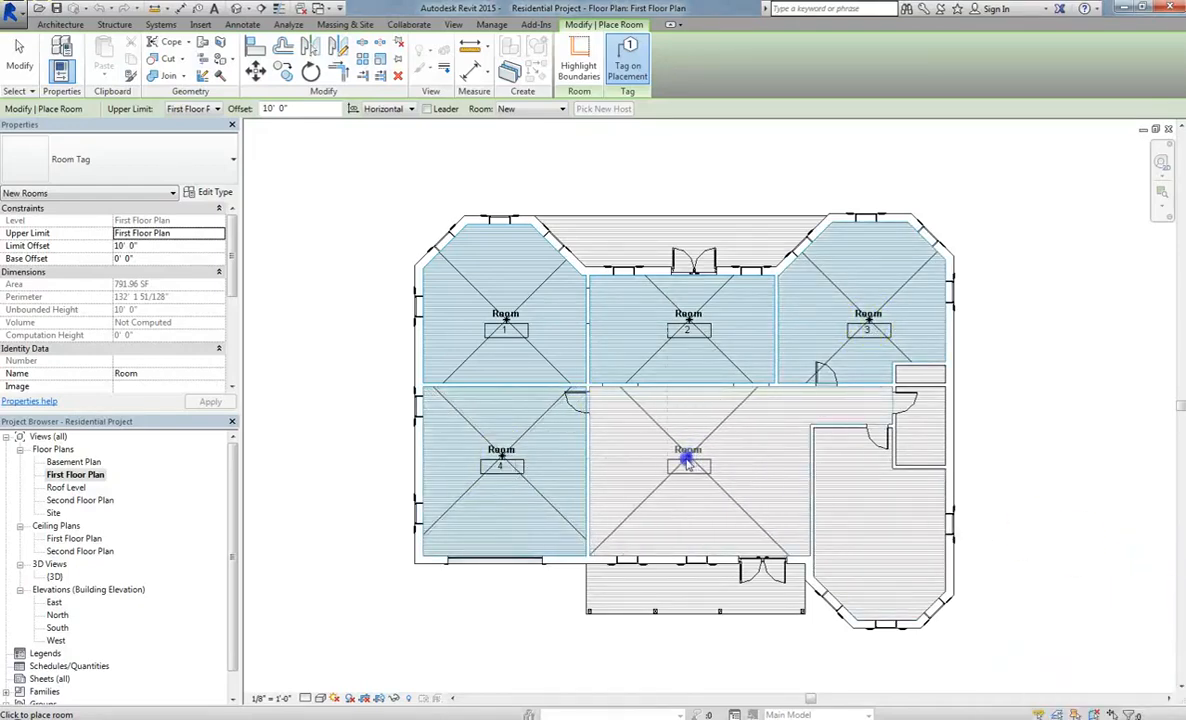
{"action": "left_click", "coordinate": [873, 520]}
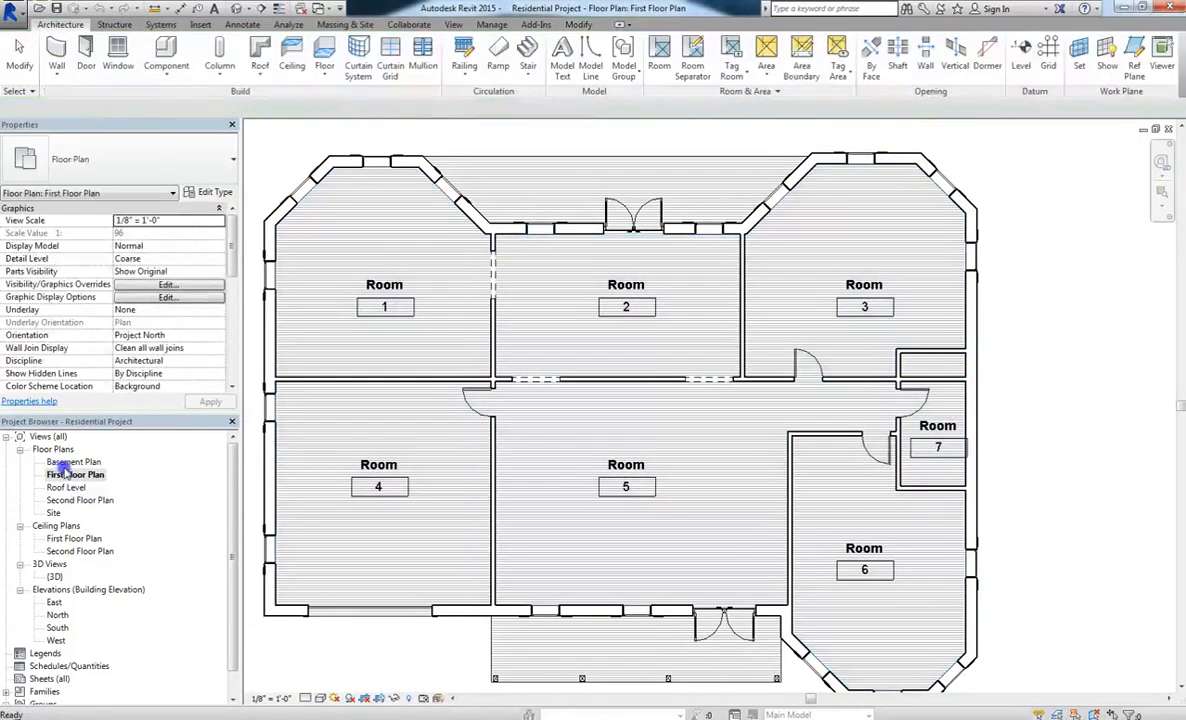
Step: Place rooms in the upper-right and lower-right second-floor spaces, then return to the first floor
{"action": "double_click", "coordinate": [80, 499]}
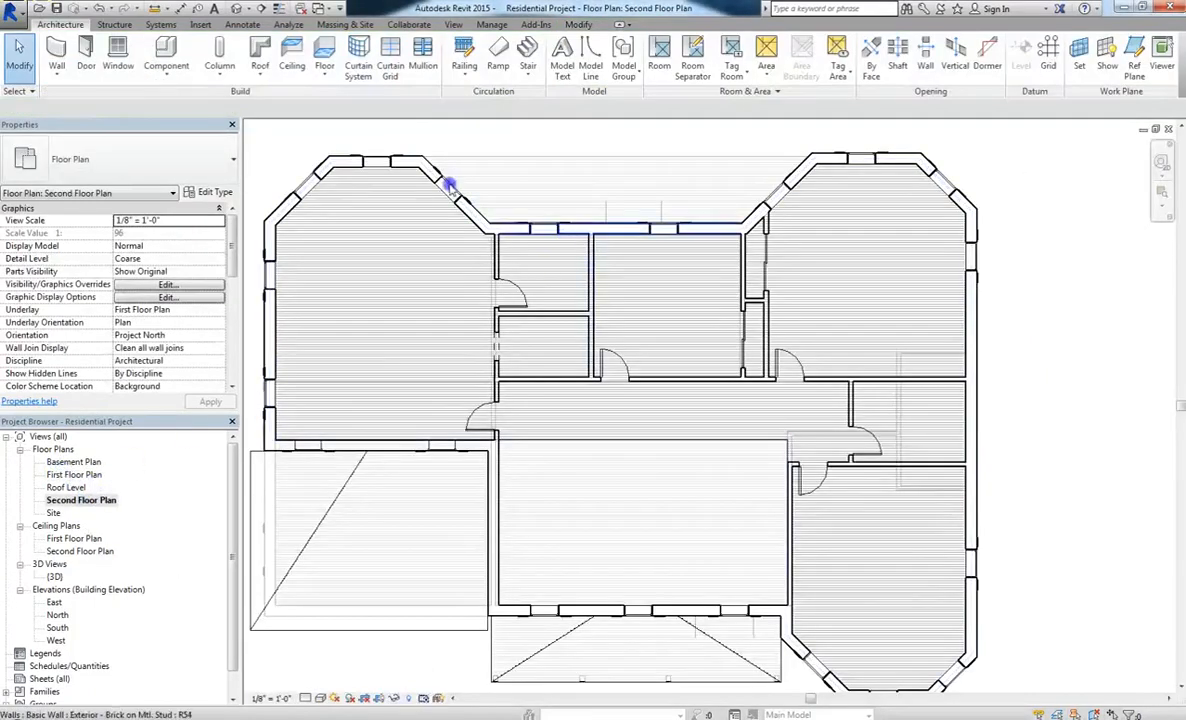
{"action": "left_click", "coordinate": [659, 55]}
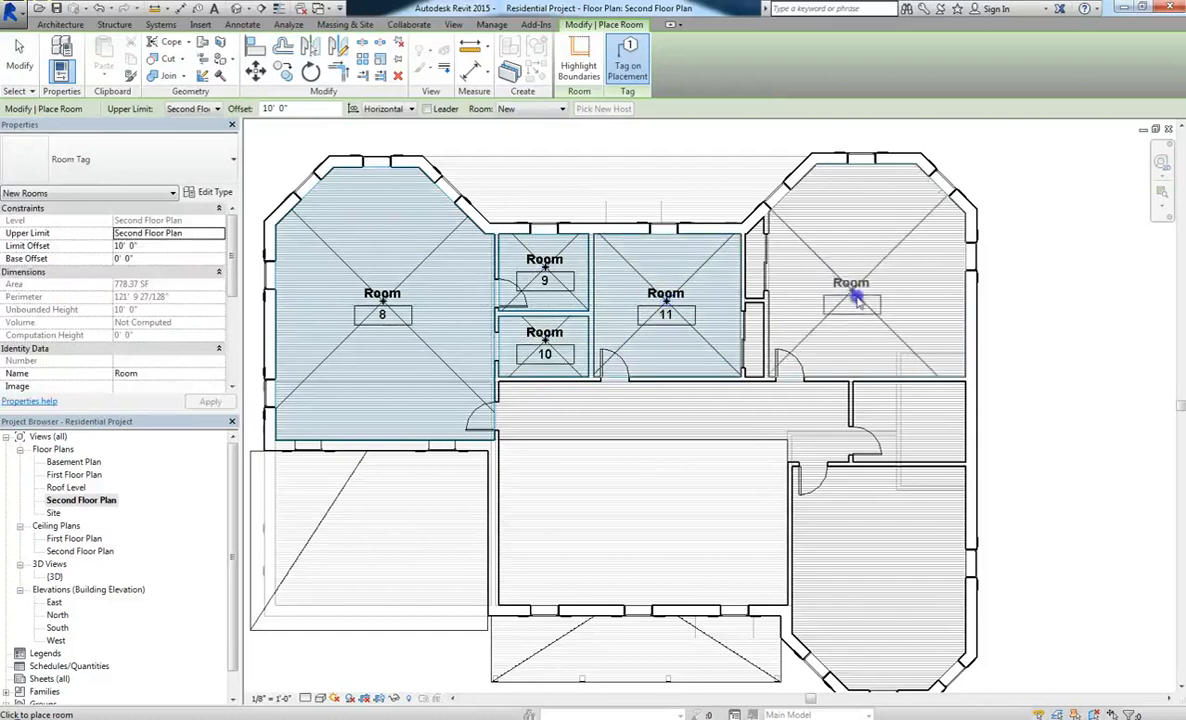
{"action": "left_click", "coordinate": [851, 295]}
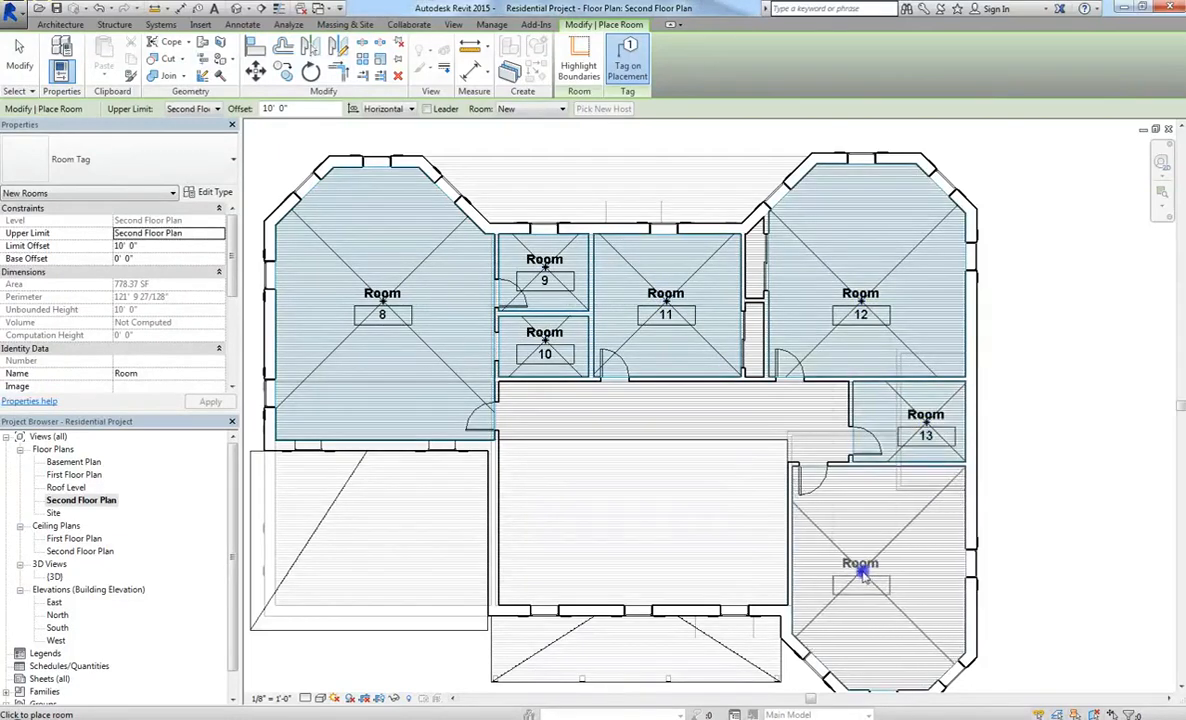
{"action": "double_click", "coordinate": [74, 474]}
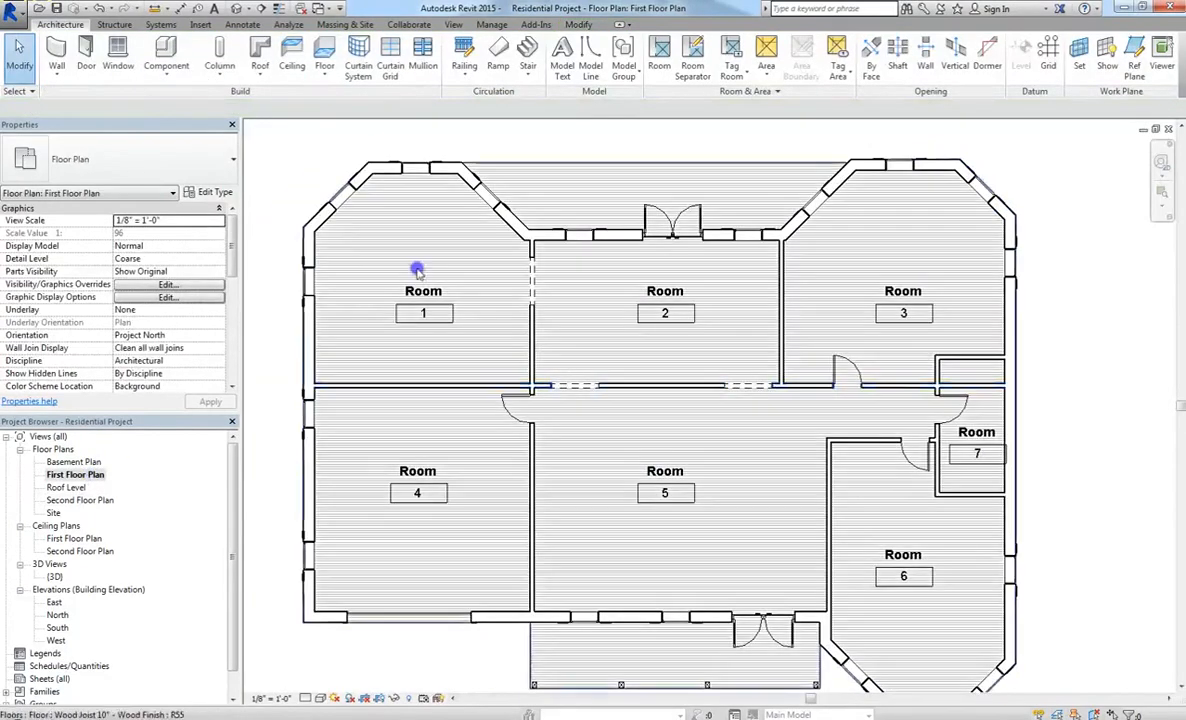
Step: Rename room 1 to Dining Room and central room 5 to Basement
{"action": "left_click", "coordinate": [422, 291]}
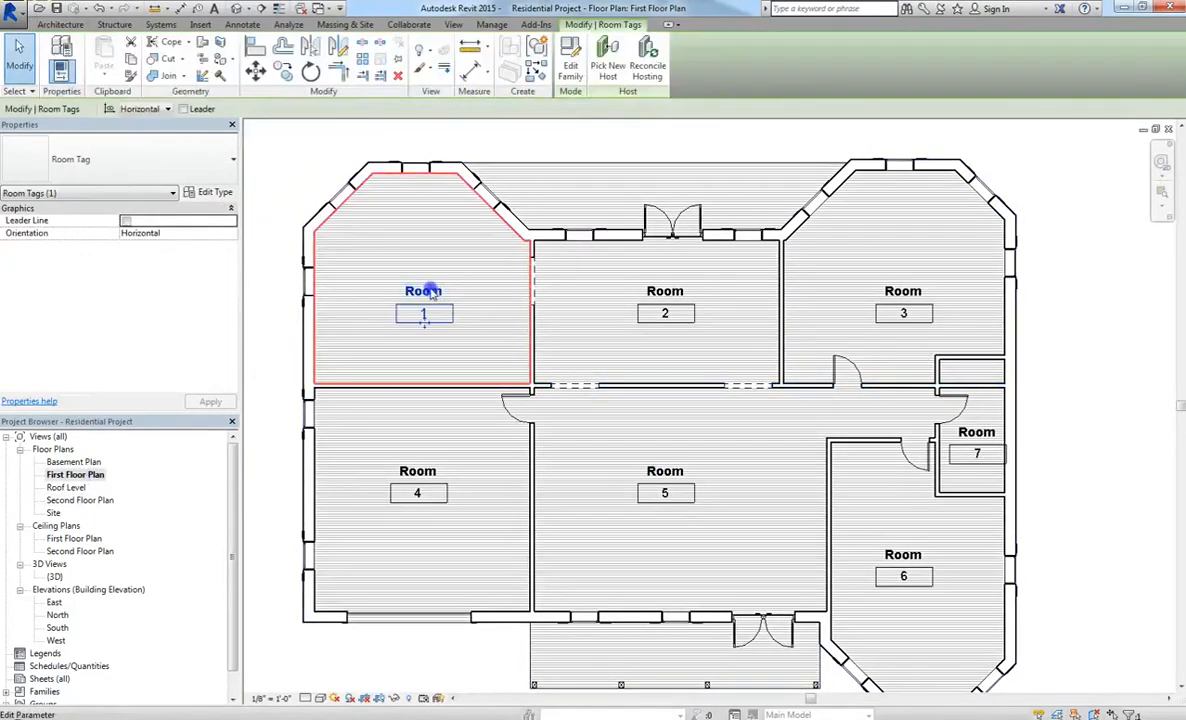
{"action": "double_click", "coordinate": [421, 290]}
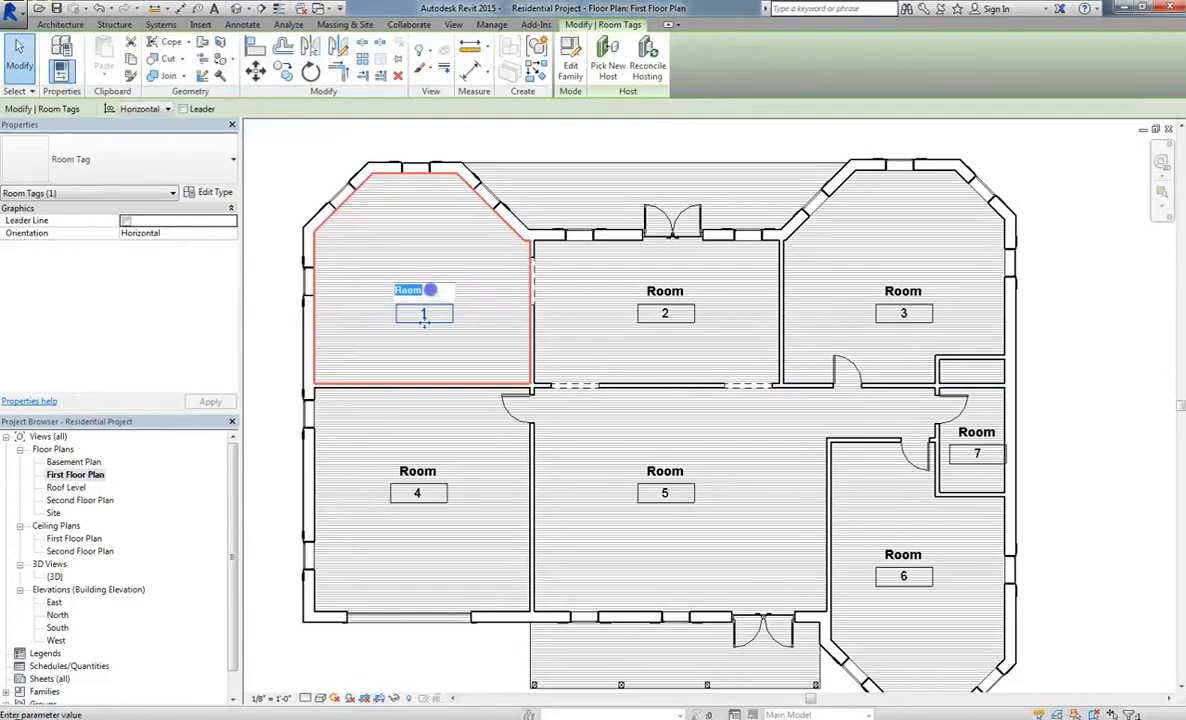
{"action": "type", "text": "Dining Room"}
{"action": "left_click", "coordinate": [665, 291]}
{"action": "type", "text": "Kitchen"}
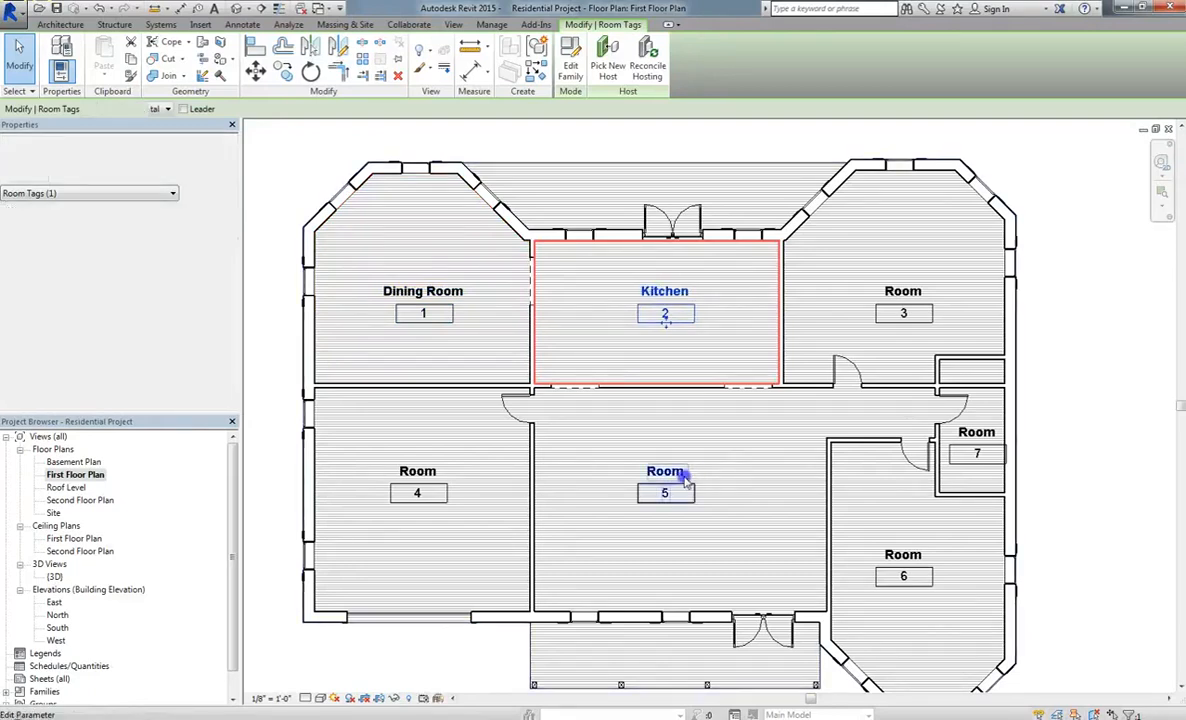
{"action": "left_click", "coordinate": [664, 471]}
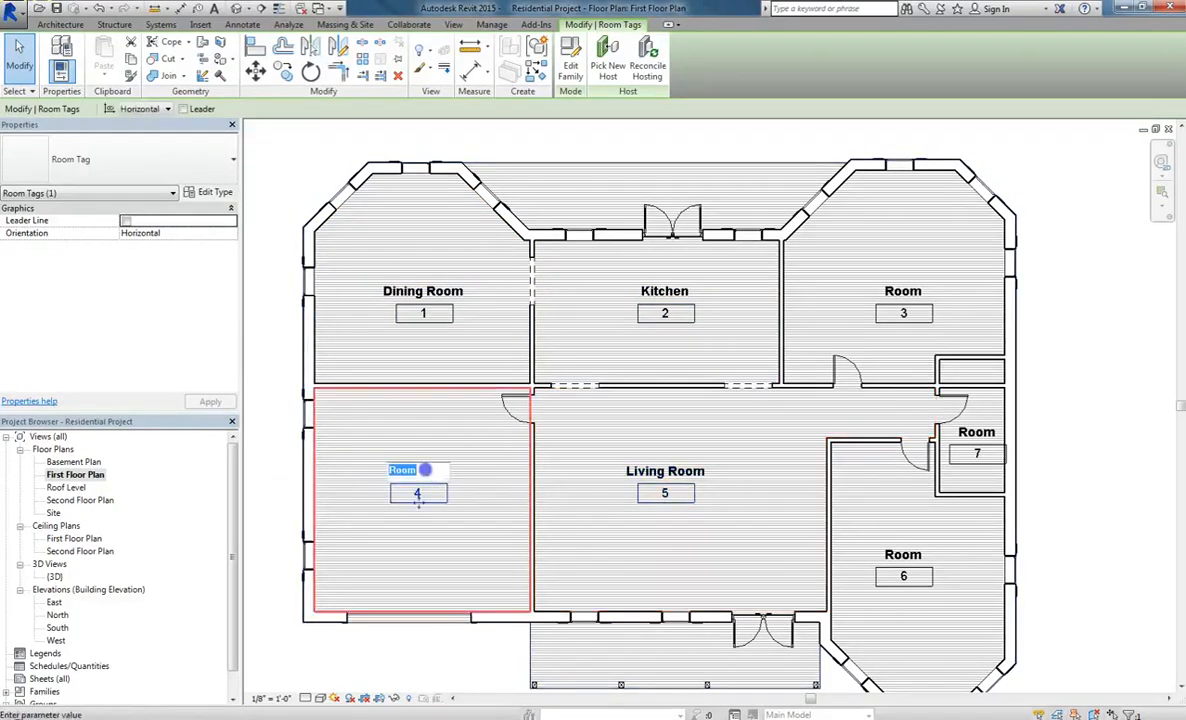
{"action": "type", "text": "Basement"}
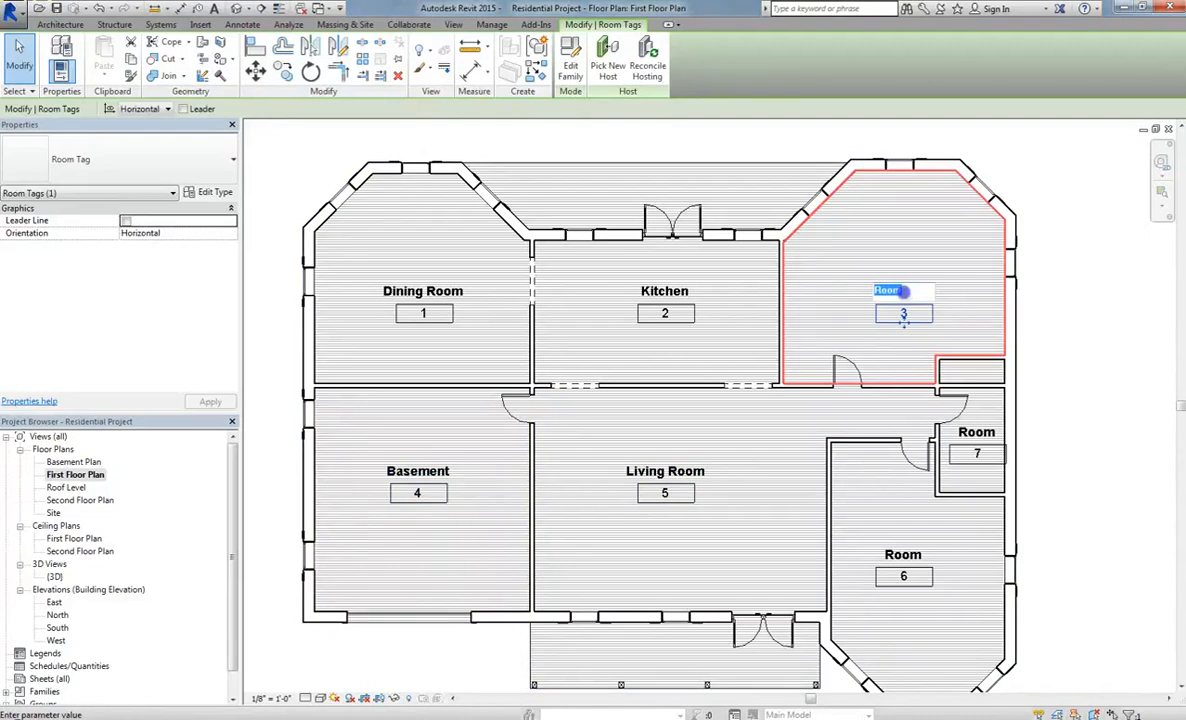
Step: Rename another room to Study Hall and room 7 to Bathroom
{"action": "type", "text": "Study Hall"}
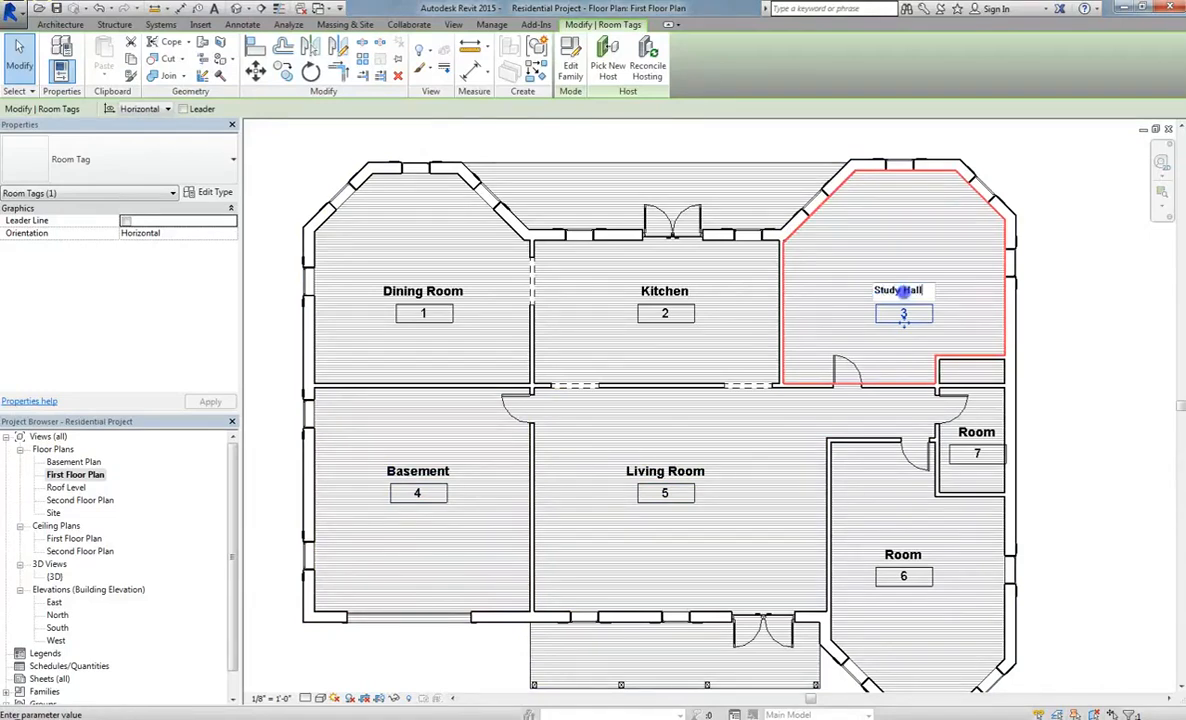
{"action": "left_click", "coordinate": [1116, 293]}
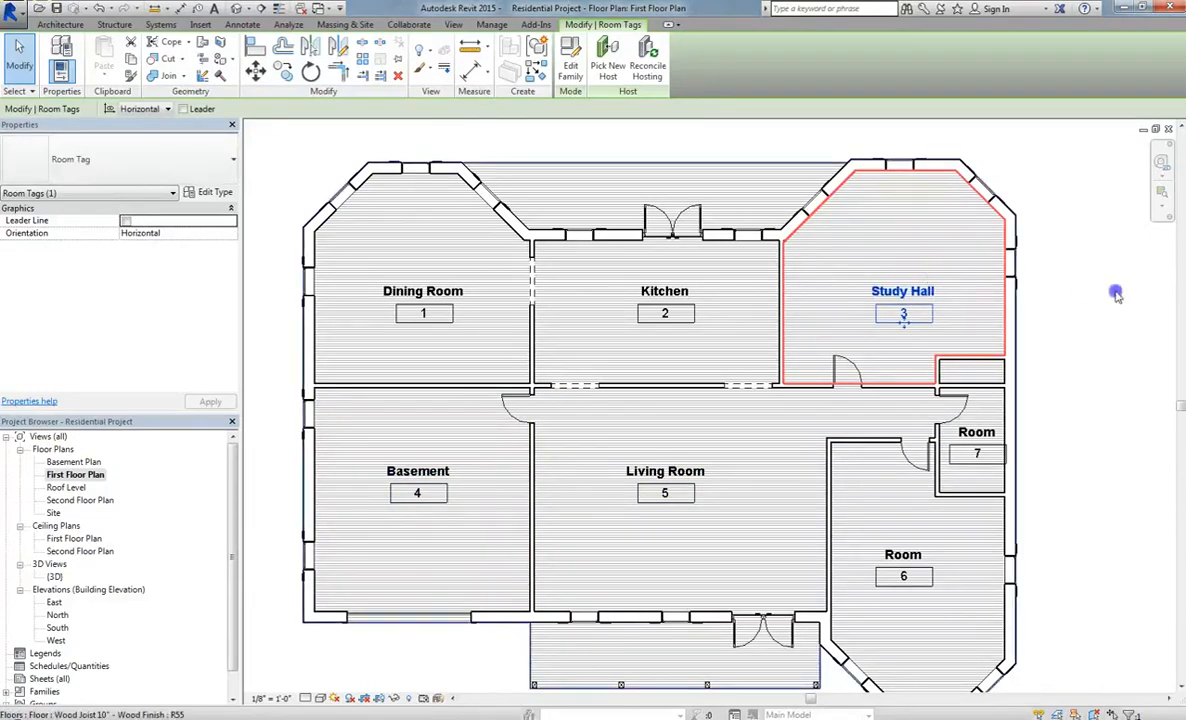
{"action": "left_click", "coordinate": [976, 454]}
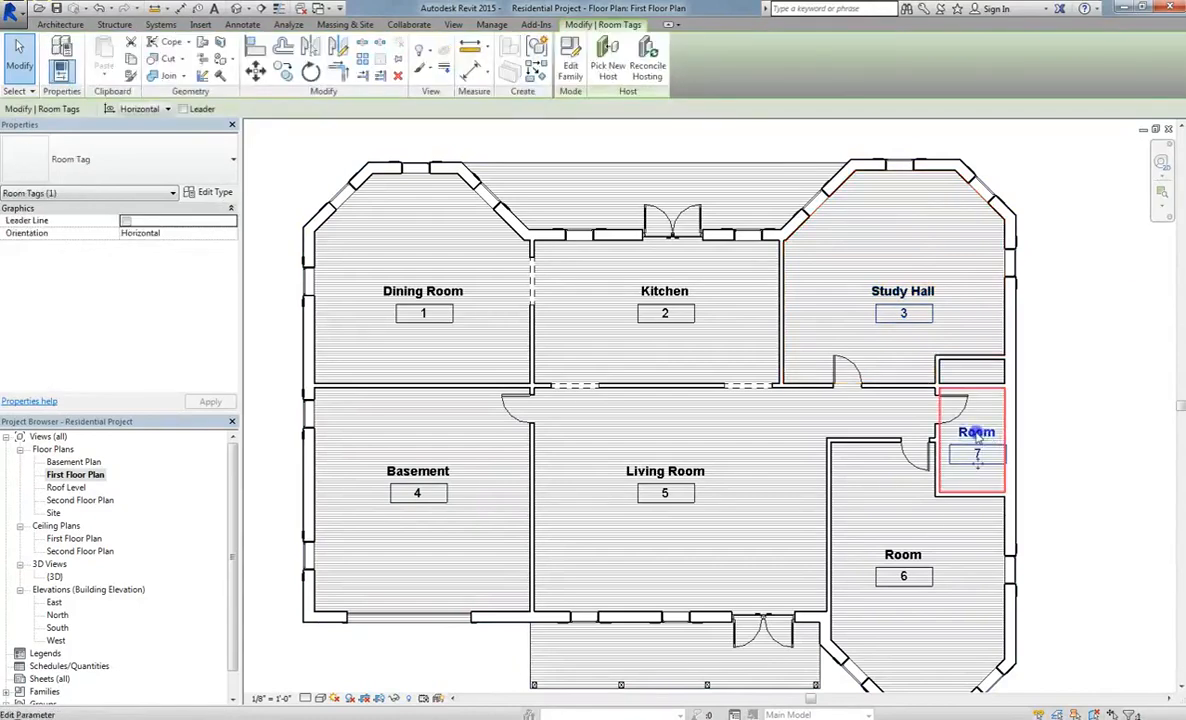
{"action": "double_click", "coordinate": [975, 431]}
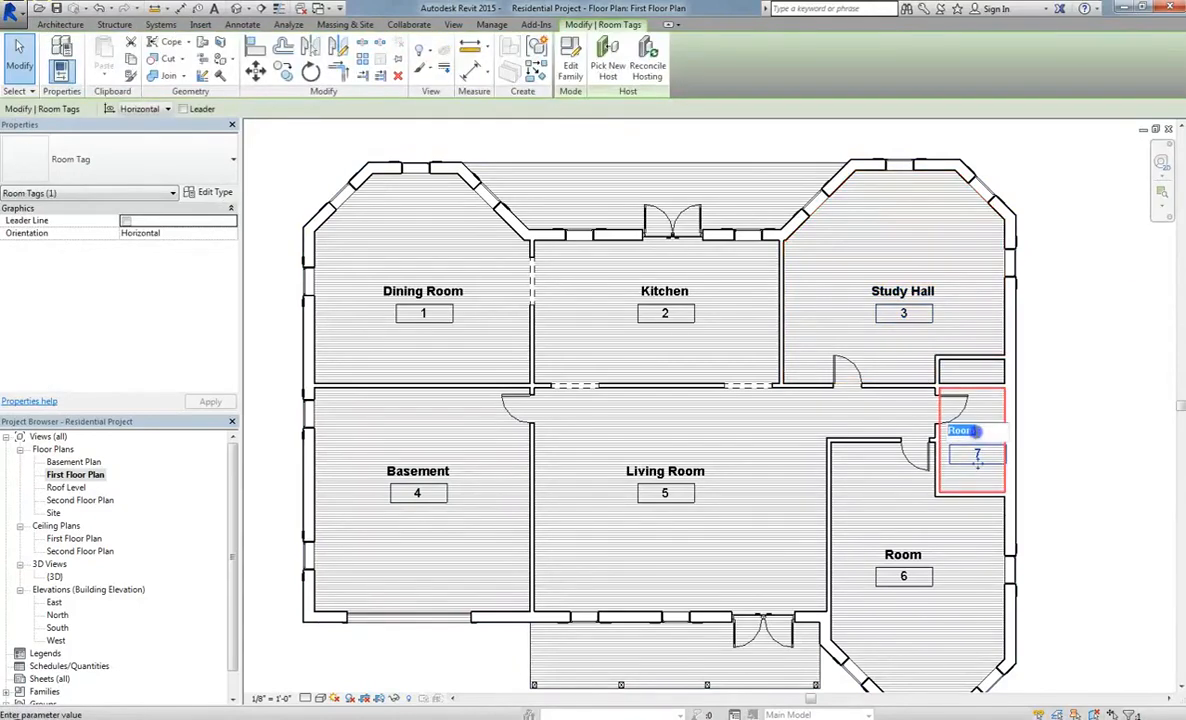
{"action": "type", "text": "Ba"}
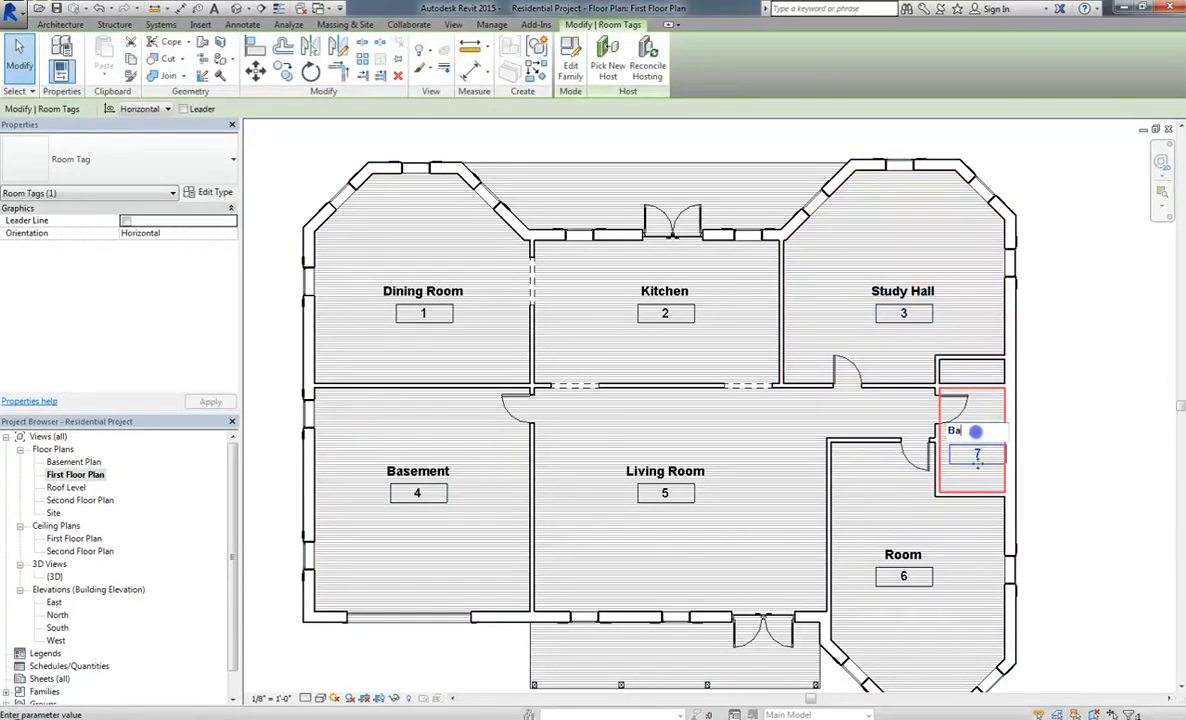
{"action": "type", "text": "Bathroom"}
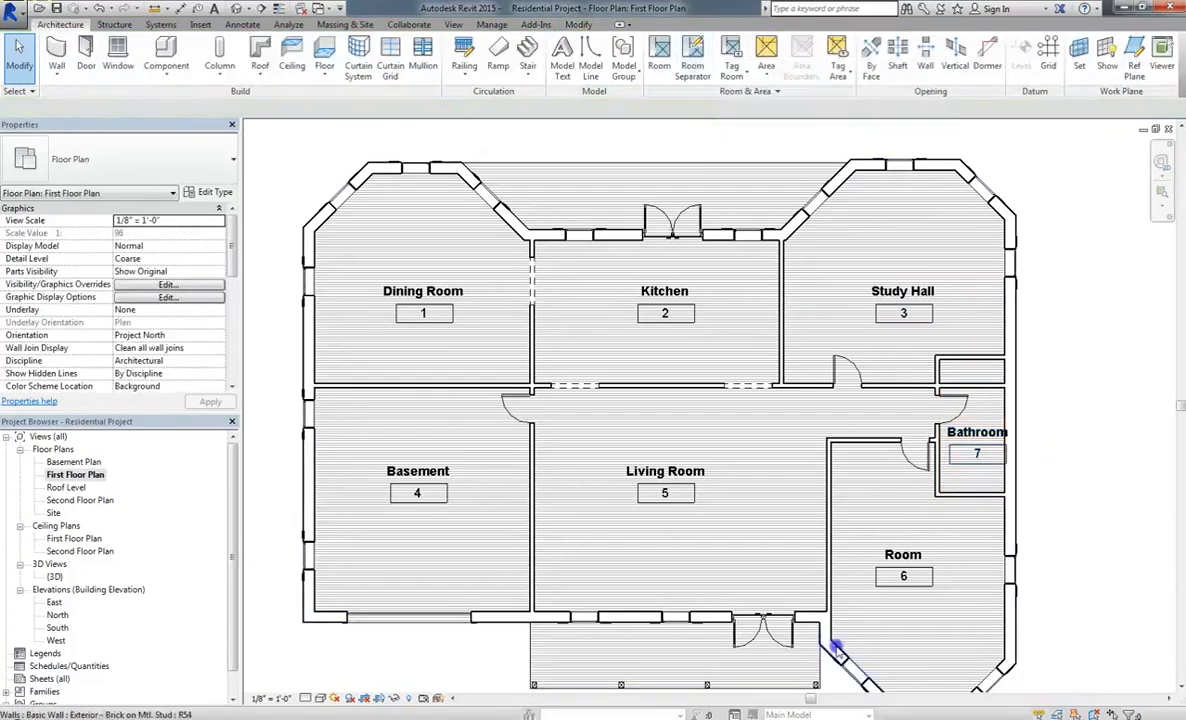
{"action": "mouse_move", "coordinate": [598, 400]}
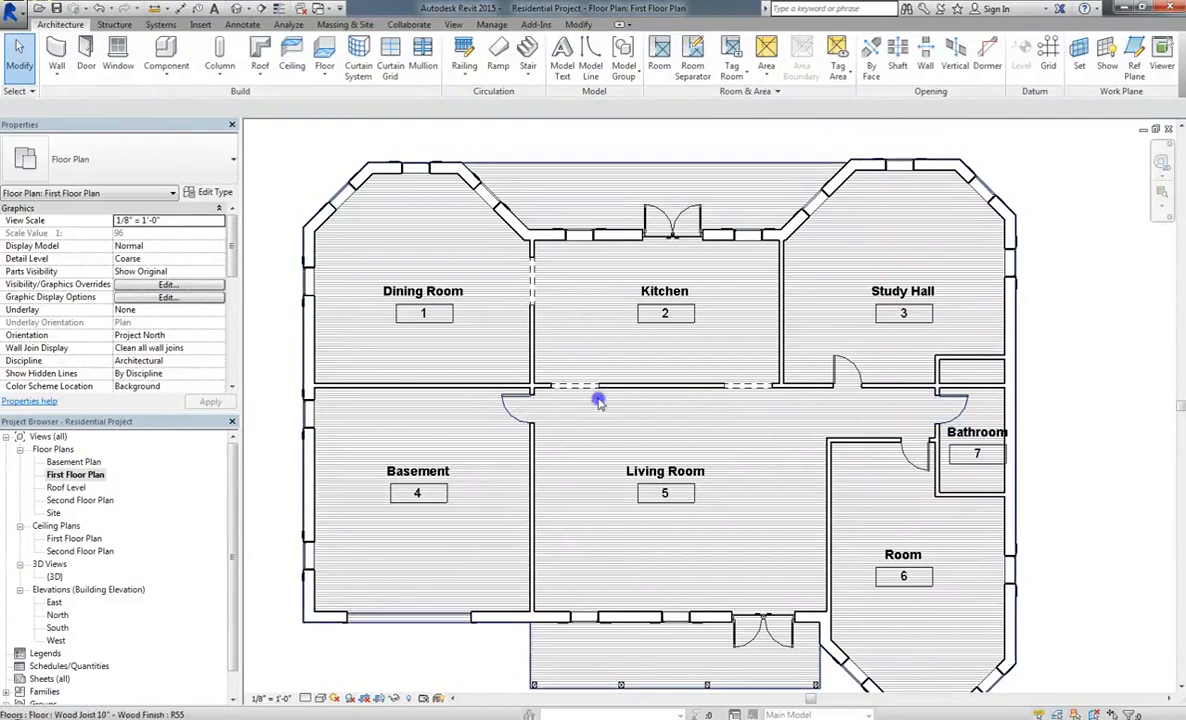
Step: Place a new room (15) in the empty hallway strip and name it Corridor
{"action": "left_click", "coordinate": [665, 493]}
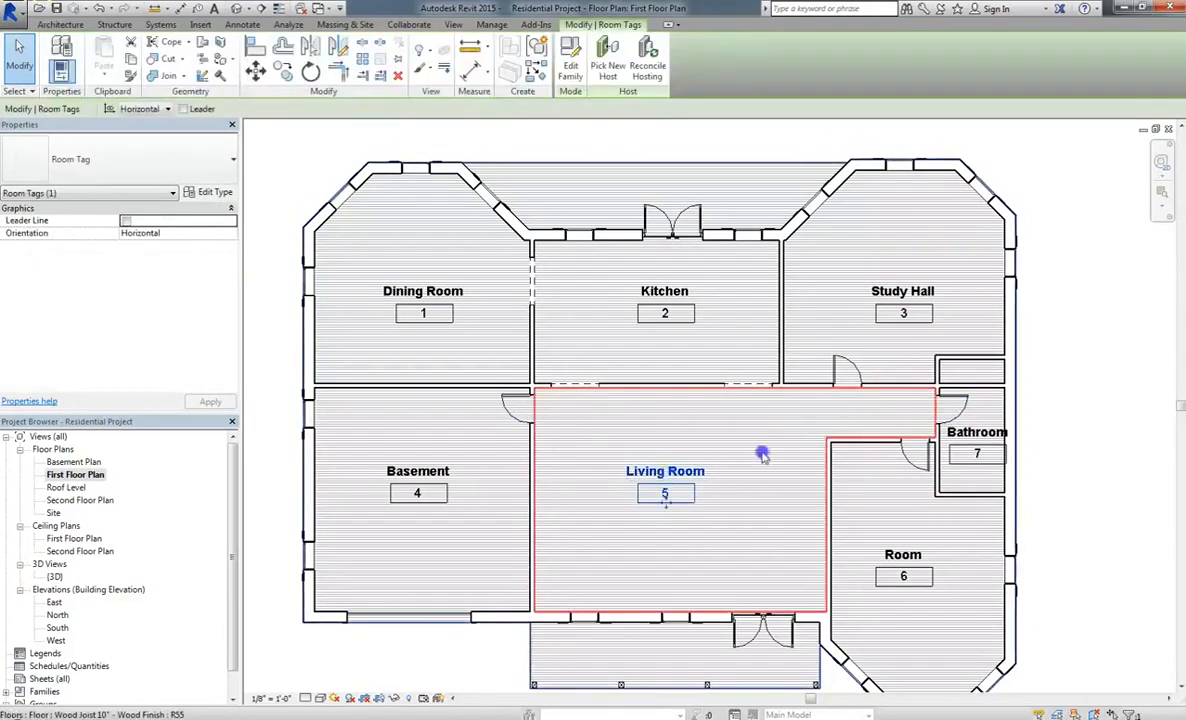
{"action": "mouse_move", "coordinate": [684, 401]}
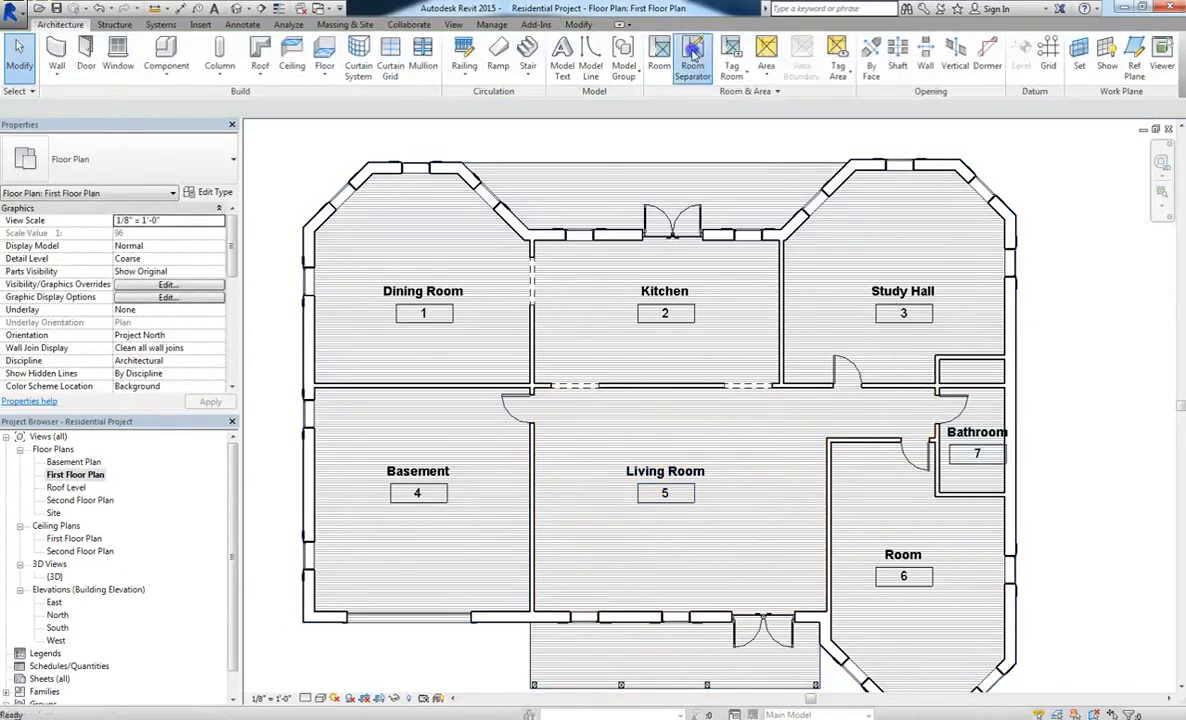
{"action": "left_click", "coordinate": [692, 55]}
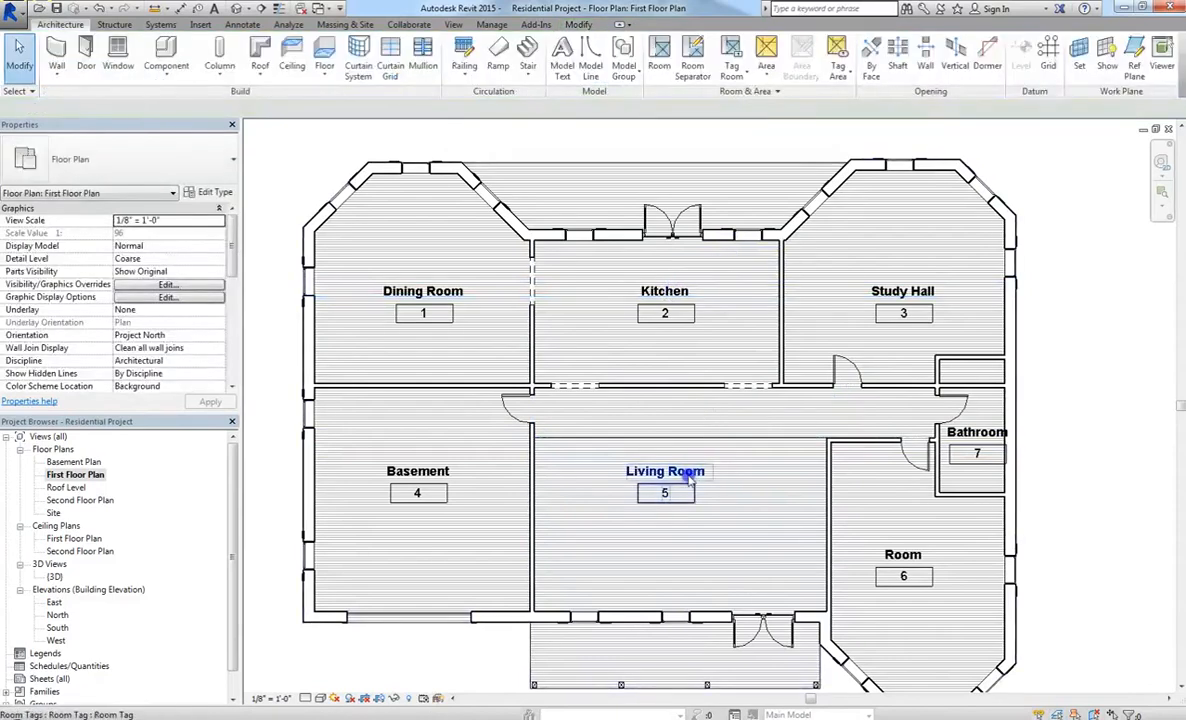
{"action": "left_click", "coordinate": [664, 471]}
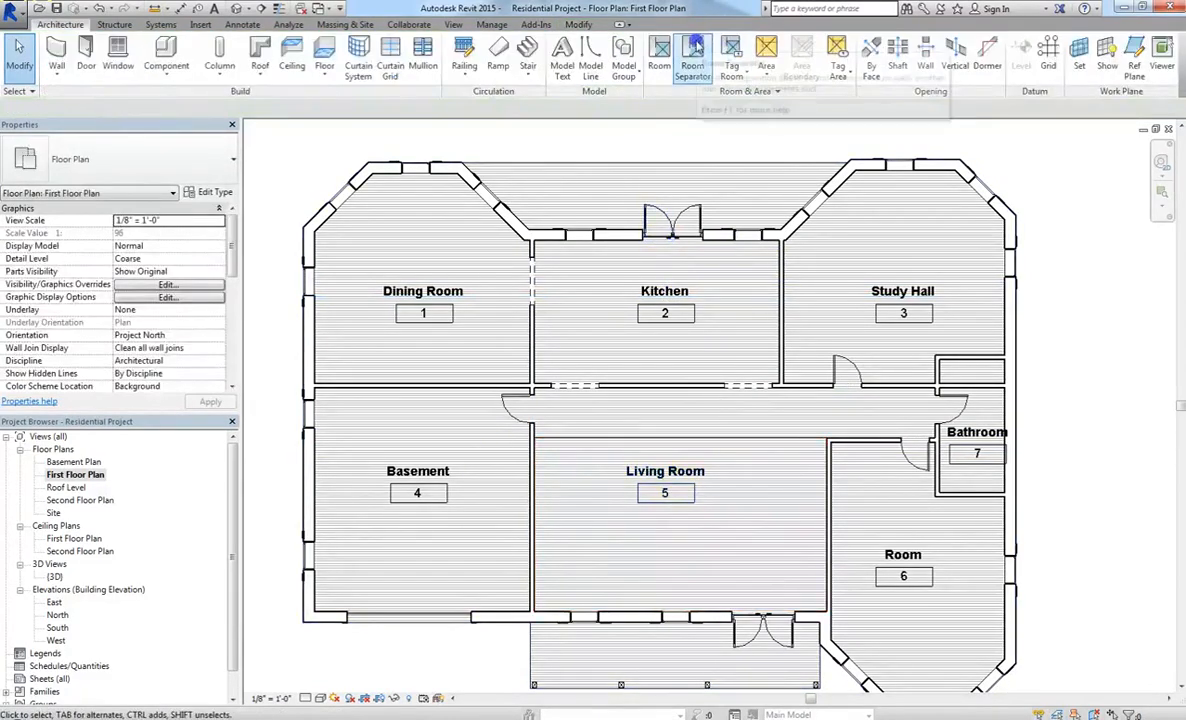
{"action": "left_click", "coordinate": [658, 52]}
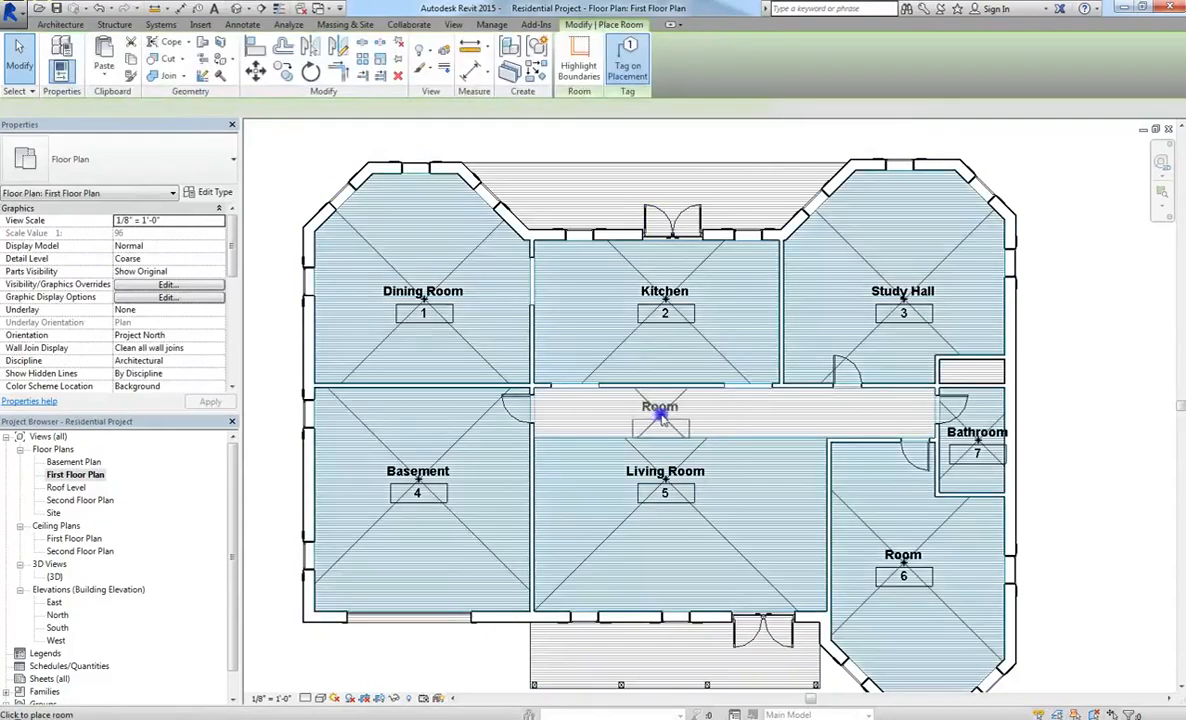
{"action": "left_click", "coordinate": [660, 415]}
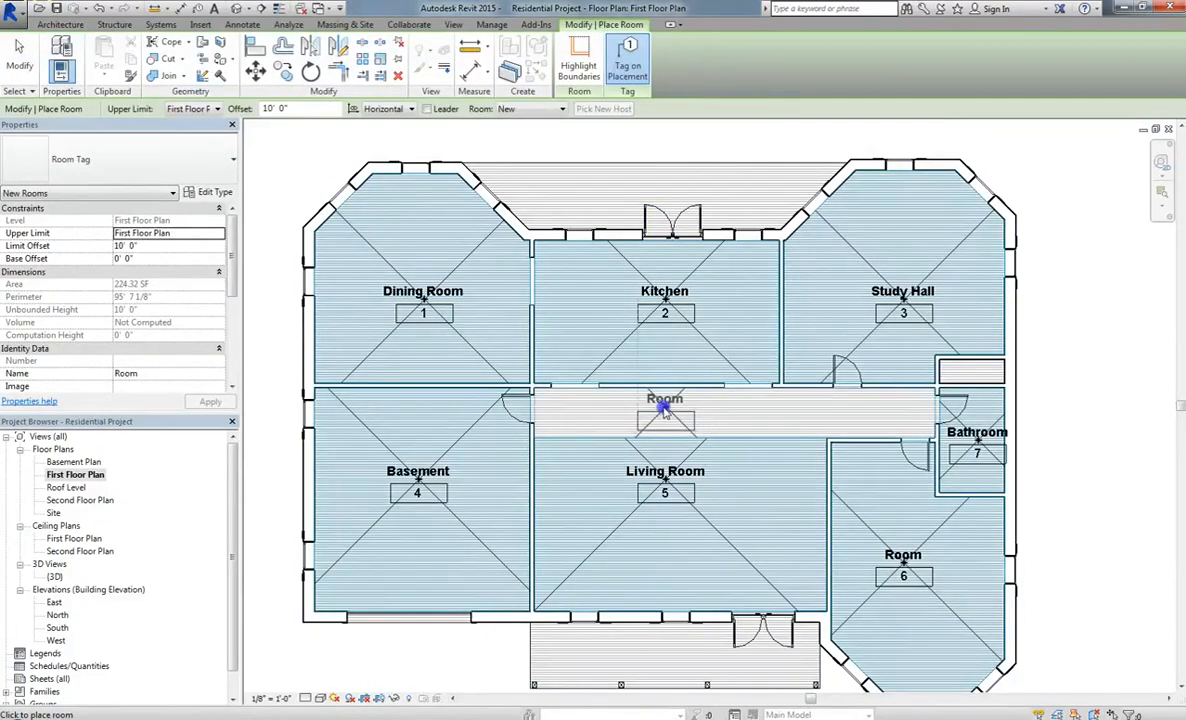
{"action": "left_click", "coordinate": [664, 408]}
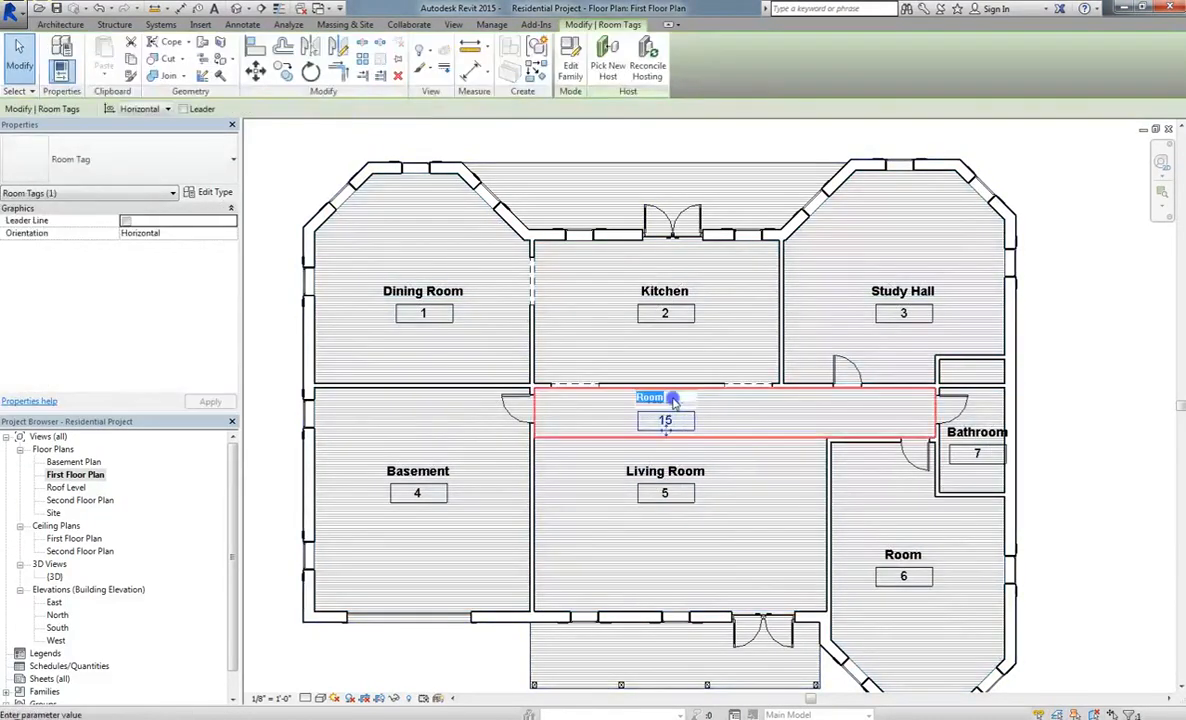
{"action": "type", "text": "Corridor"}
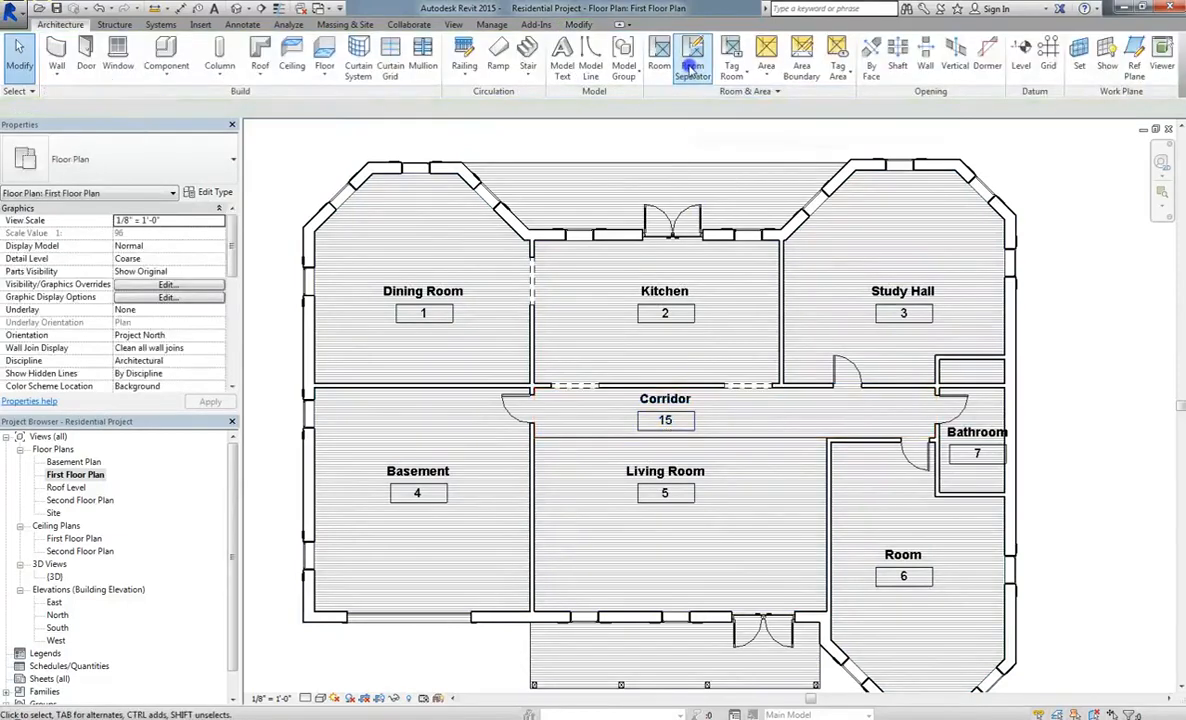
{"action": "mouse_move", "coordinate": [692, 60]}
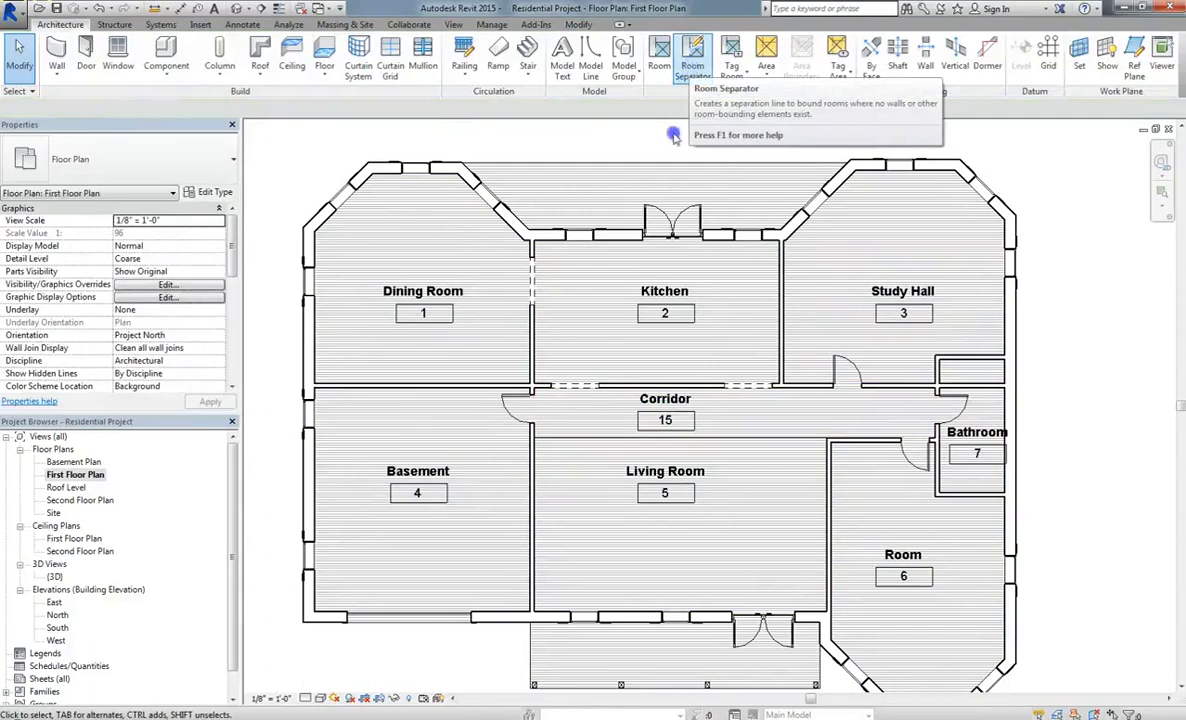
{"action": "left_click", "coordinate": [665, 420]}
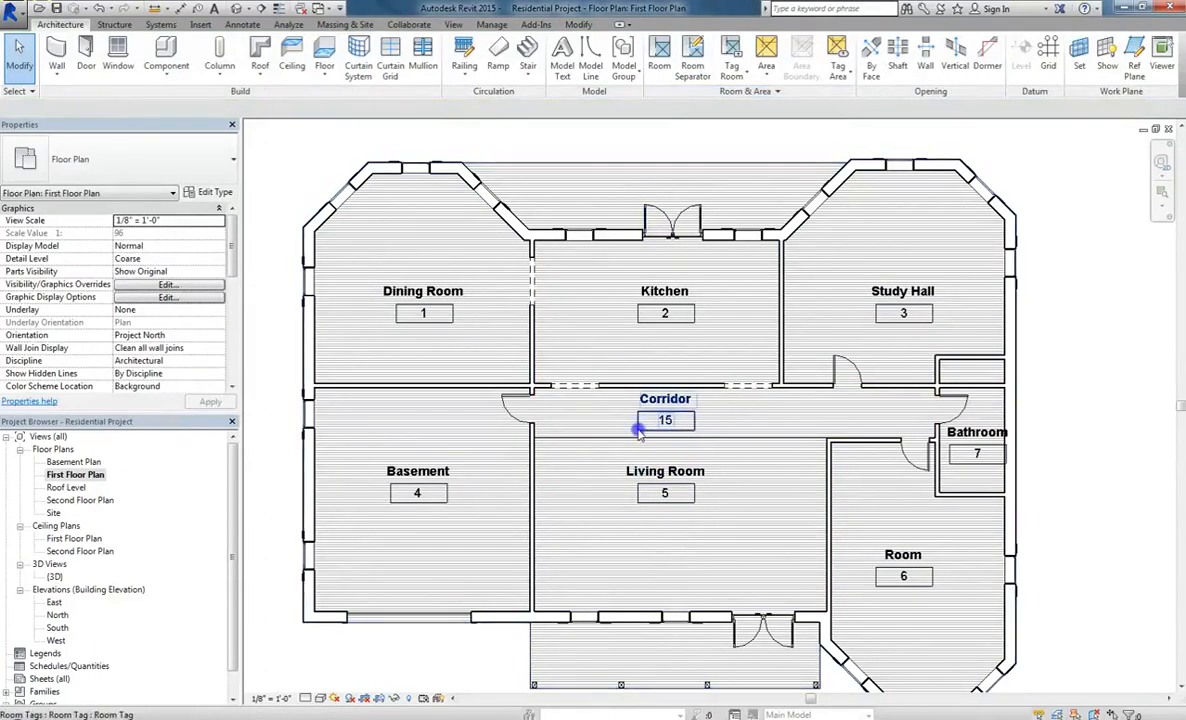
{"action": "mouse_move", "coordinate": [648, 398]}
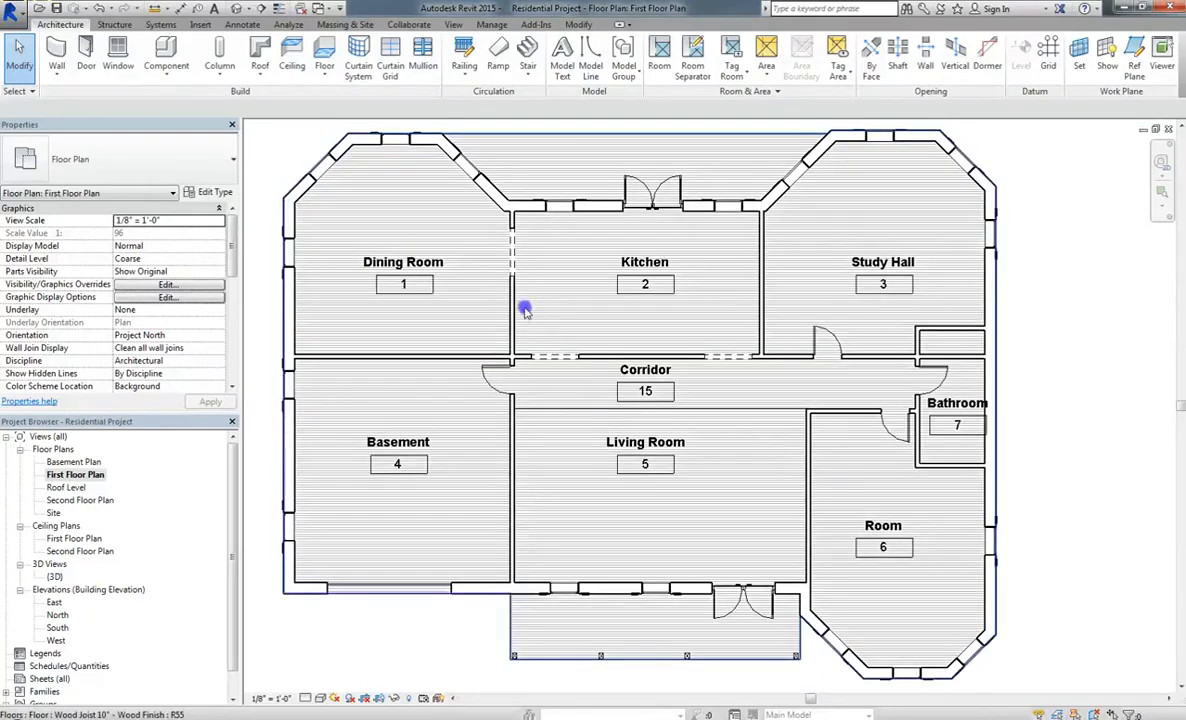
{"action": "mouse_move", "coordinate": [520, 308]}
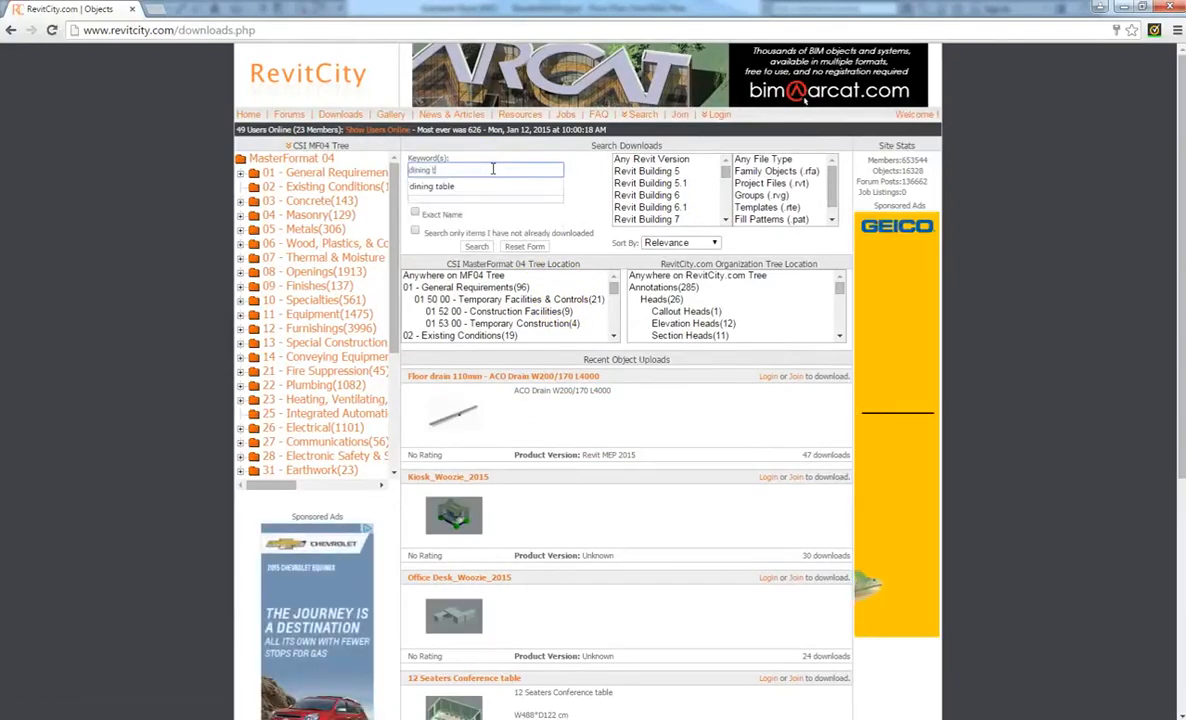
Step: Search RevitCity for 'dining table', log in, and download the Dining Table & Chair family
{"action": "left_click", "coordinate": [476, 246]}
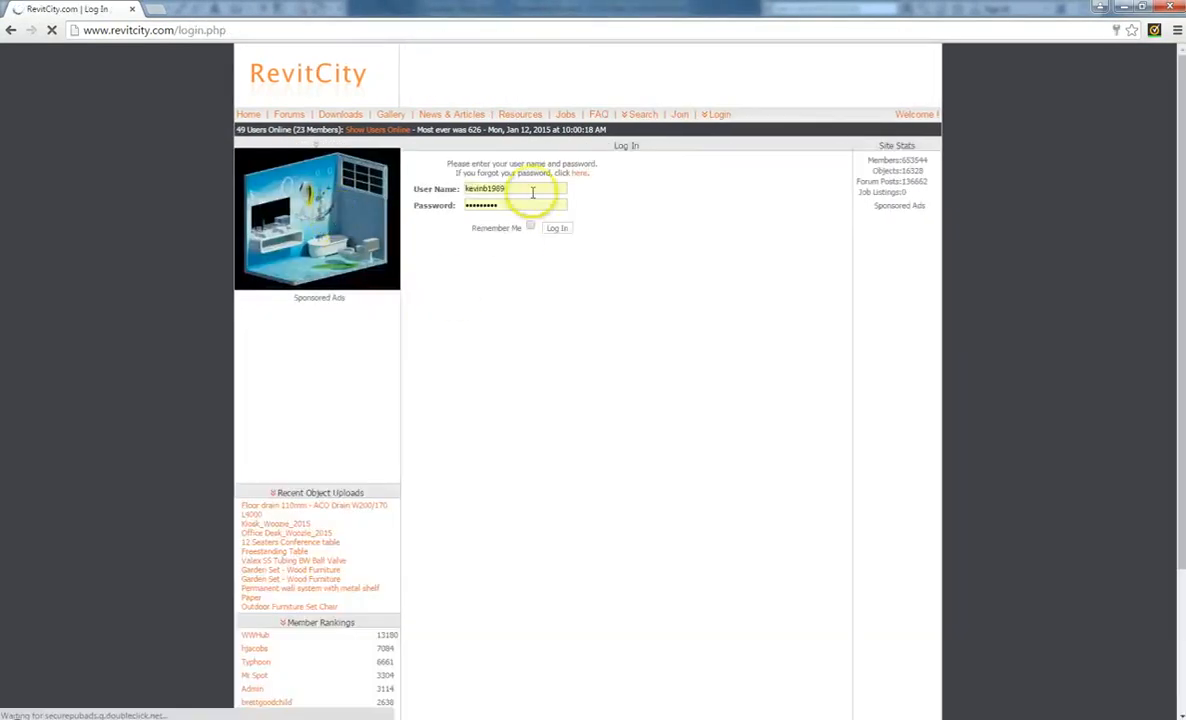
{"action": "left_click", "coordinate": [557, 228]}
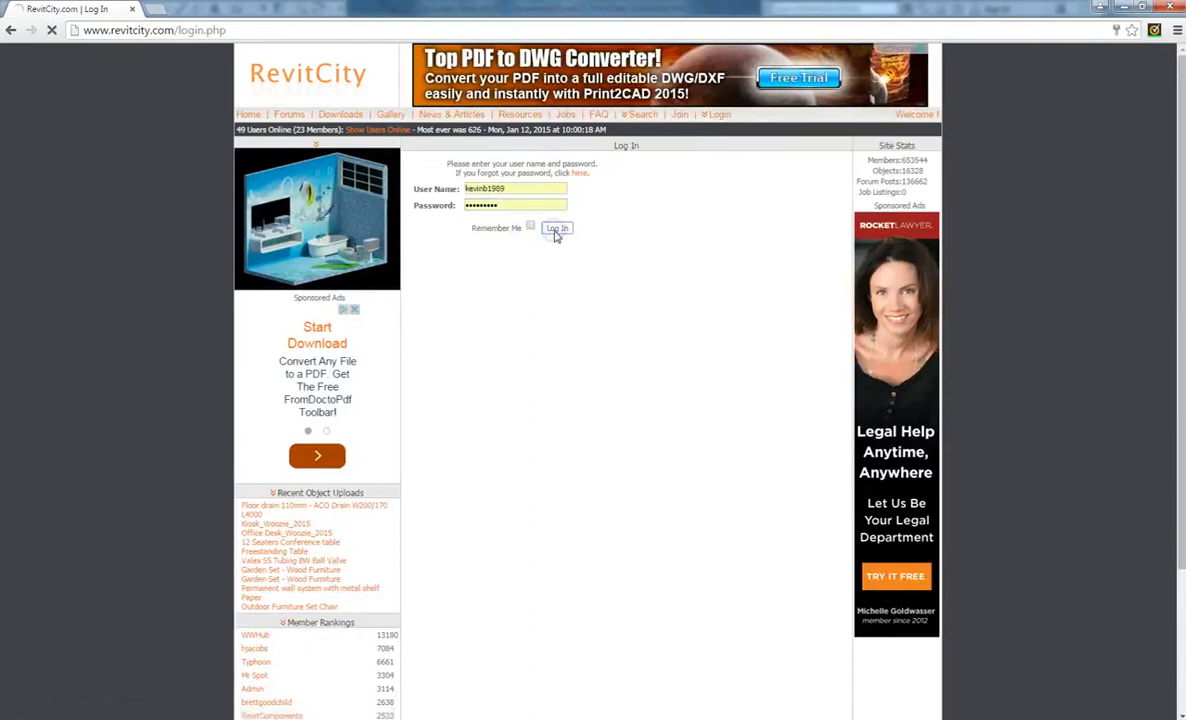
{"action": "left_click", "coordinate": [557, 228]}
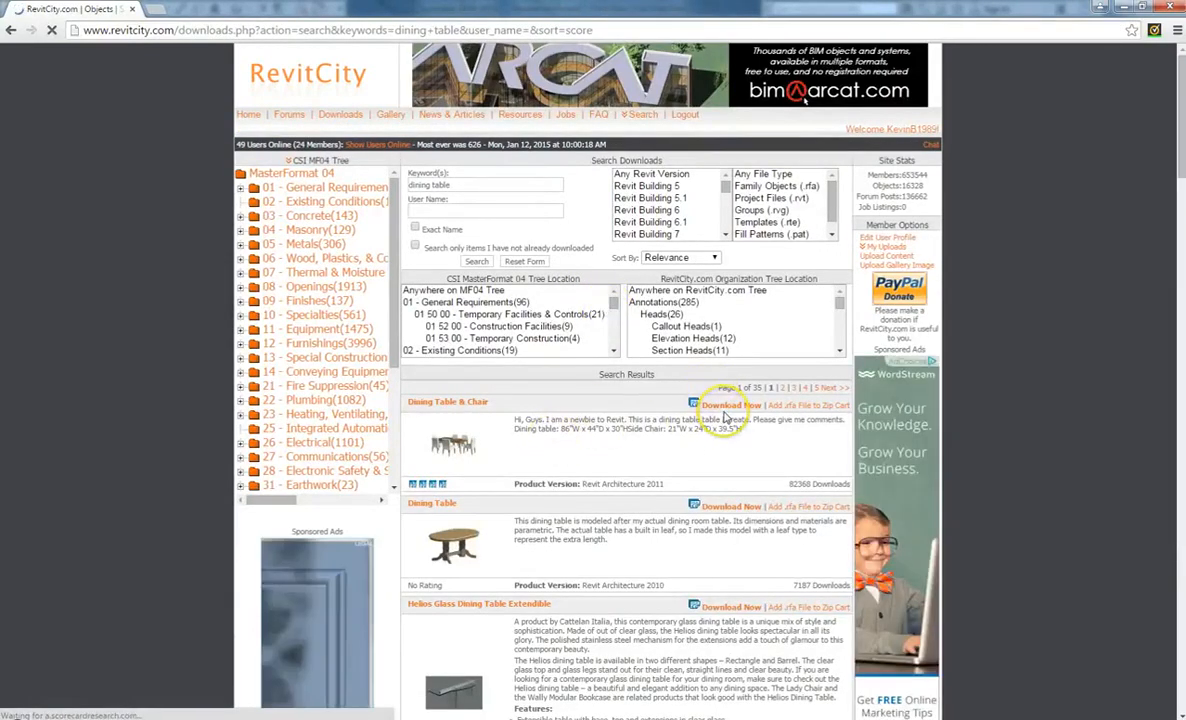
{"action": "left_click", "coordinate": [727, 405]}
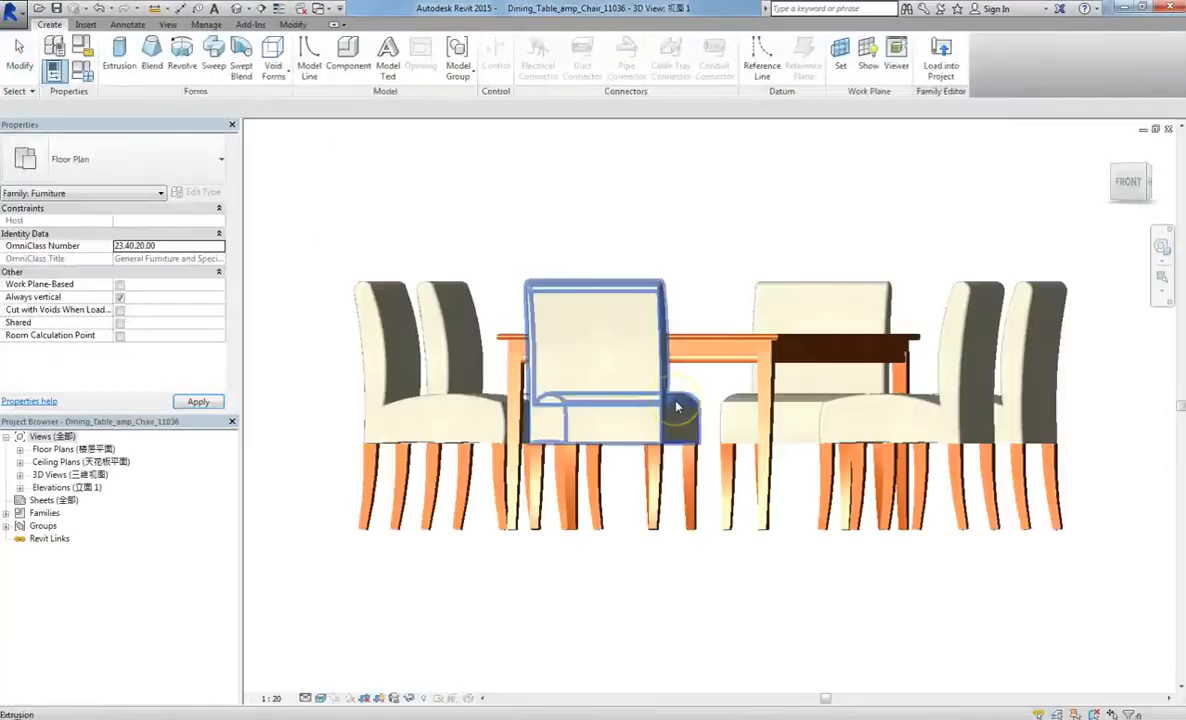
Step: Load the Dining Table & Chair family into the project and place it in the Dining Room
{"action": "left_click", "coordinate": [940, 57]}
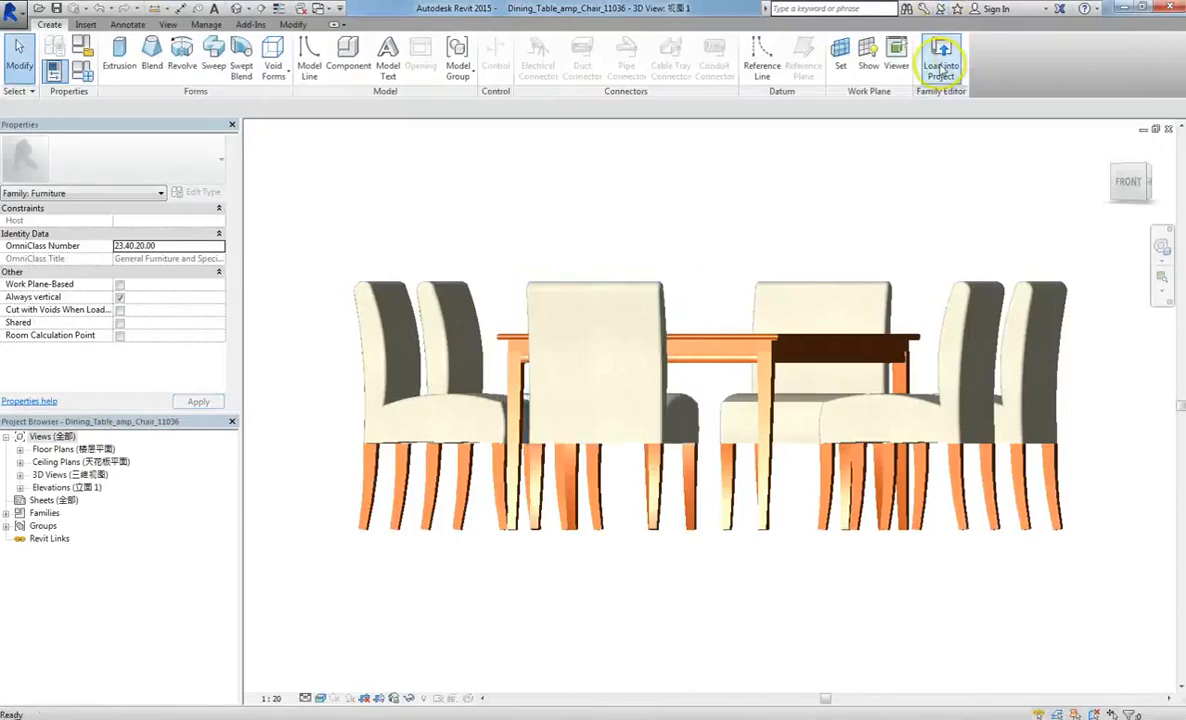
{"action": "left_click", "coordinate": [940, 57]}
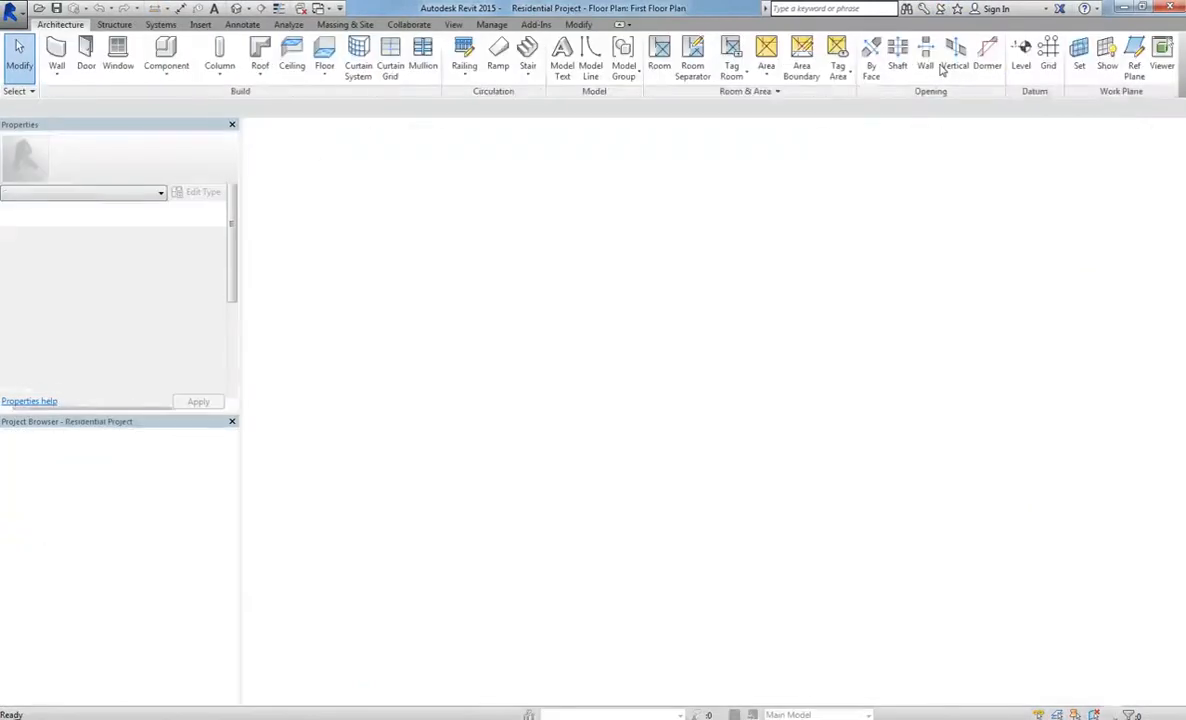
{"action": "left_click", "coordinate": [166, 55]}
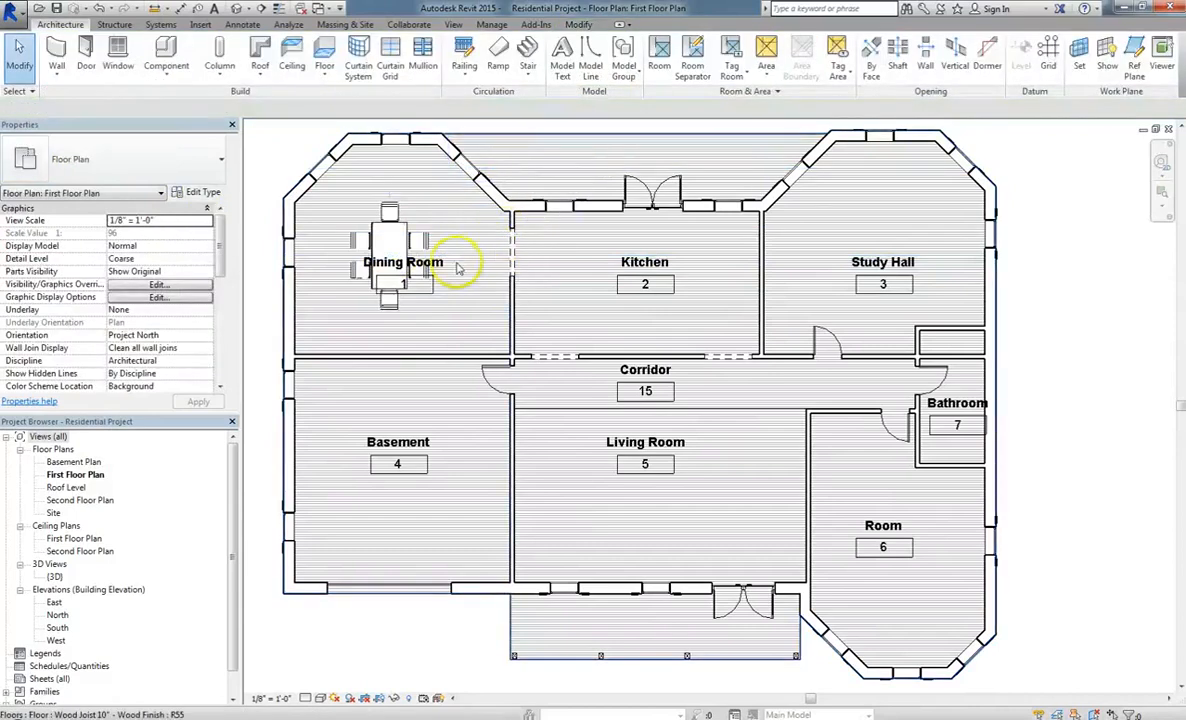
{"action": "left_click", "coordinate": [402, 262]}
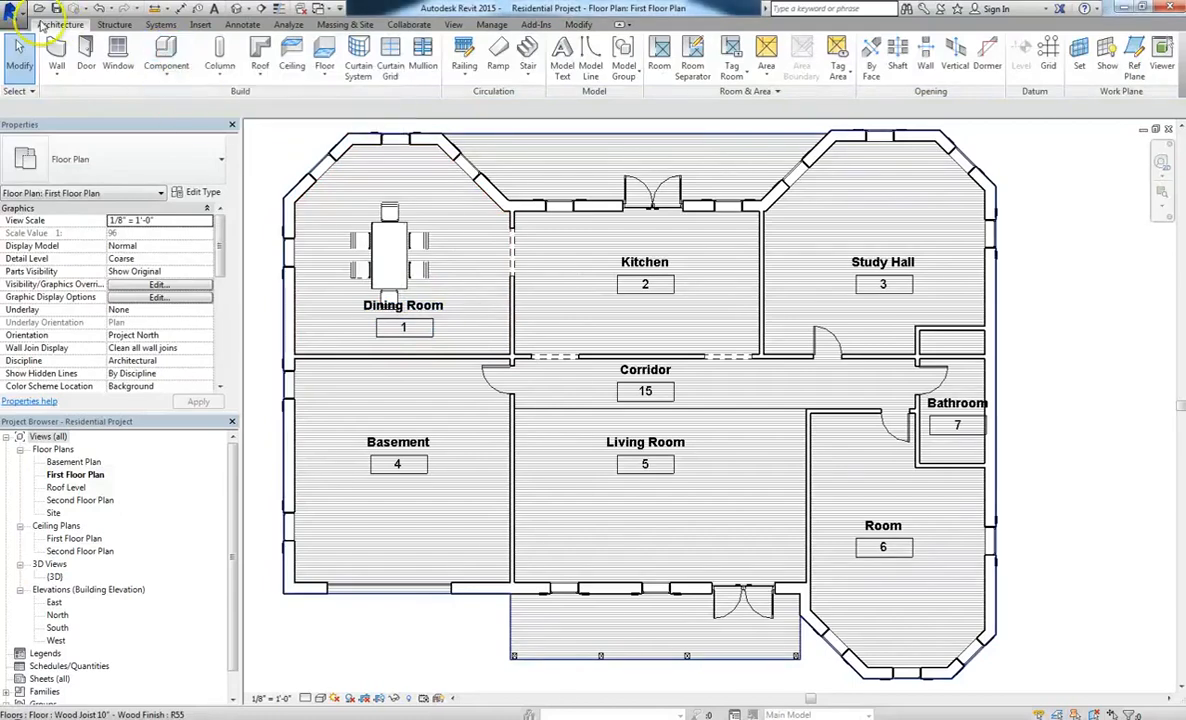
Step: Load the Toilet-Domestic-3D family from the Plumbing > Fixtures > Water Closets library
{"action": "left_click", "coordinate": [166, 55]}
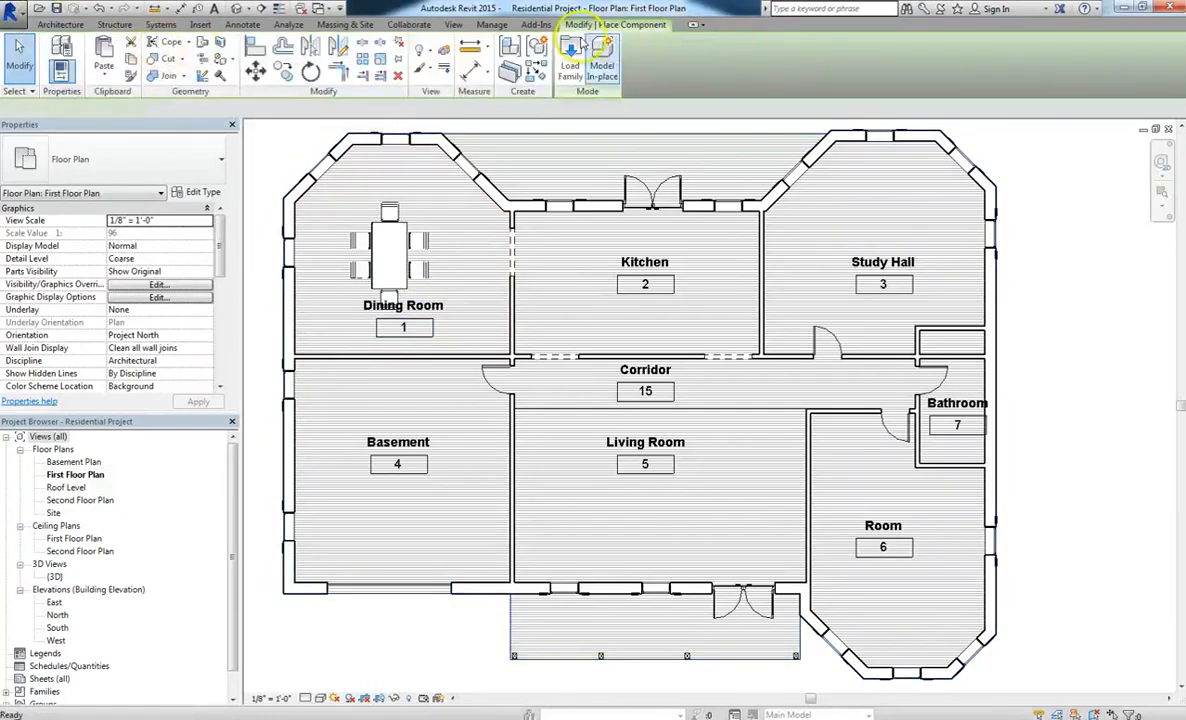
{"action": "left_click", "coordinate": [570, 65]}
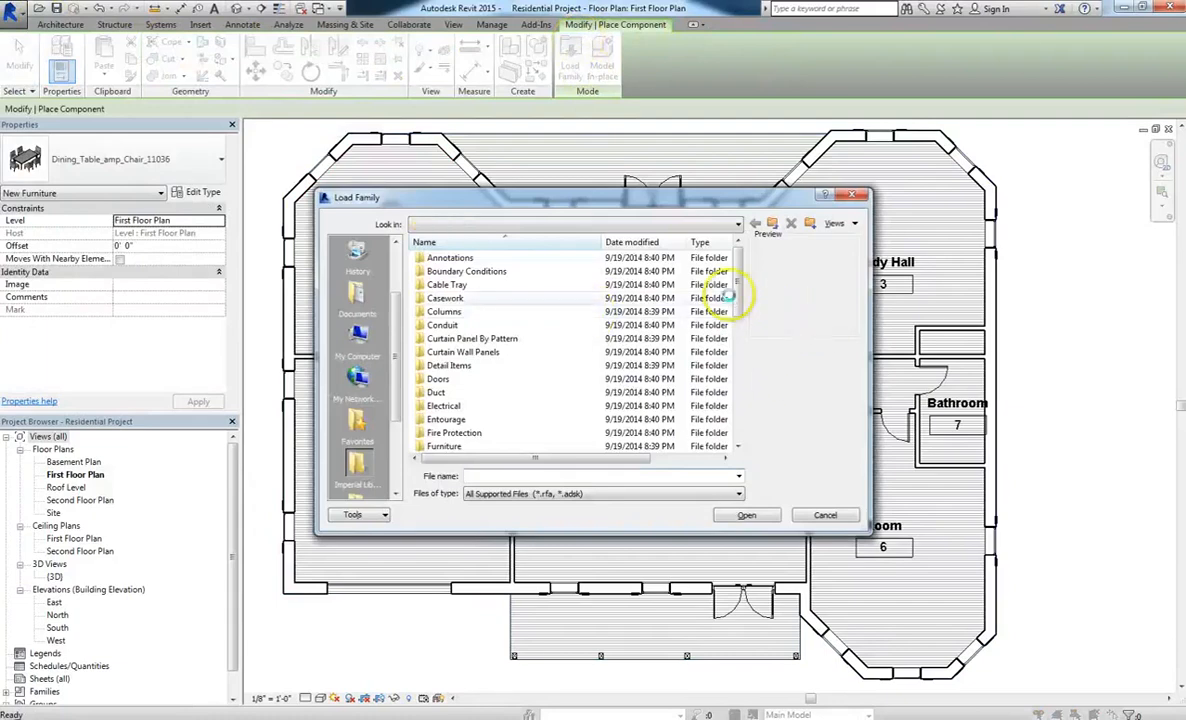
{"action": "scroll", "scroll_direction": "down", "scroll_amount": 3}
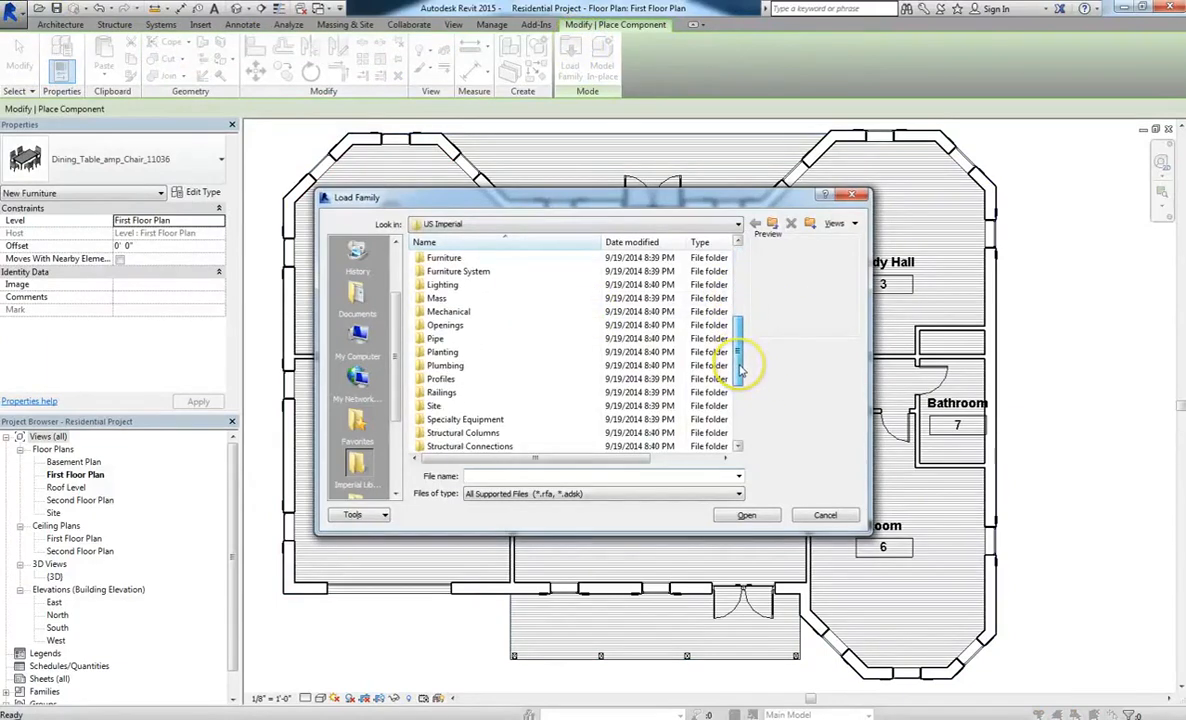
{"action": "scroll", "scroll_direction": "up", "scroll_amount": 3}
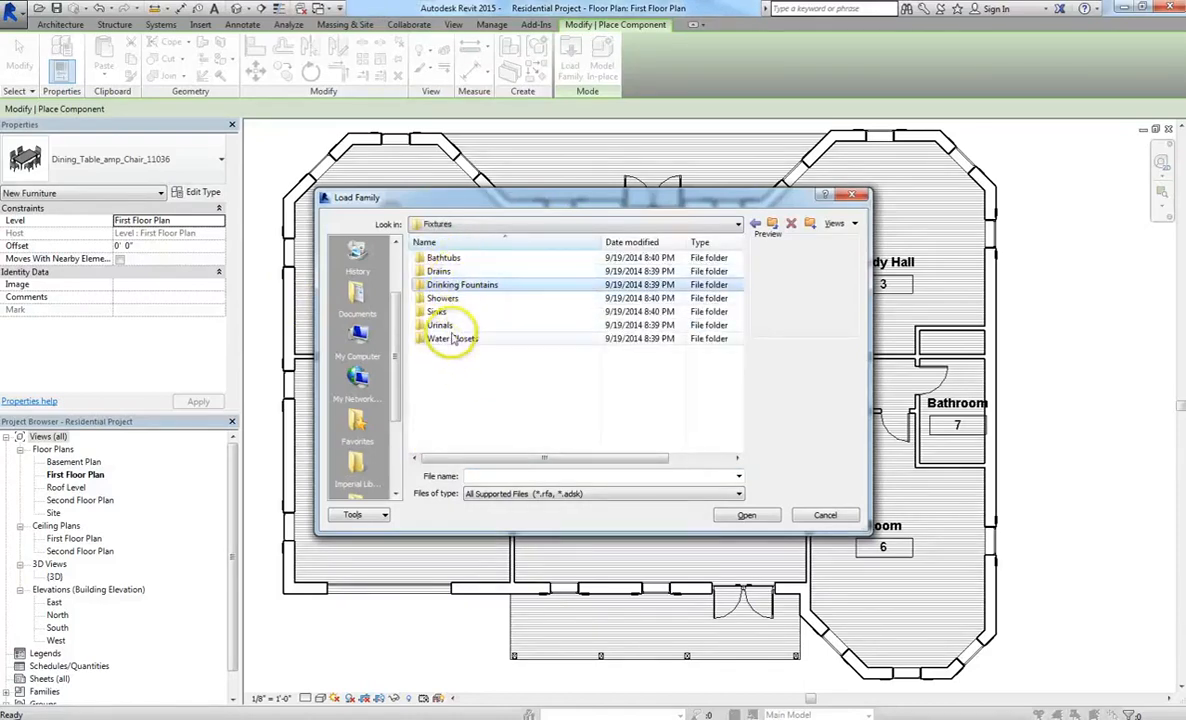
{"action": "double_click", "coordinate": [453, 338]}
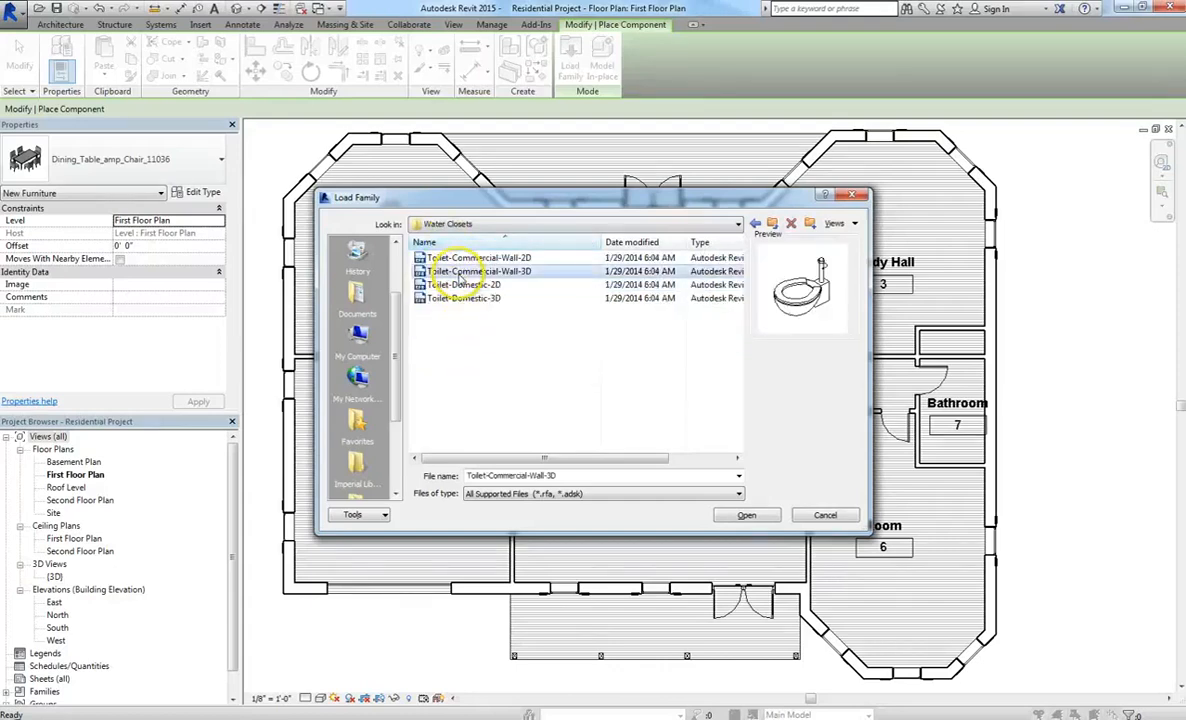
{"action": "left_click", "coordinate": [464, 298]}
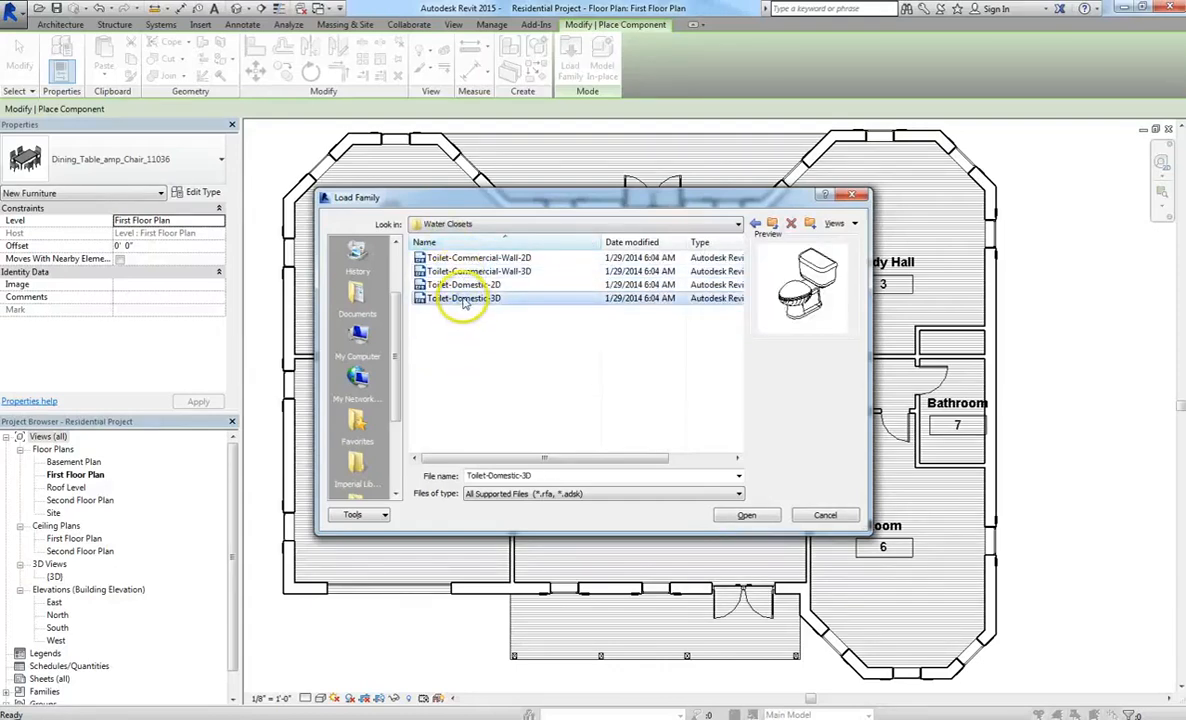
{"action": "left_click", "coordinate": [825, 514]}
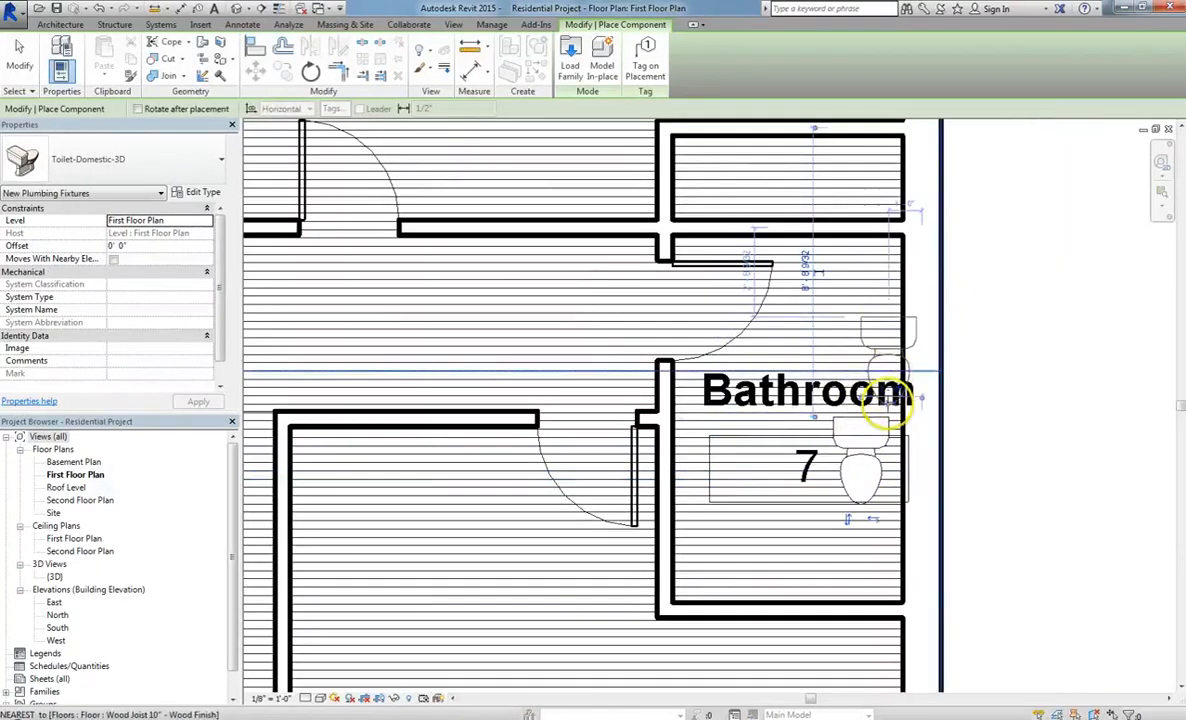
Step: Place the Toilet-Domestic-3D against the Bathroom's right wall and deselect it
{"action": "left_click", "coordinate": [860, 465]}
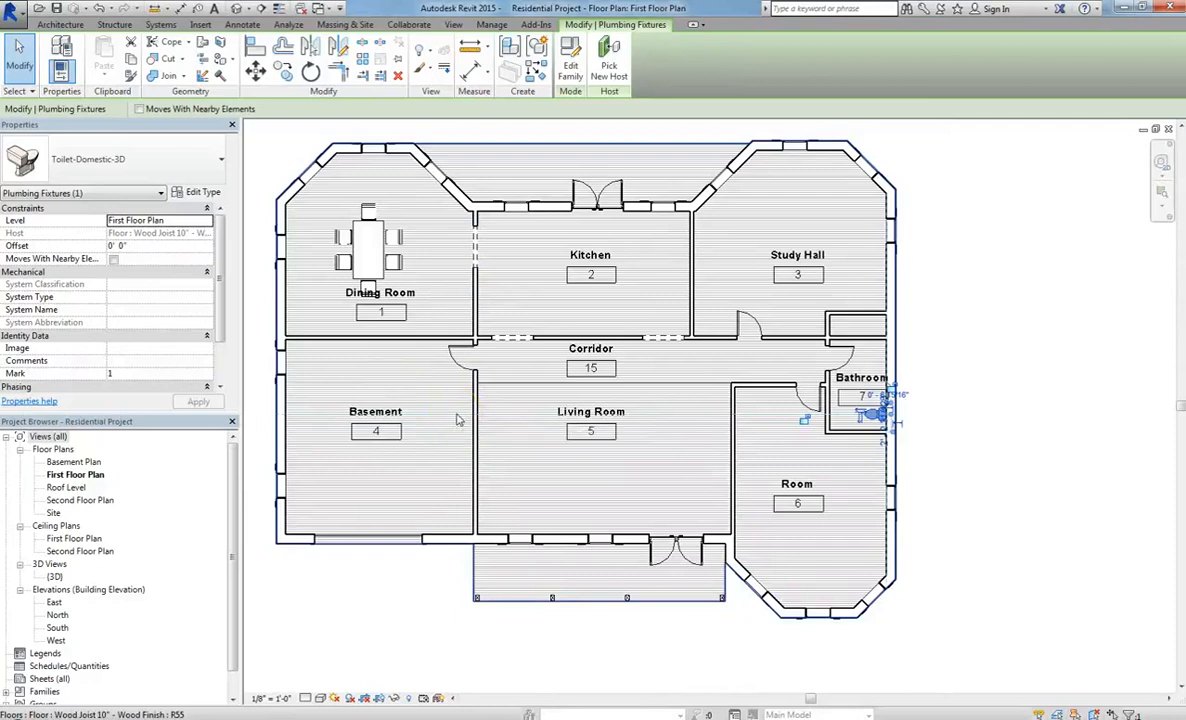
{"action": "mouse_move", "coordinate": [456, 419]}
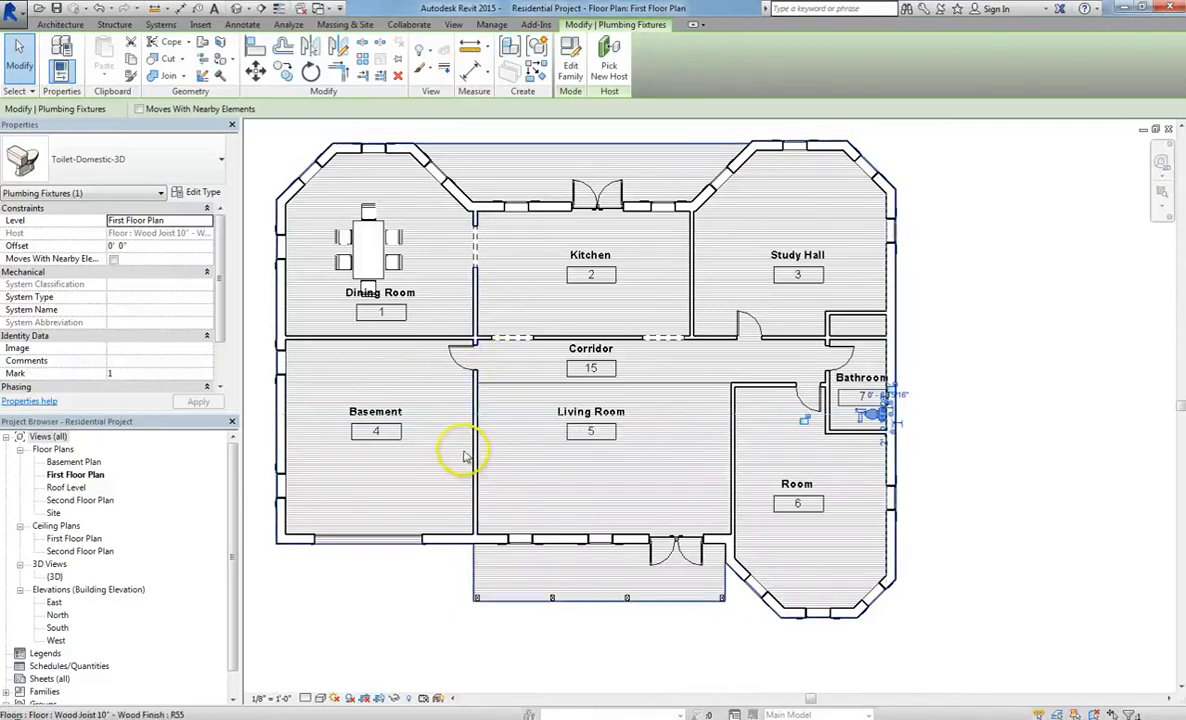
{"action": "left_click", "coordinate": [586, 337]}
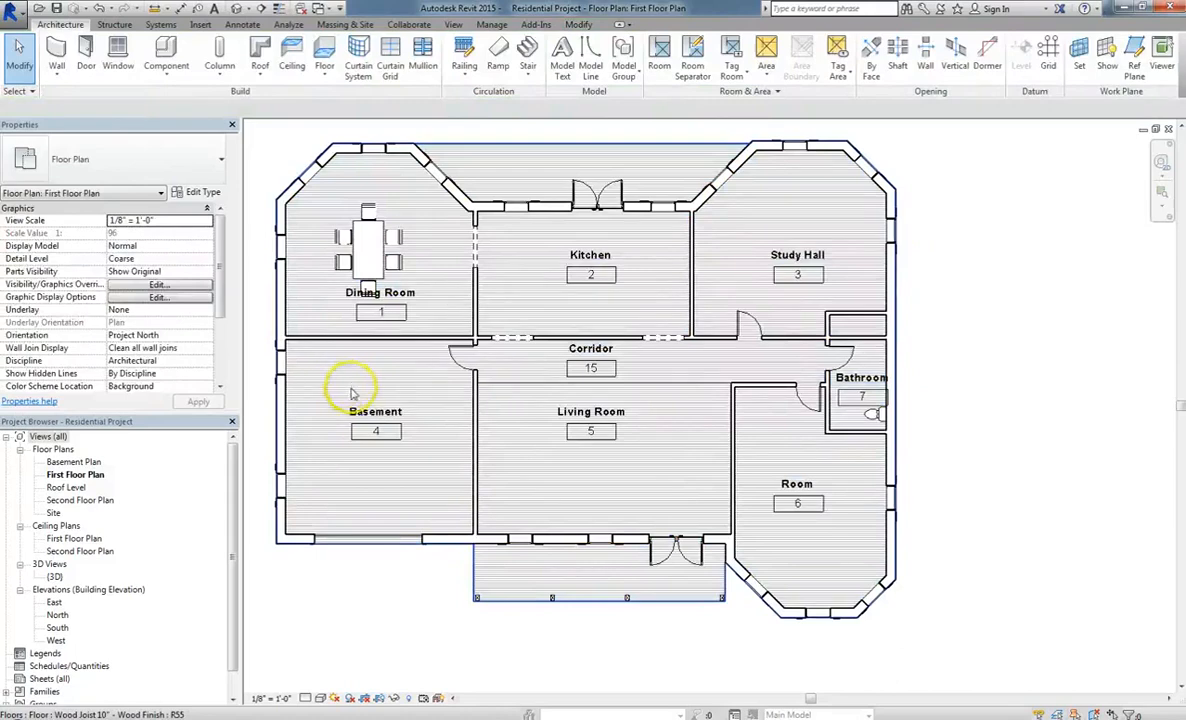
{"action": "left_click", "coordinate": [550, 385]}
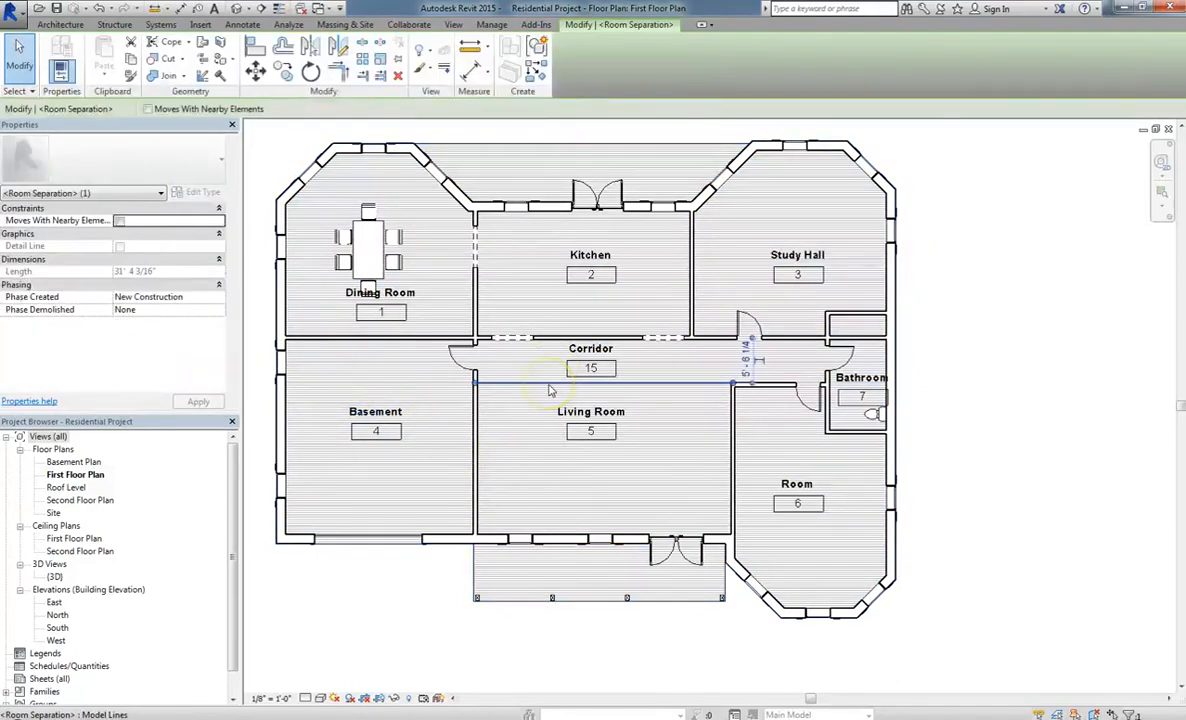
{"action": "right_click", "coordinate": [549, 390]}
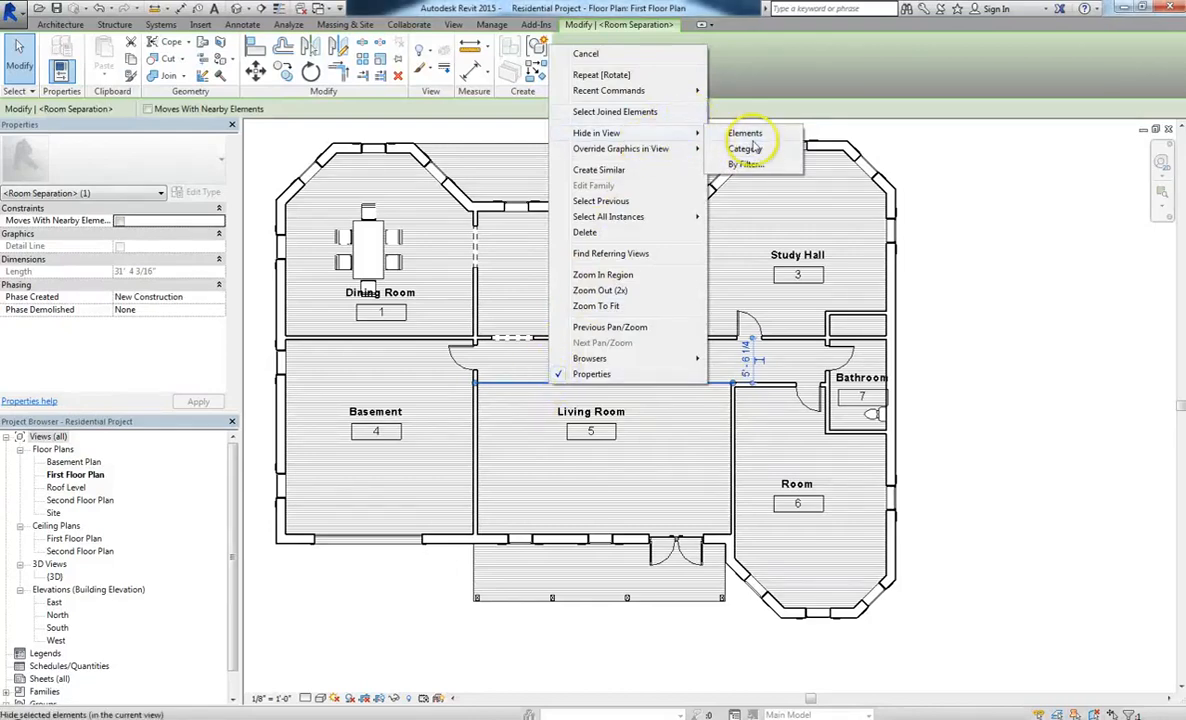
{"action": "mouse_move", "coordinate": [625, 133]}
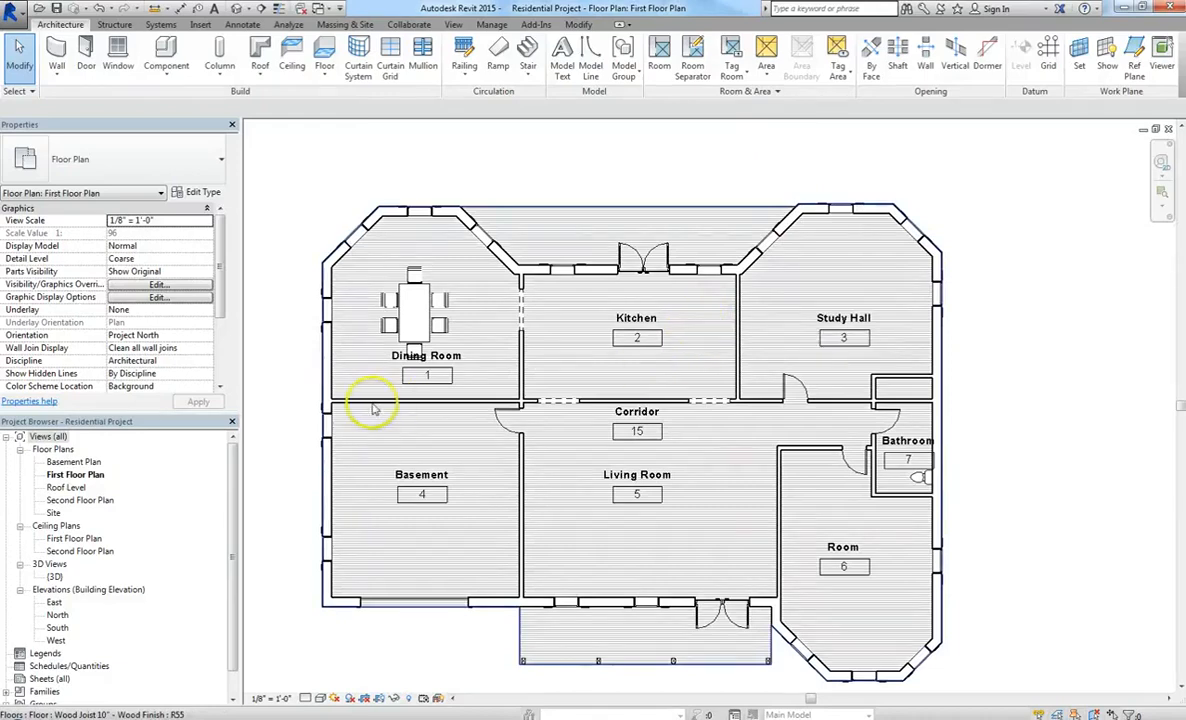
{"action": "left_click", "coordinate": [520, 340]}
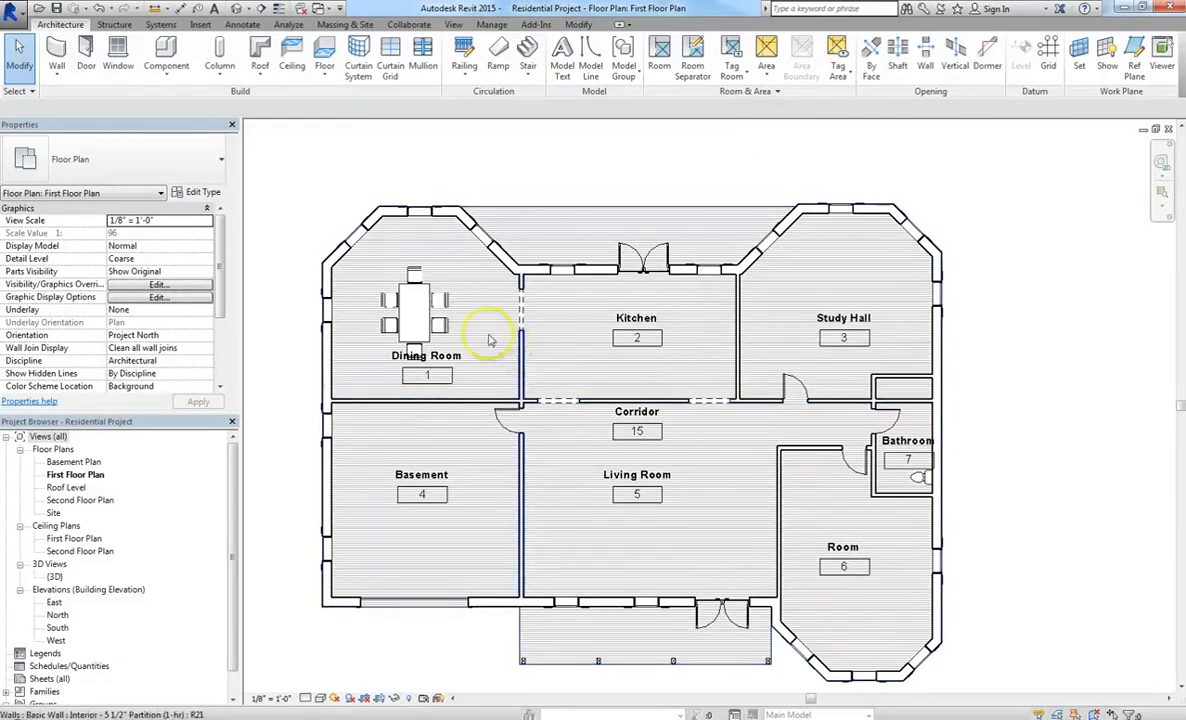
{"action": "mouse_move", "coordinate": [407, 445]}
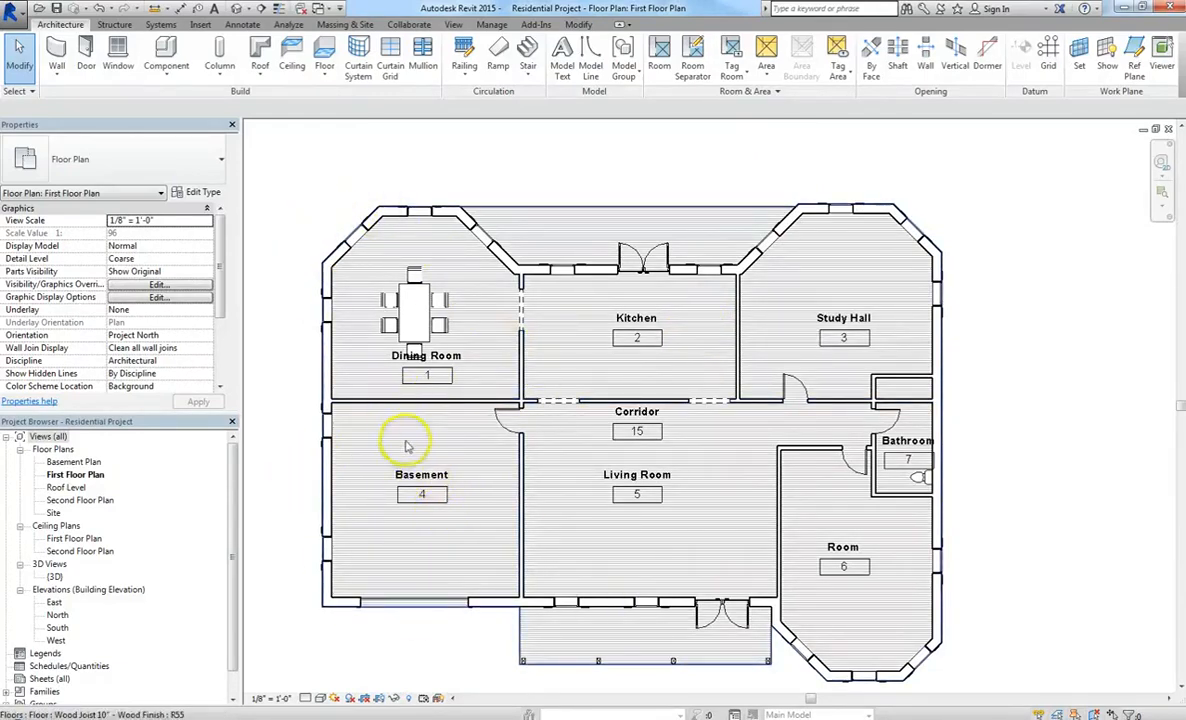
{"action": "mouse_move", "coordinate": [403, 268]}
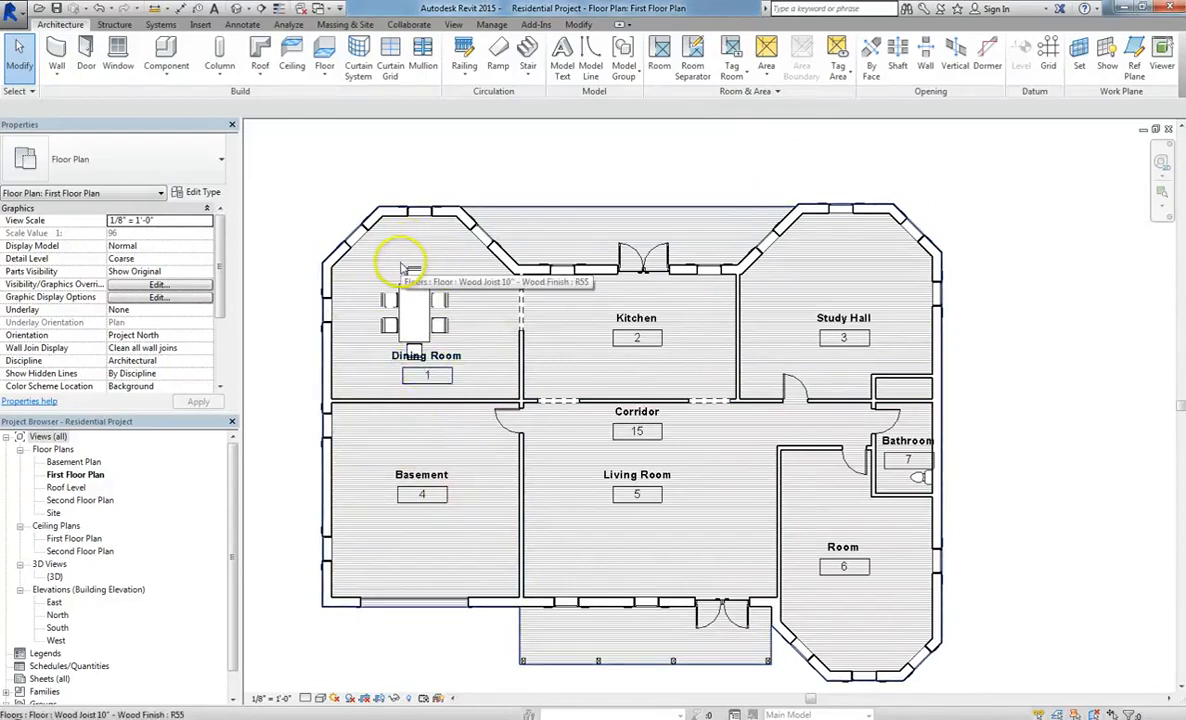
{"action": "mouse_move", "coordinate": [328, 305]}
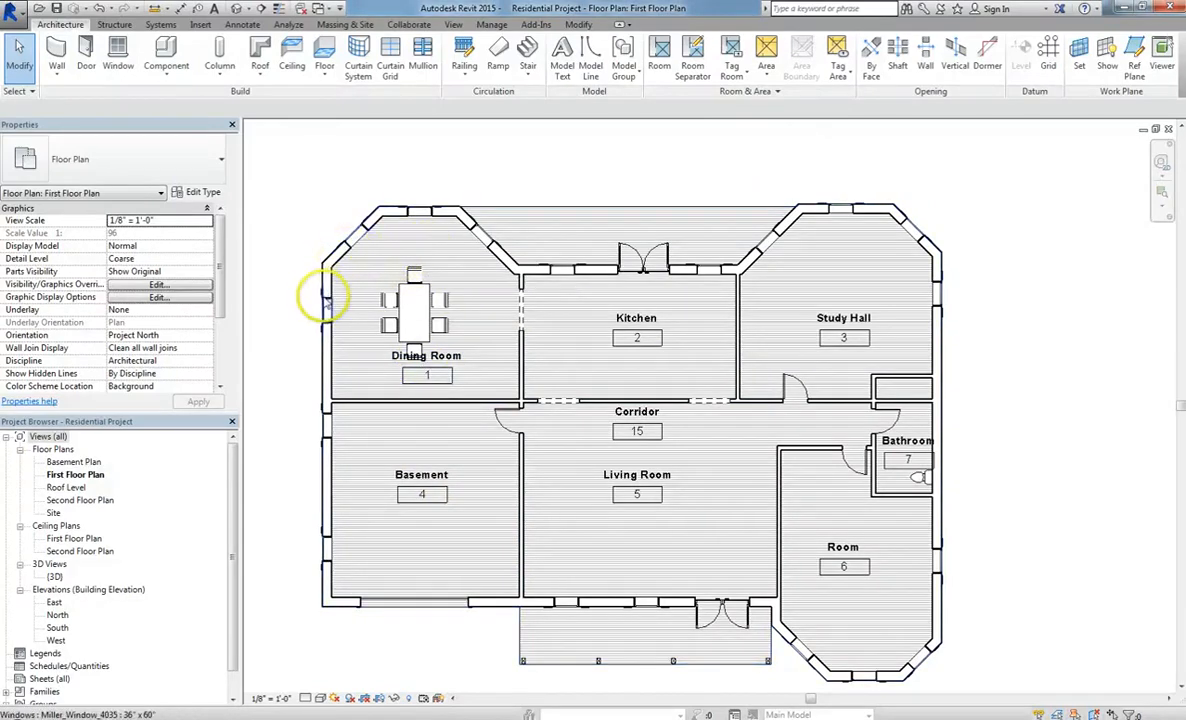
{"action": "mouse_move", "coordinate": [365, 218]}
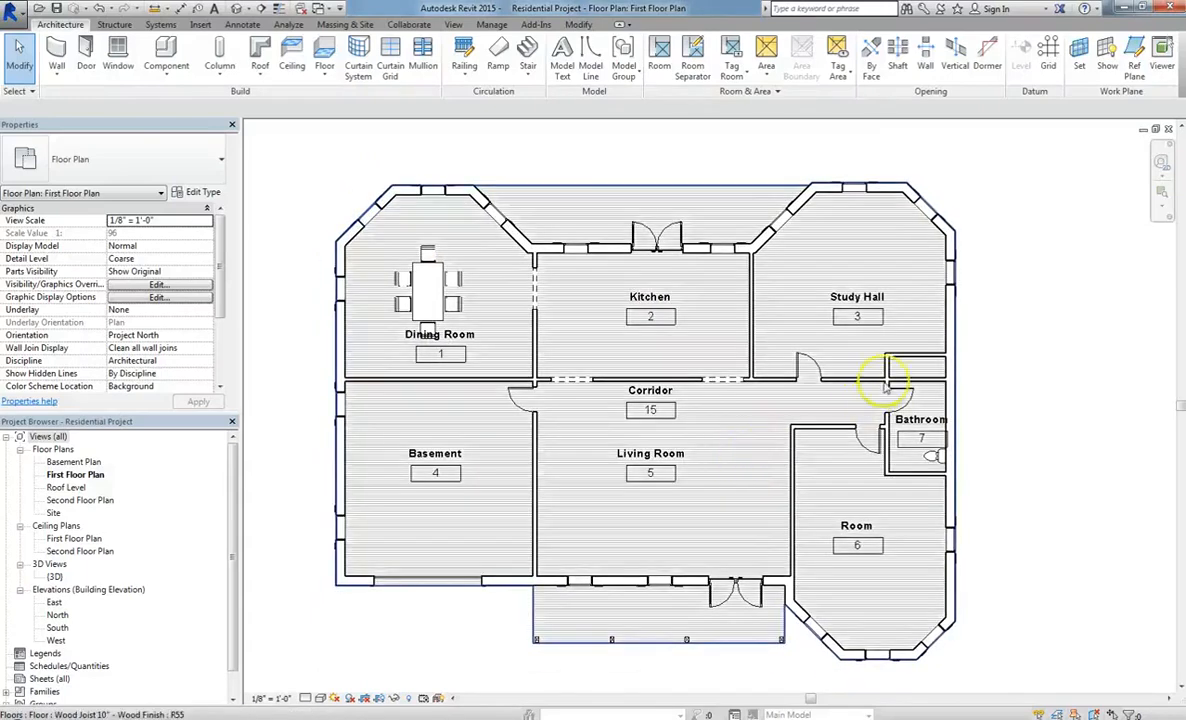
{"action": "mouse_move", "coordinate": [785, 518]}
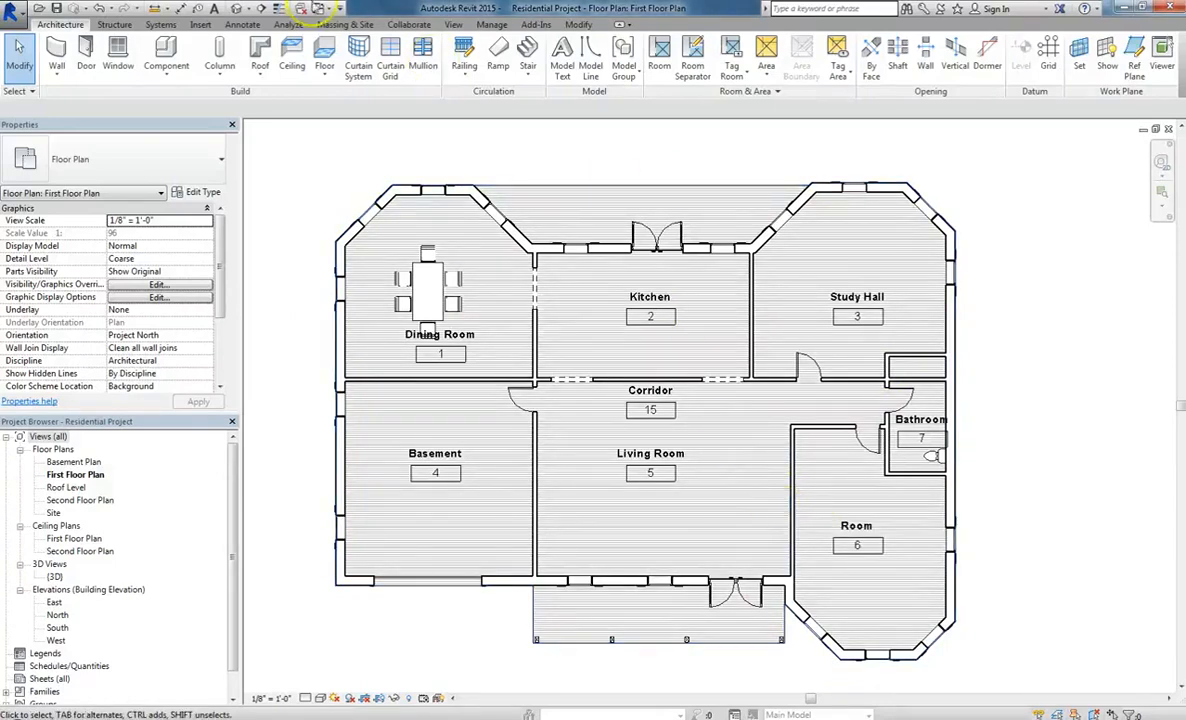
Step: Place a 10' - 0" spot elevation in Room 11, then select First Floor Plan
{"action": "left_click", "coordinate": [243, 24]}
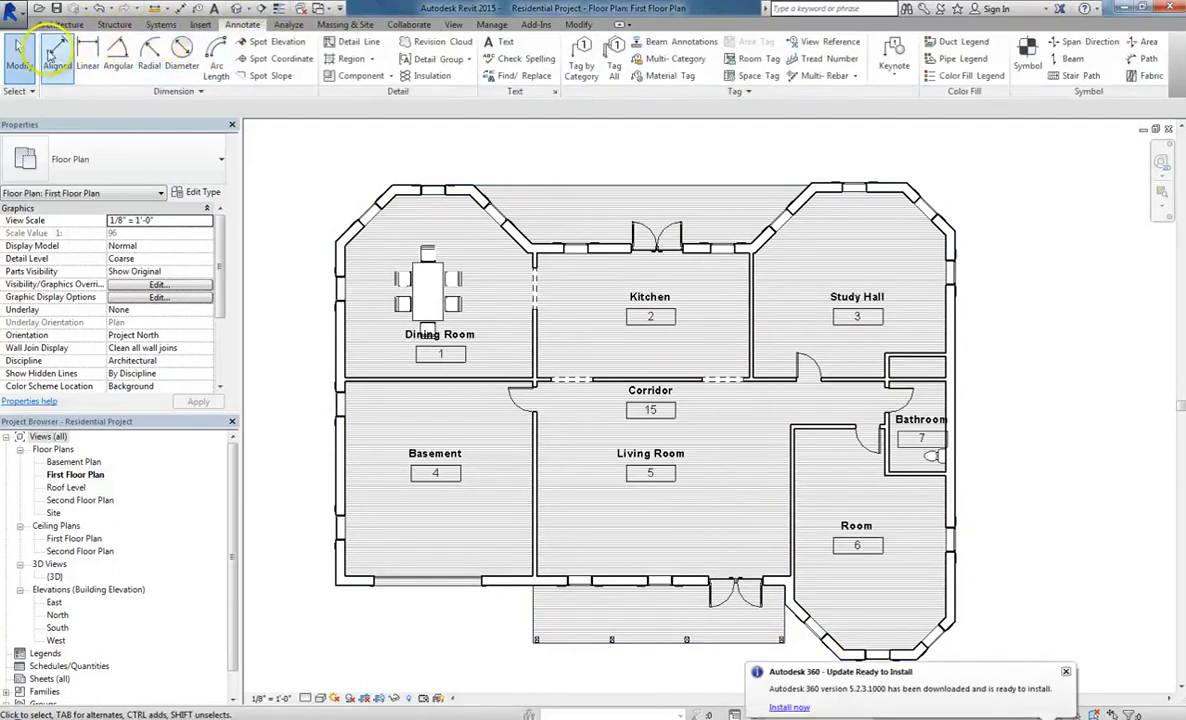
{"action": "mouse_move", "coordinate": [118, 50]}
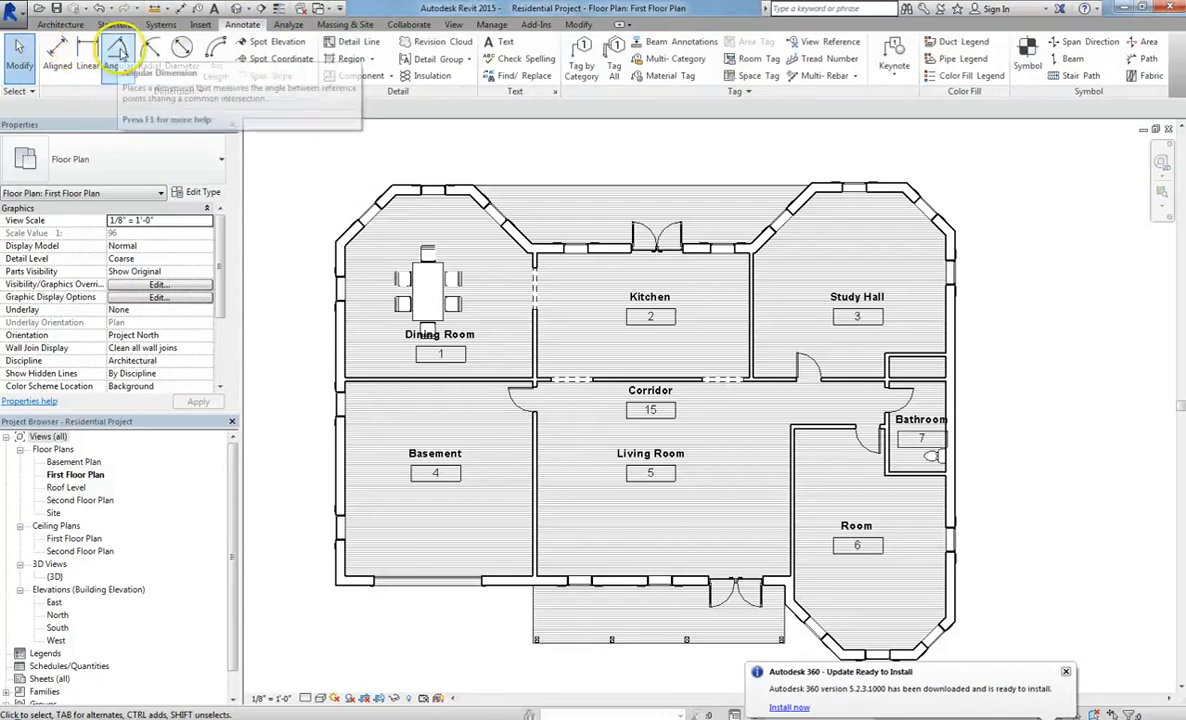
{"action": "mouse_move", "coordinate": [183, 48]}
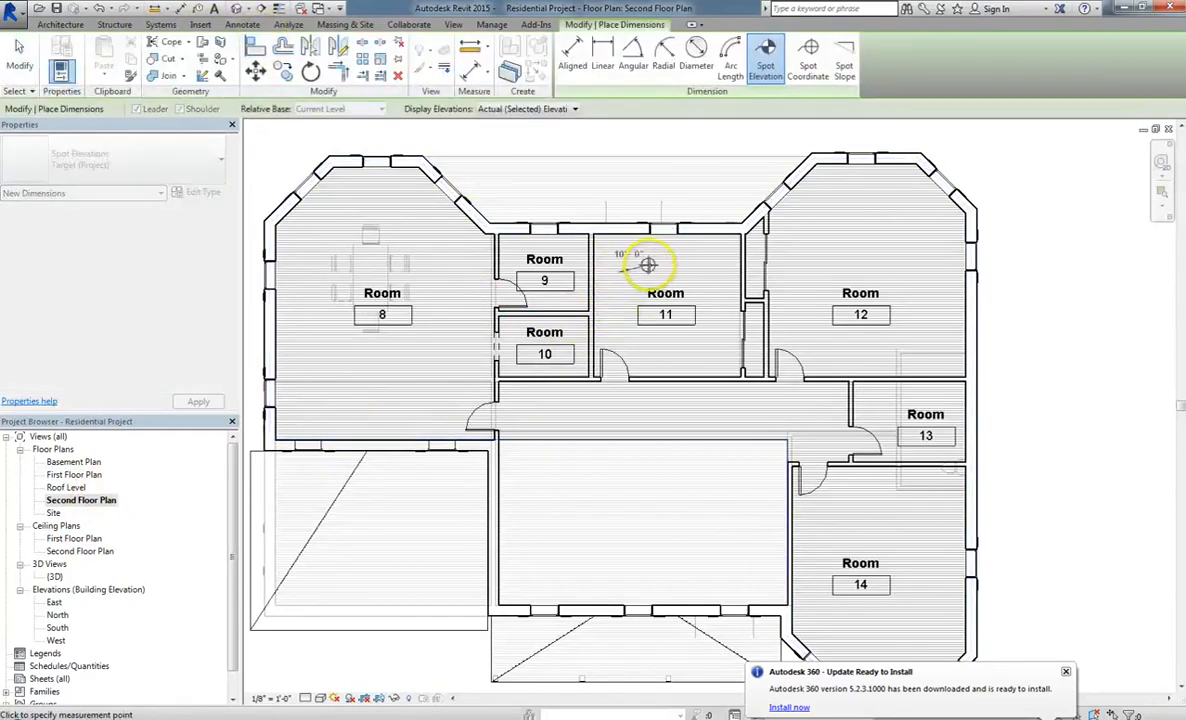
{"action": "left_click", "coordinate": [648, 264]}
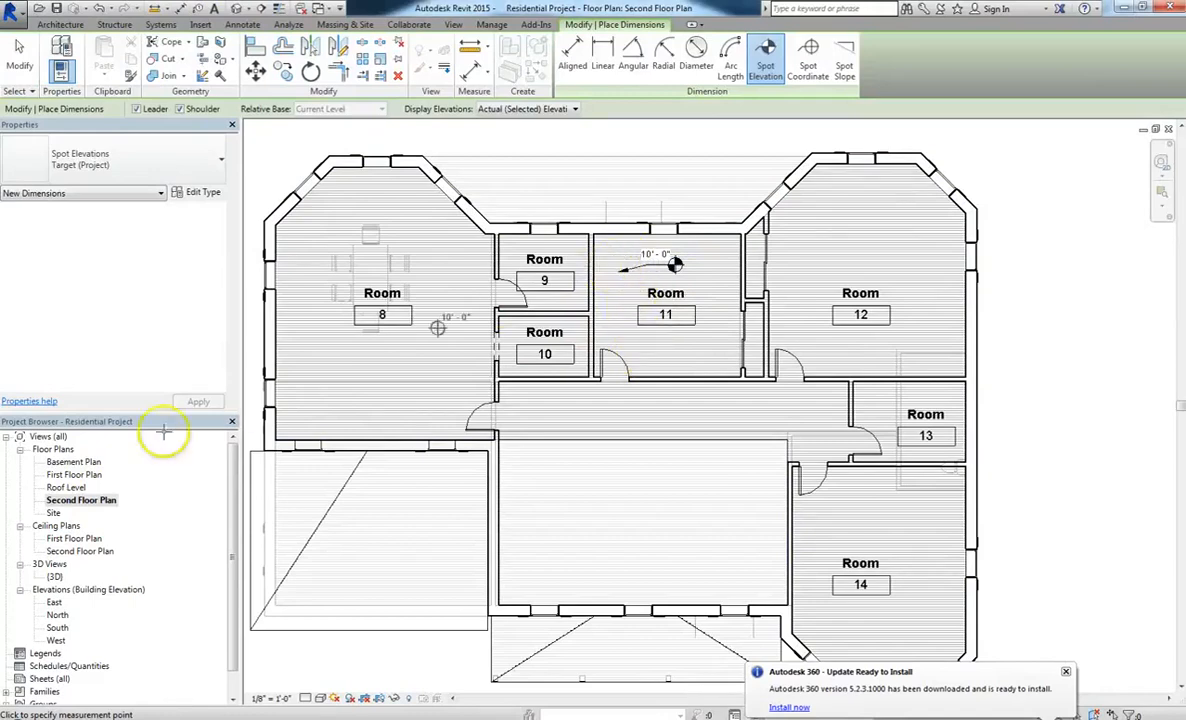
{"action": "left_click", "coordinate": [74, 475]}
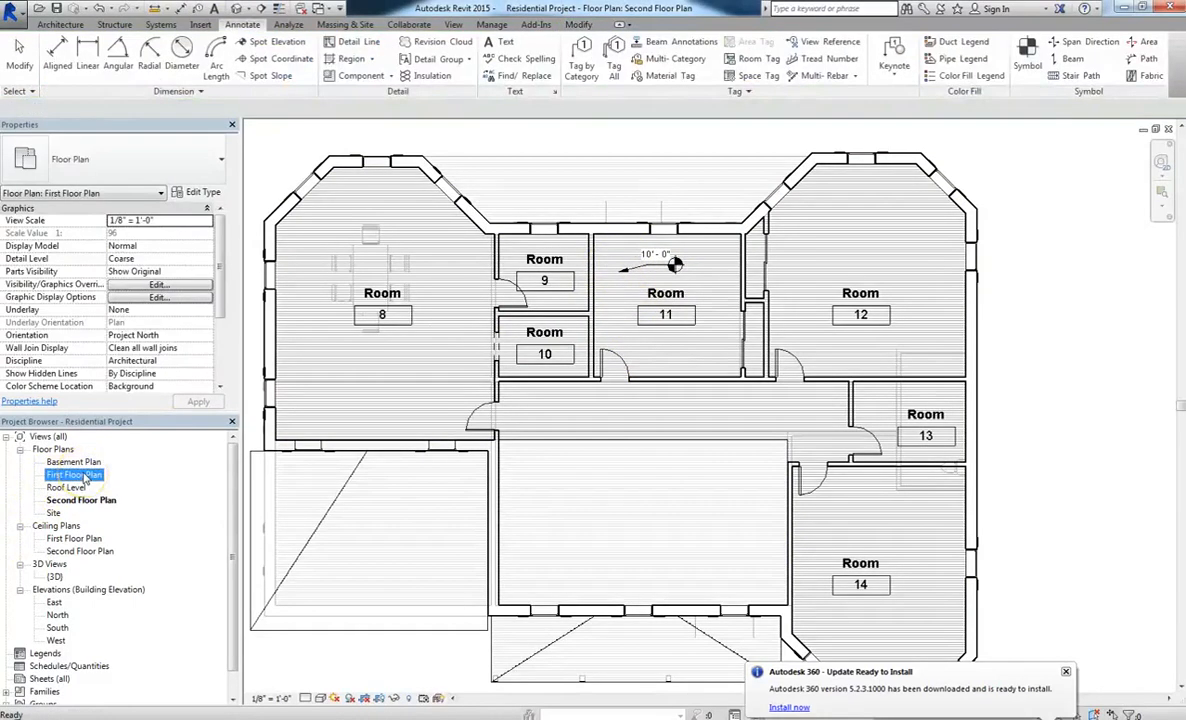
Step: Add aligned dimensions across Basement, Living Room and Room 6, plus a vertical west string
{"action": "double_click", "coordinate": [75, 474]}
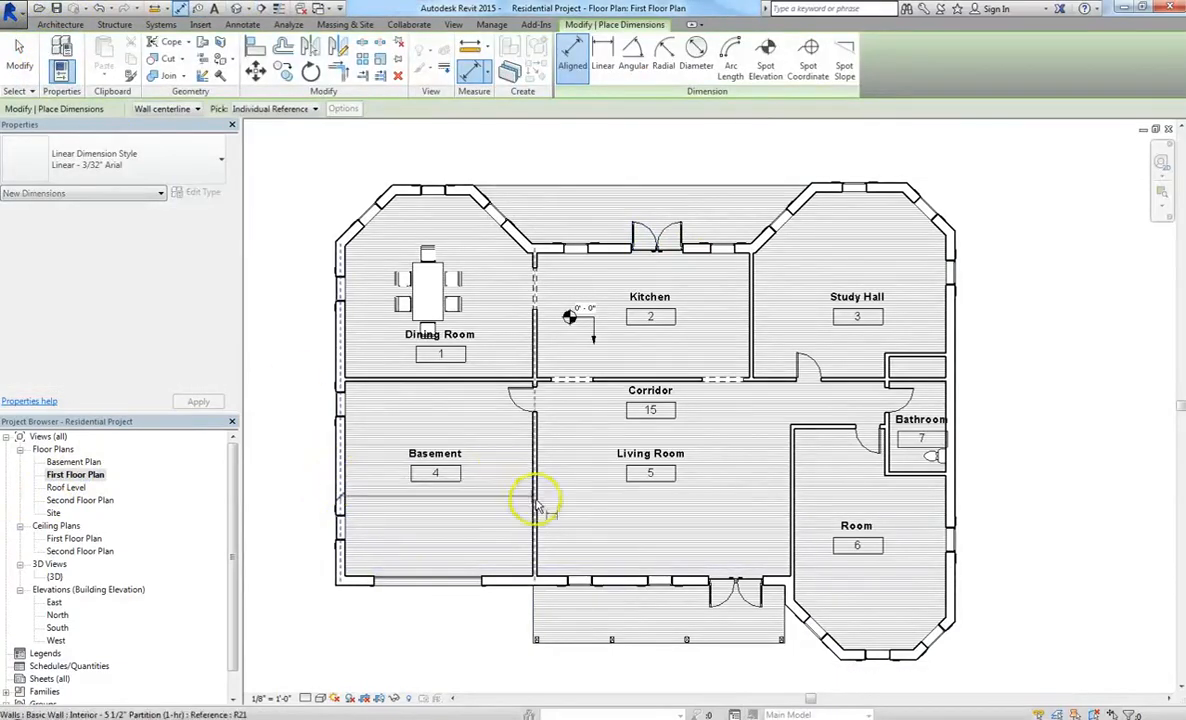
{"action": "left_click", "coordinate": [535, 502]}
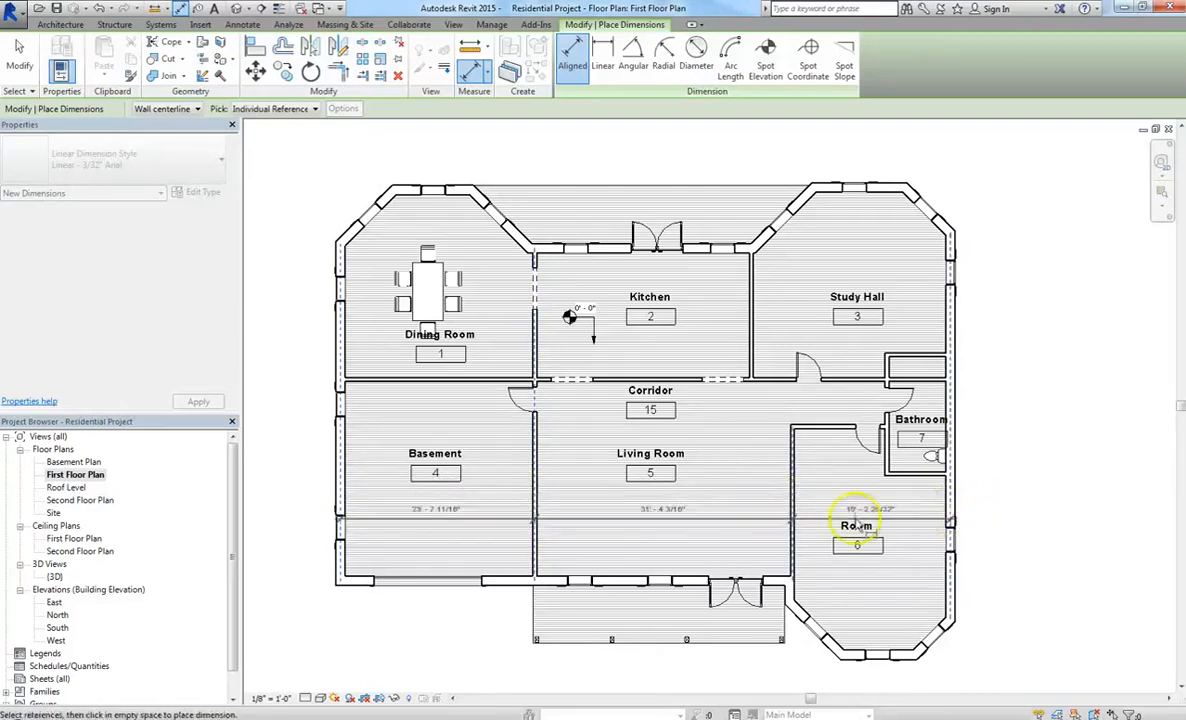
{"action": "left_click", "coordinate": [520, 588]}
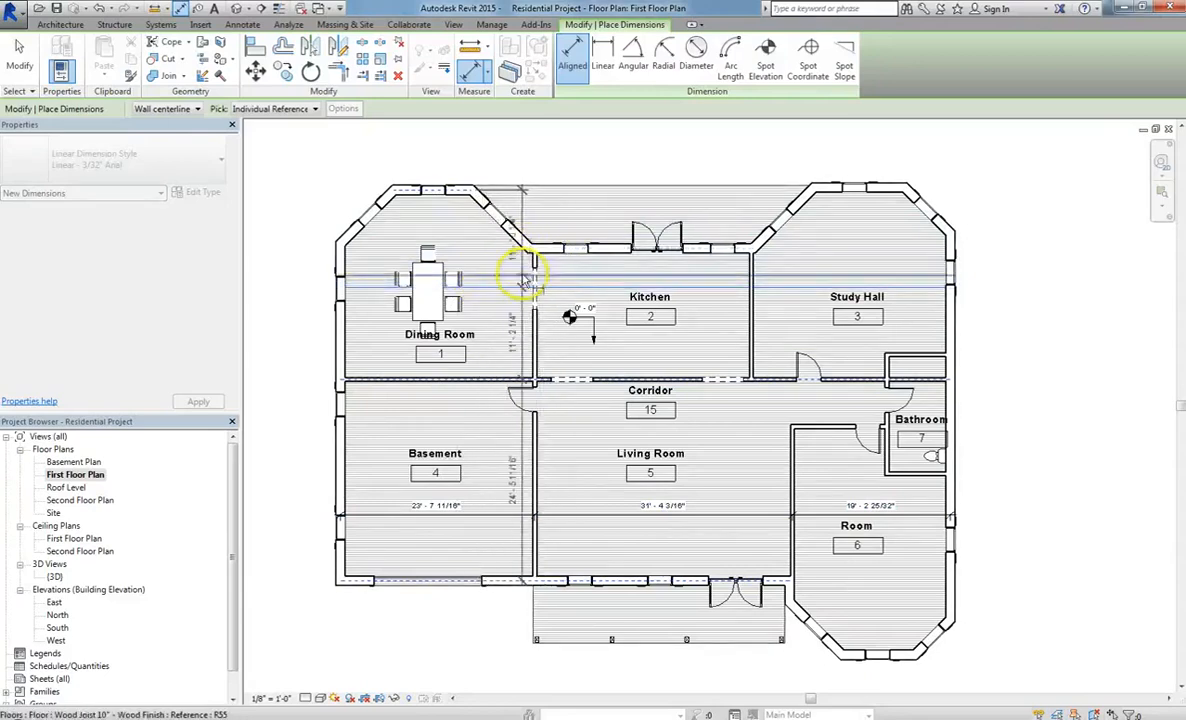
{"action": "mouse_move", "coordinate": [505, 293]}
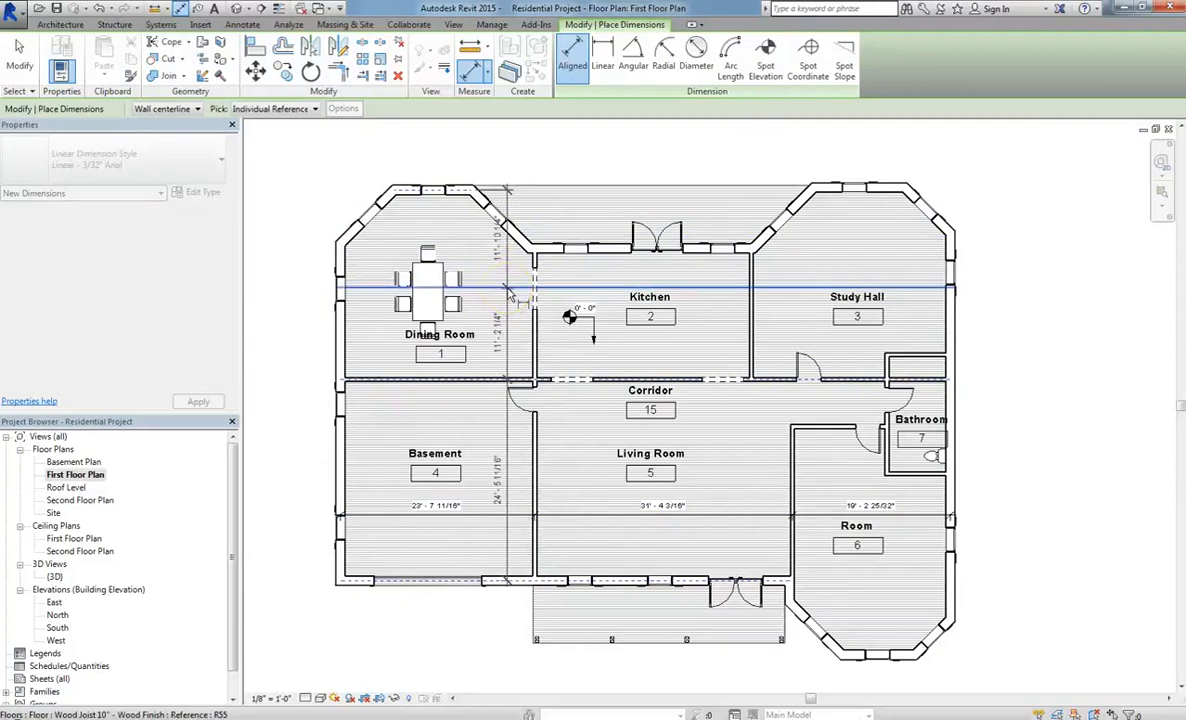
{"action": "left_click", "coordinate": [297, 414]}
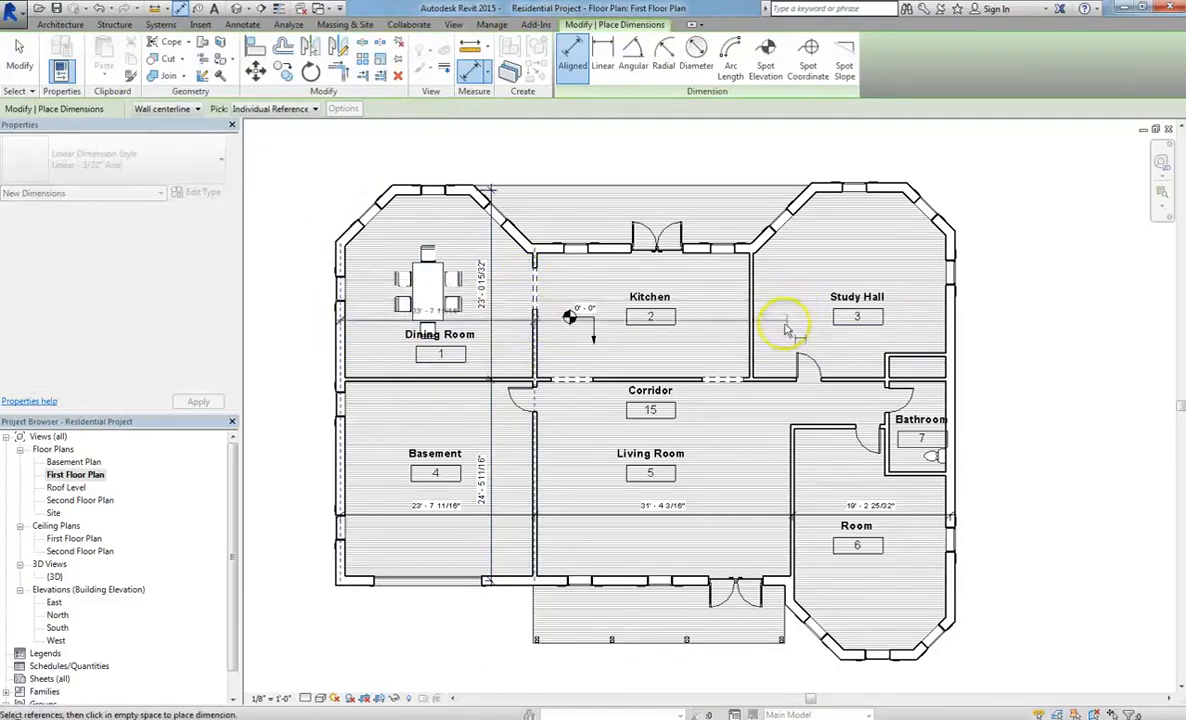
{"action": "left_click", "coordinate": [950, 330]}
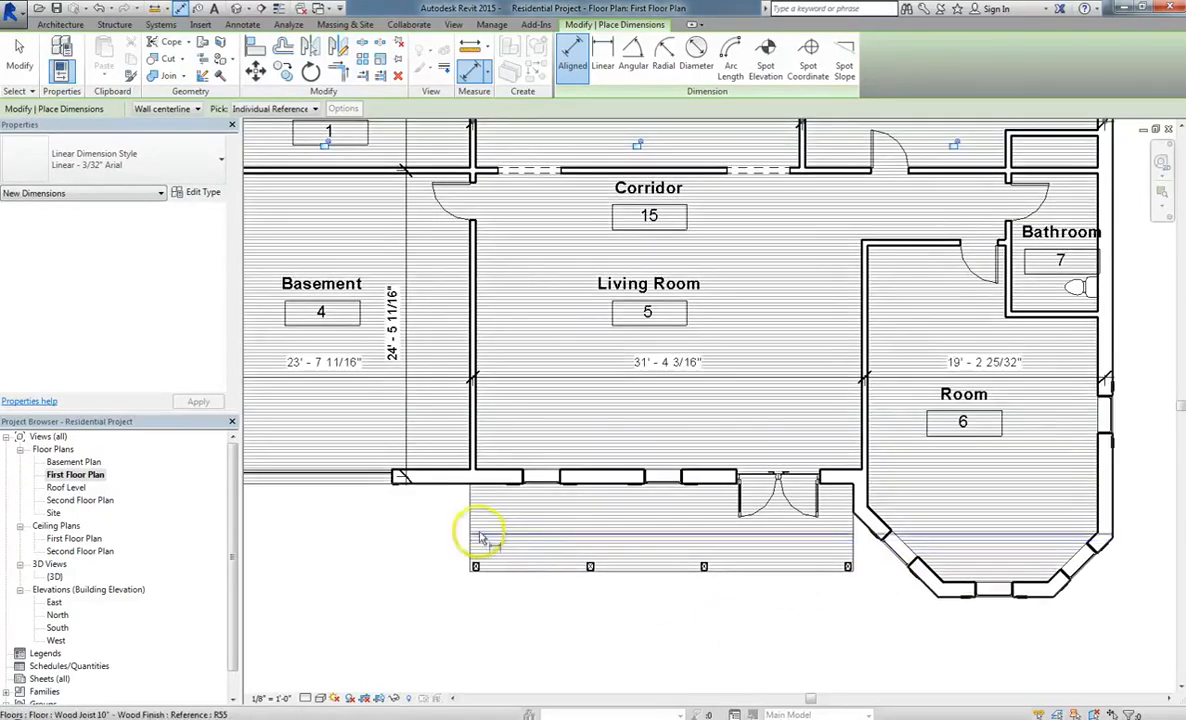
{"action": "mouse_move", "coordinate": [485, 495]}
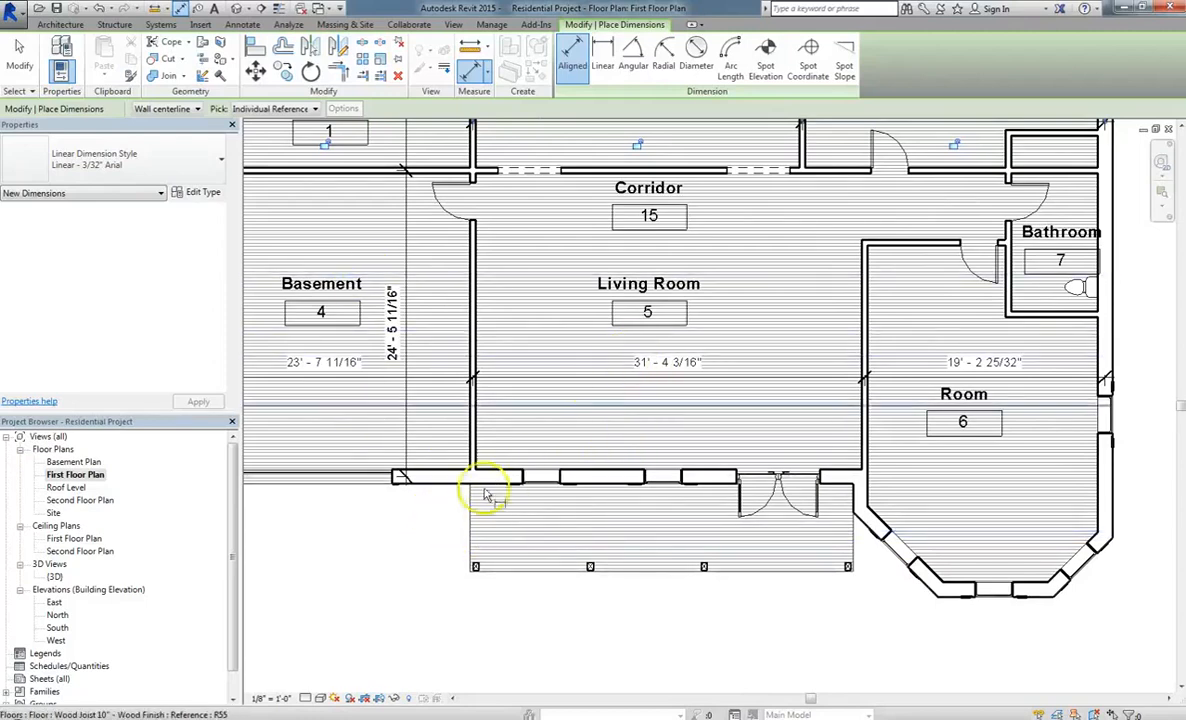
{"action": "mouse_move", "coordinate": [470, 535]}
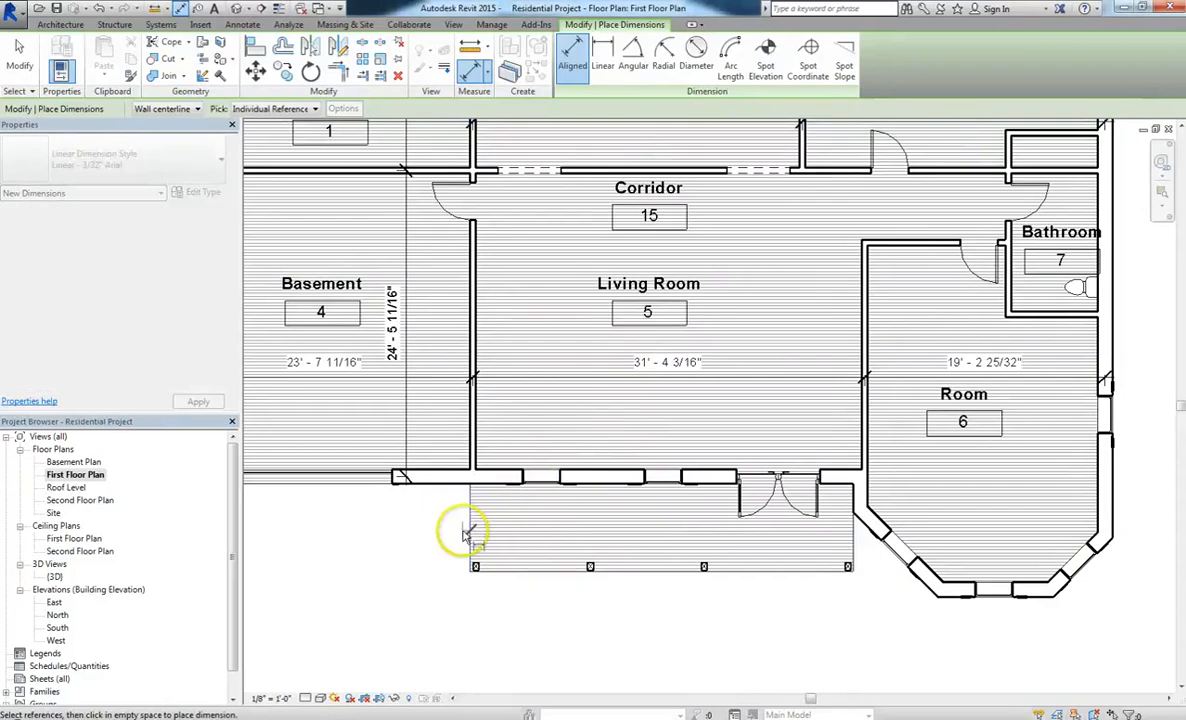
{"action": "mouse_move", "coordinate": [535, 485]}
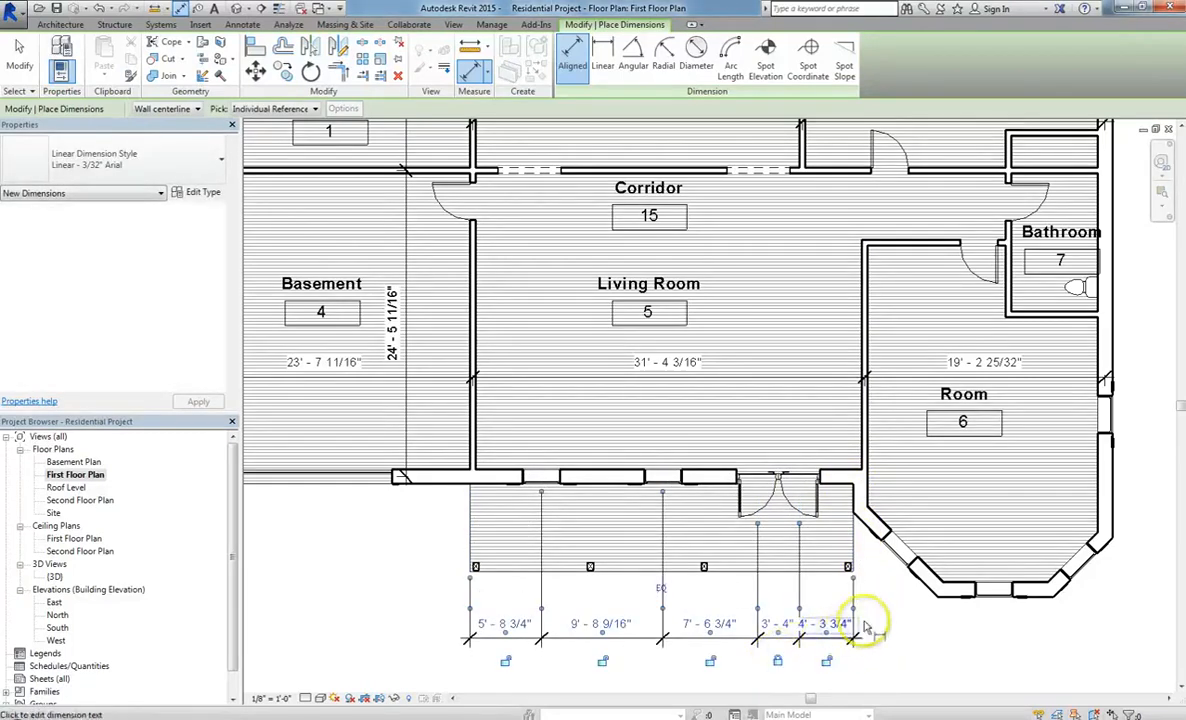
Step: Place the porch dimension string and unlock the door segment so all read 6' - 1 9/16"
{"action": "left_click", "coordinate": [815, 640]}
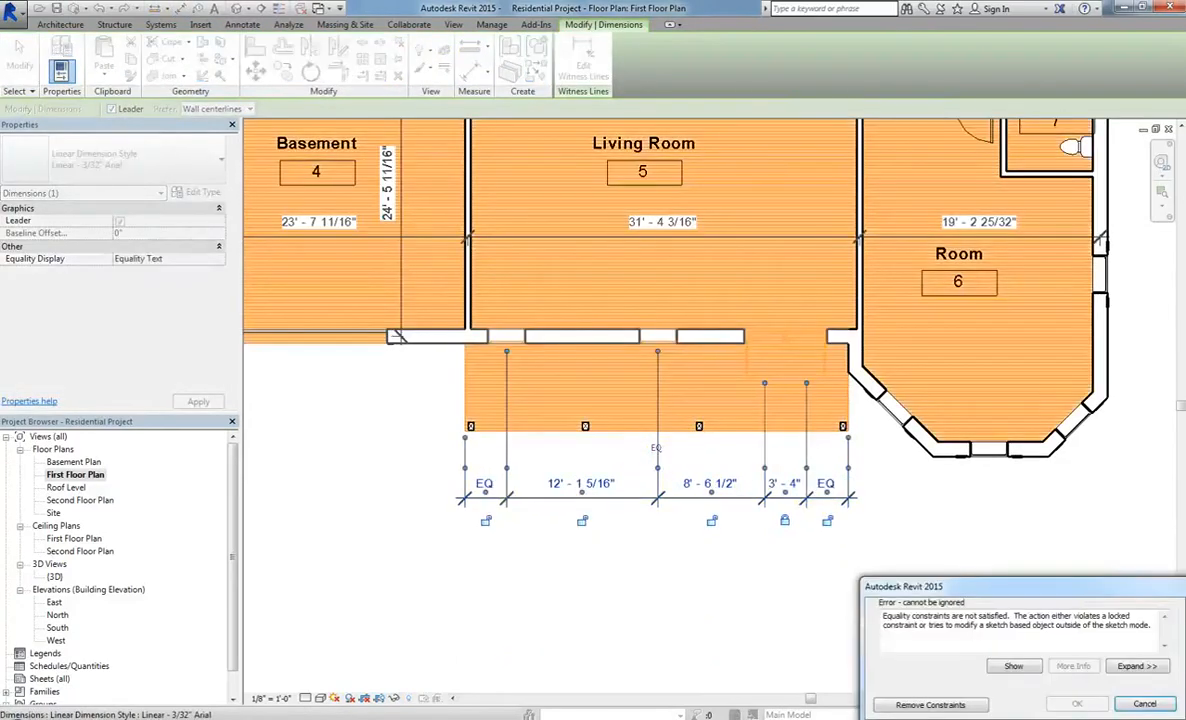
{"action": "mouse_move", "coordinate": [924, 704]}
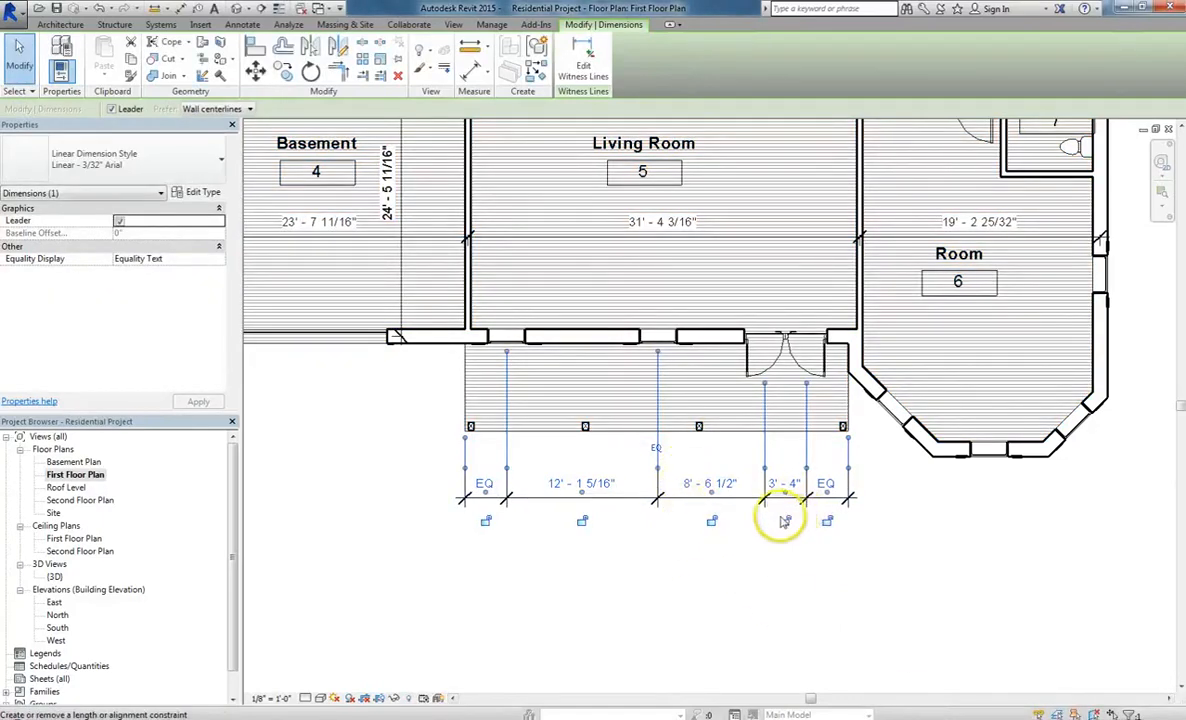
{"action": "left_click", "coordinate": [785, 520]}
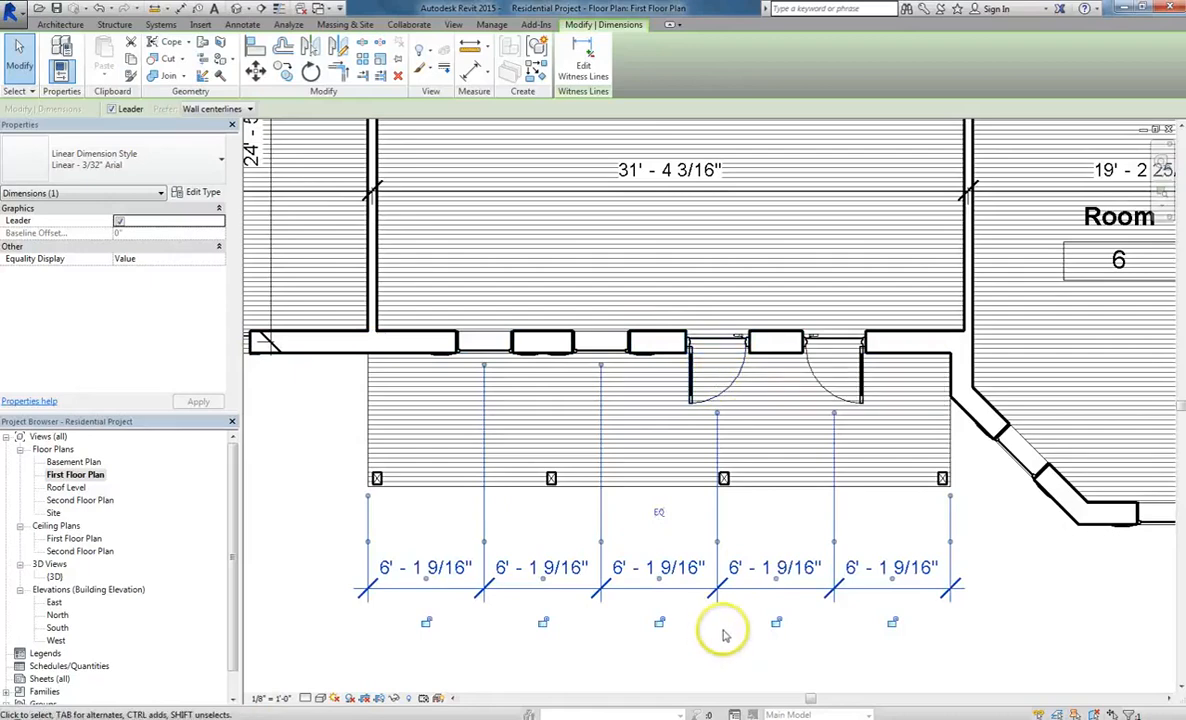
{"action": "mouse_move", "coordinate": [410, 395]}
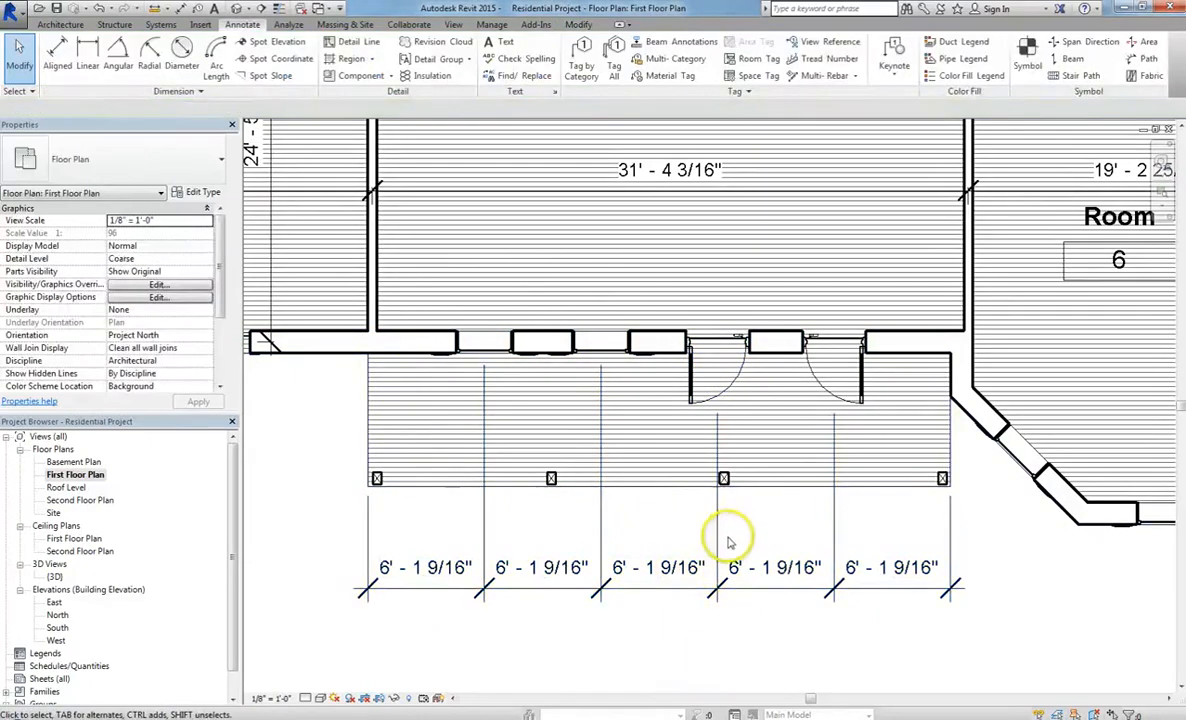
Step: Delete the porch's equalized dimension string, keeping the posts and door equally spaced
{"action": "left_click", "coordinate": [687, 390]}
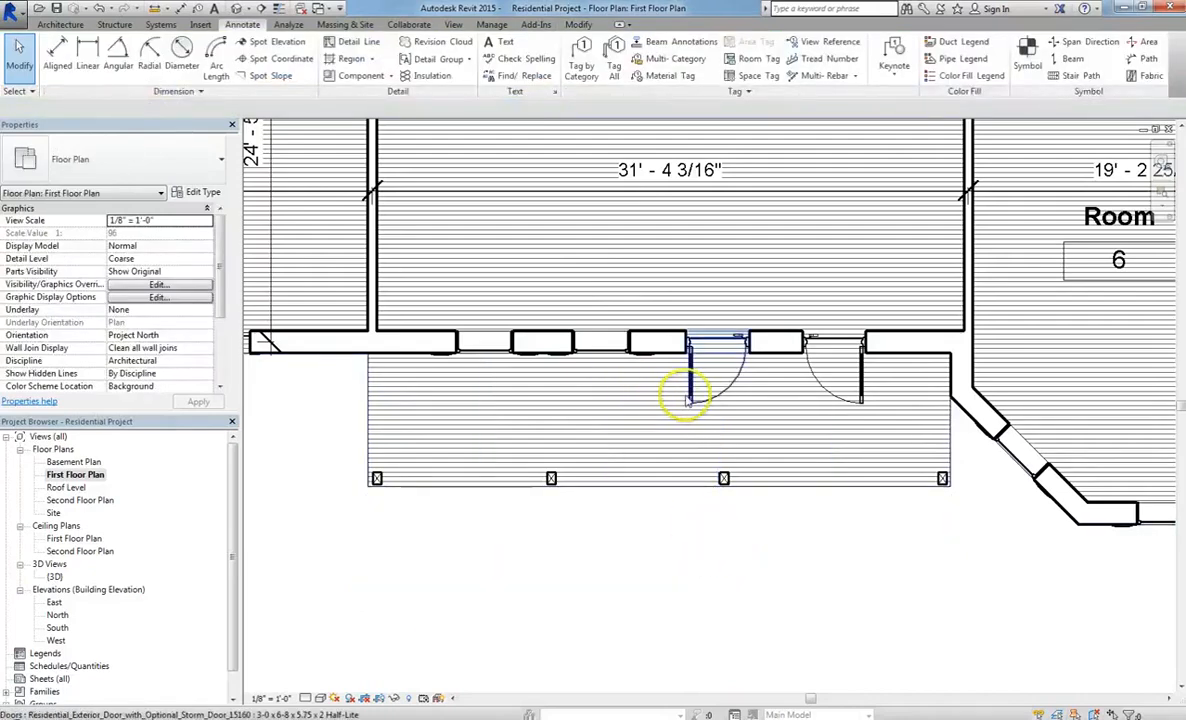
{"action": "left_click", "coordinate": [688, 375]}
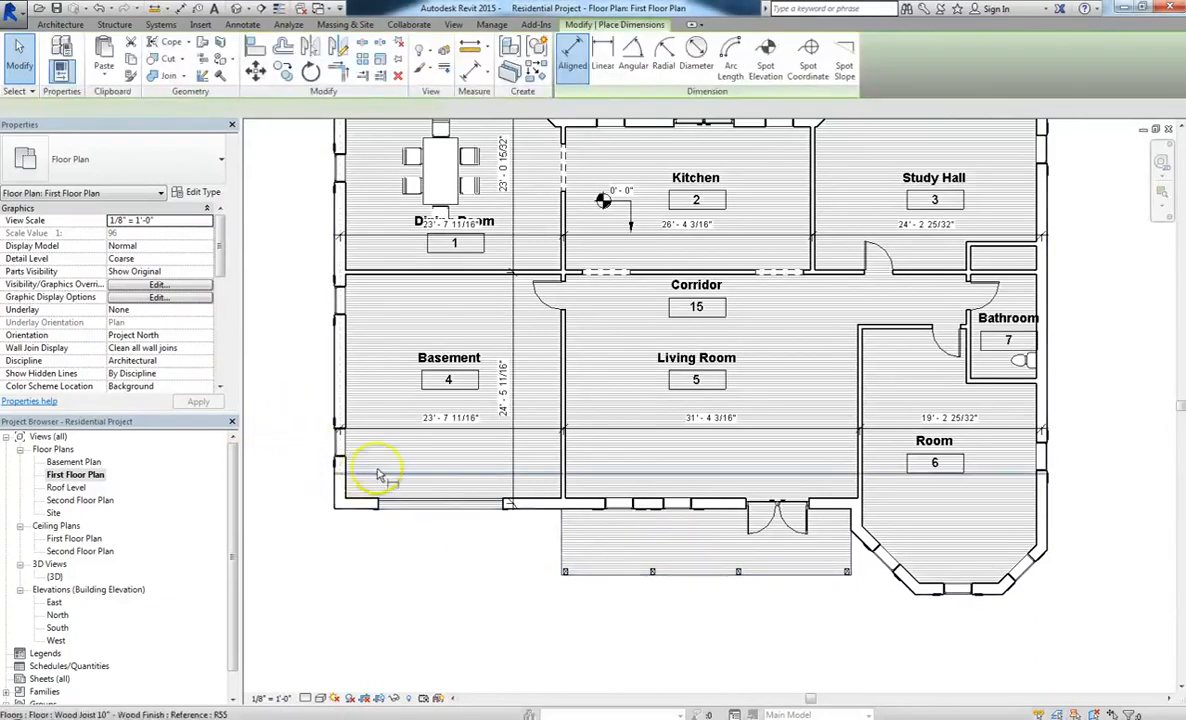
{"action": "left_click", "coordinate": [572, 47]}
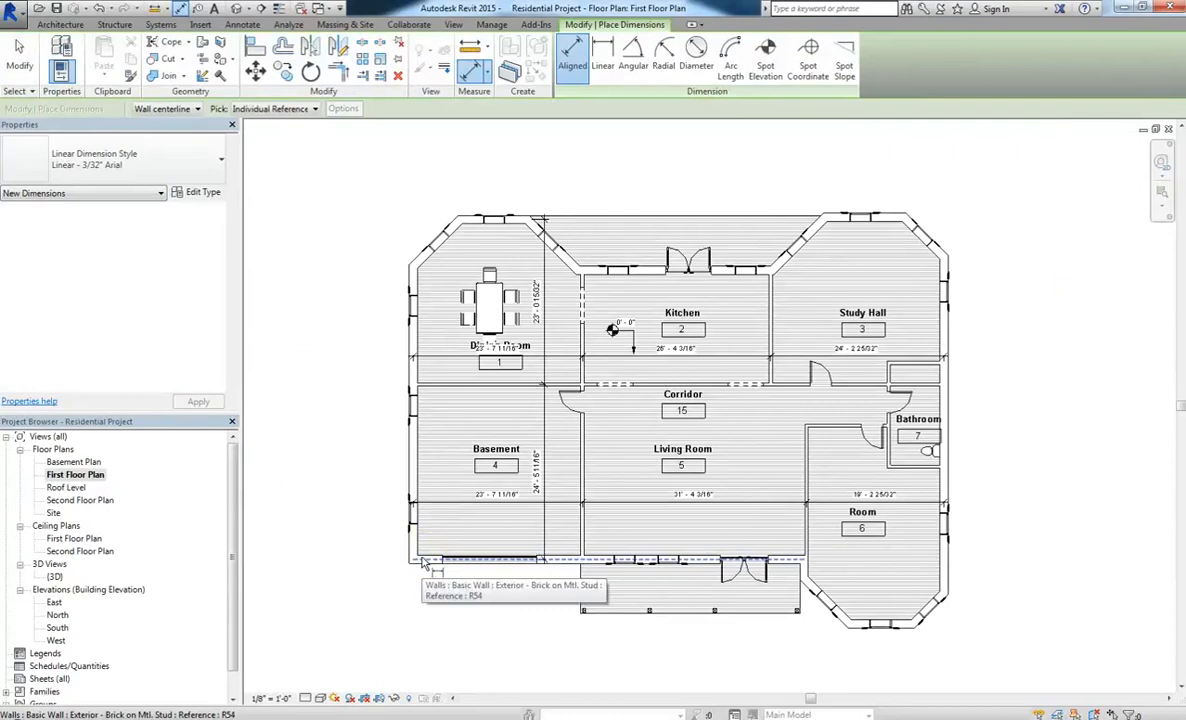
{"action": "mouse_move", "coordinate": [668, 637]}
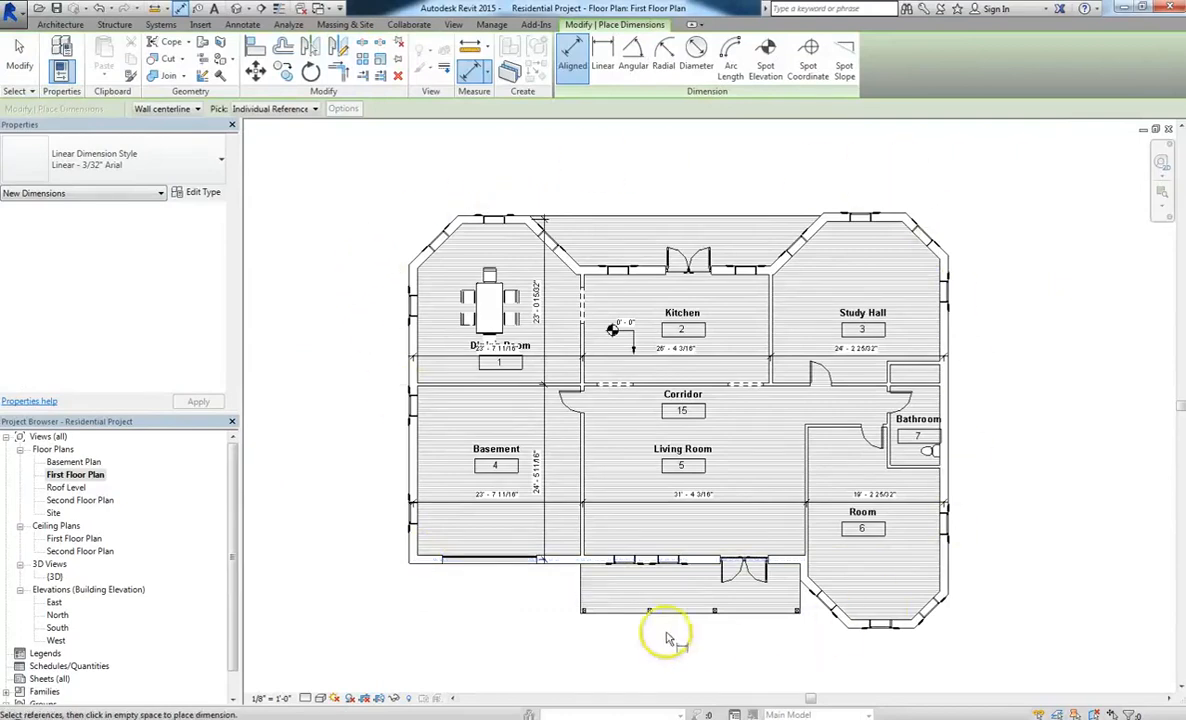
{"action": "mouse_move", "coordinate": [452, 416]}
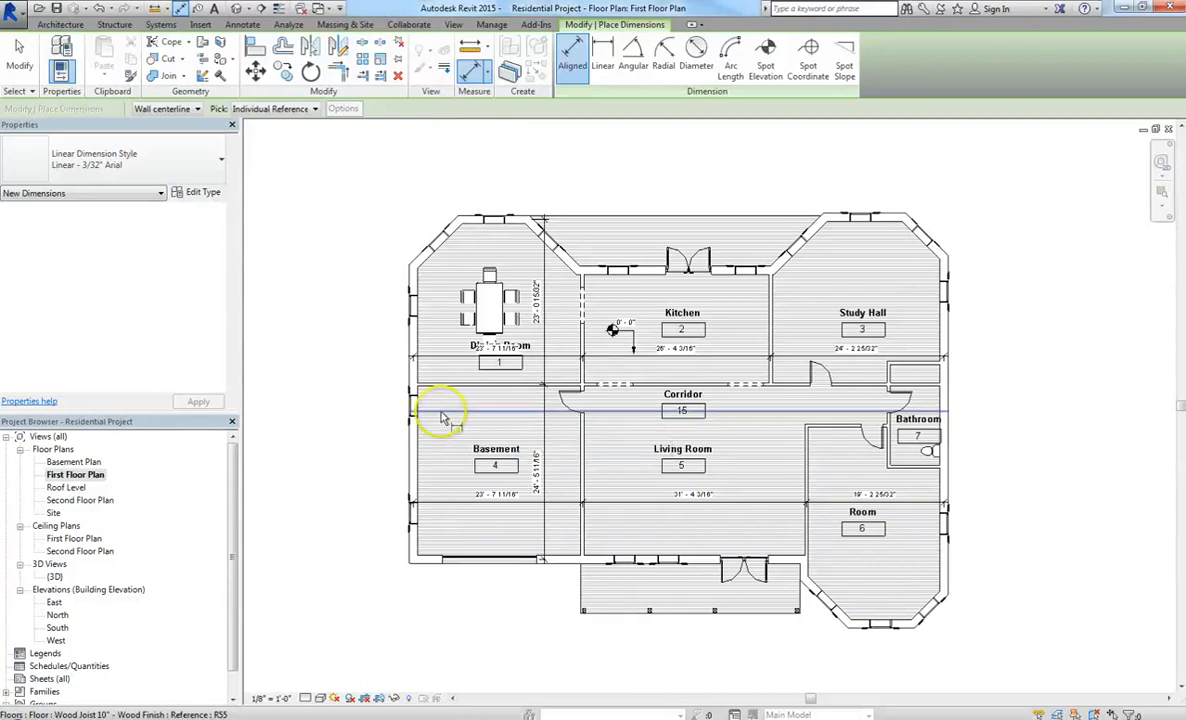
{"action": "mouse_move", "coordinate": [425, 470]}
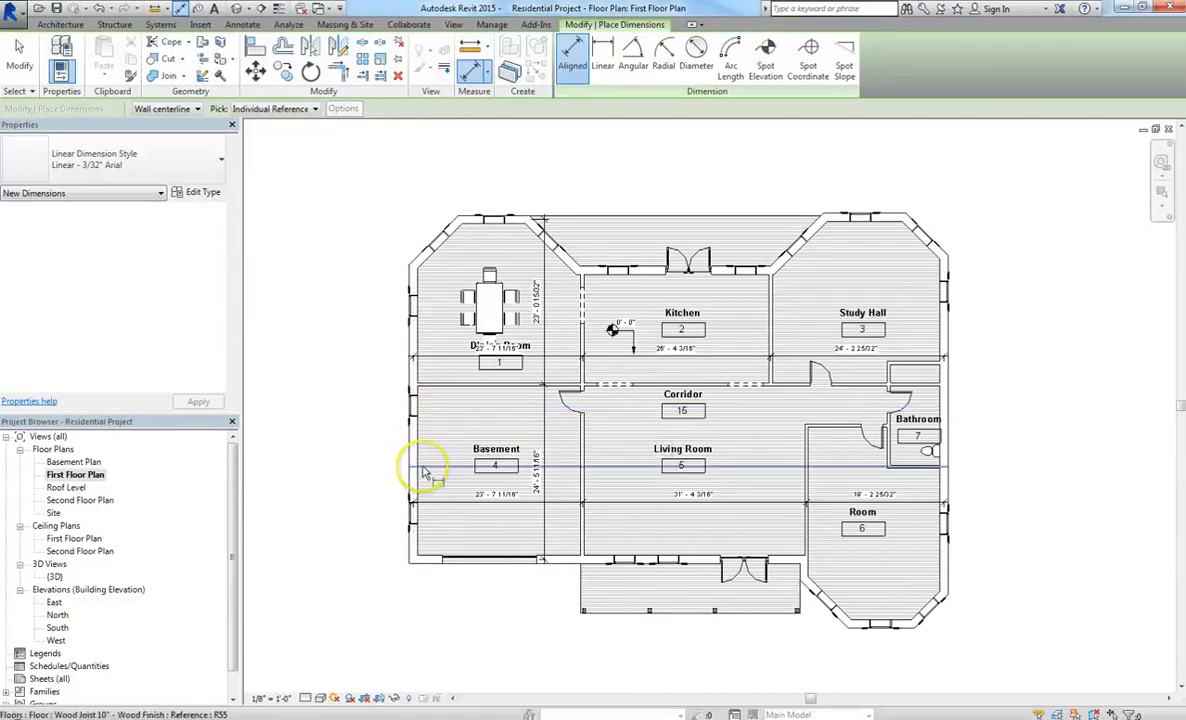
{"action": "mouse_move", "coordinate": [423, 472]}
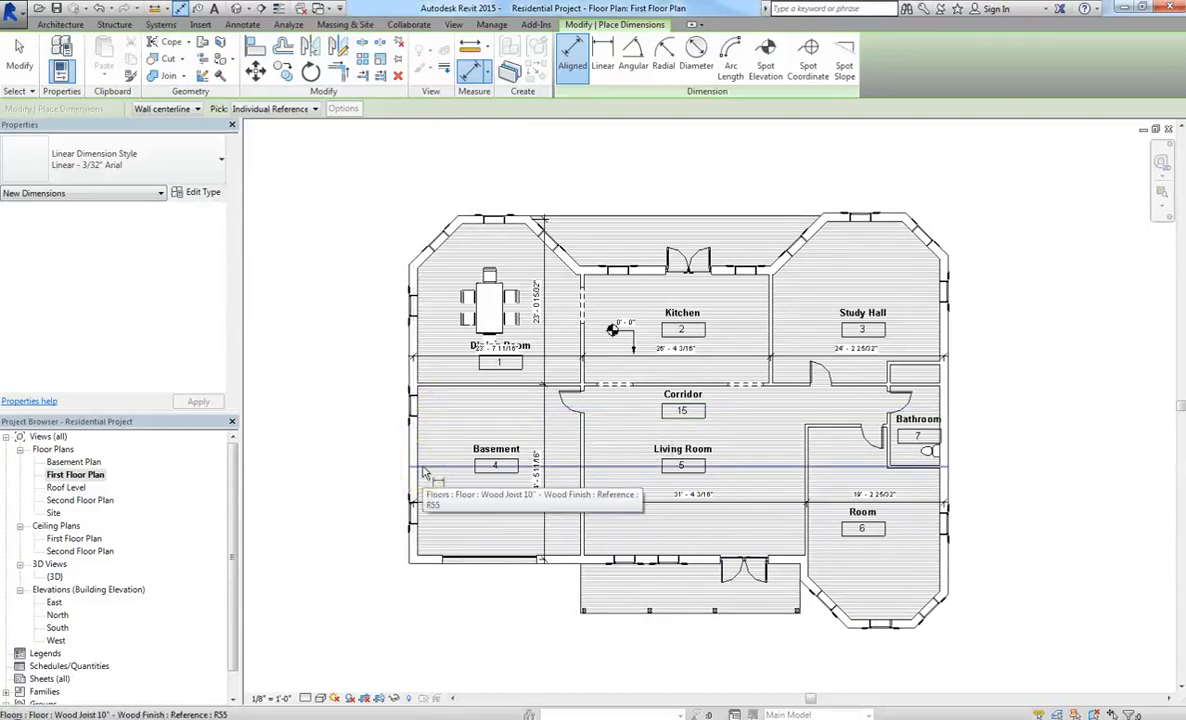